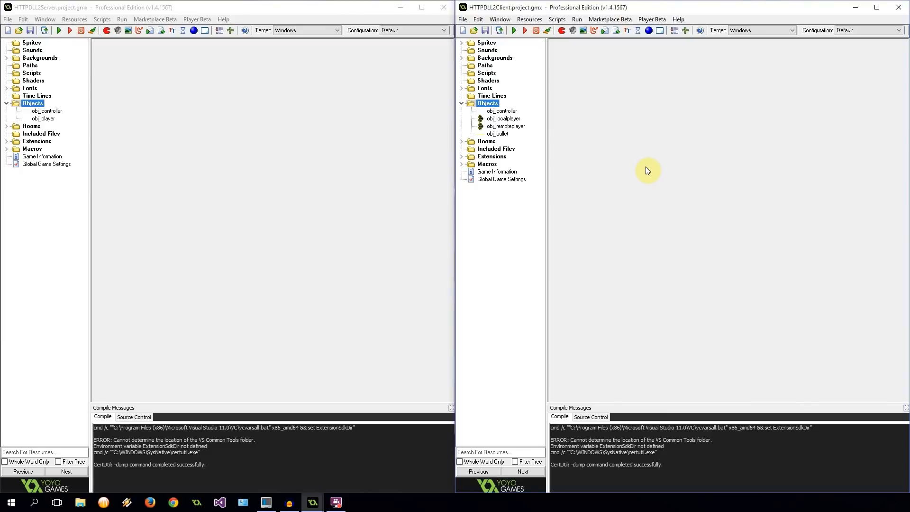
- In the client obj_bullet's Create code, rename the variables to owners_id and owners_name
double_click(496, 133)
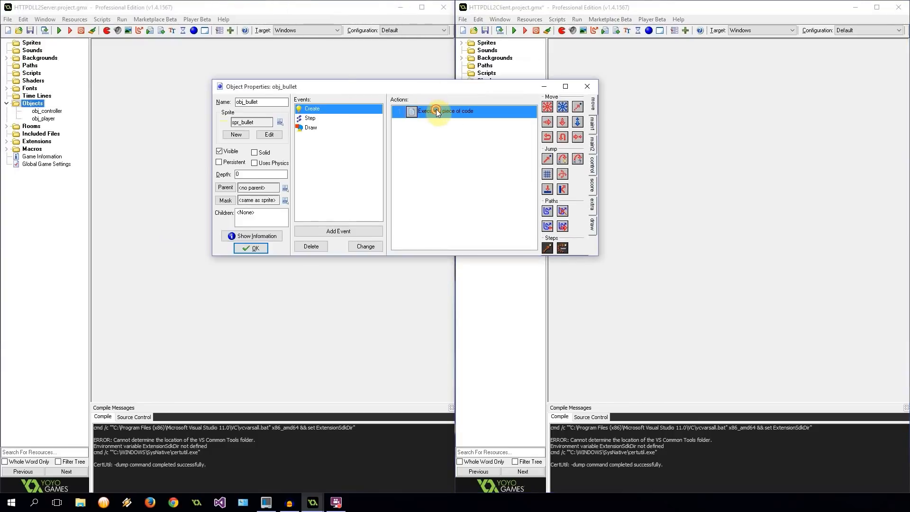
double_click(446, 110)
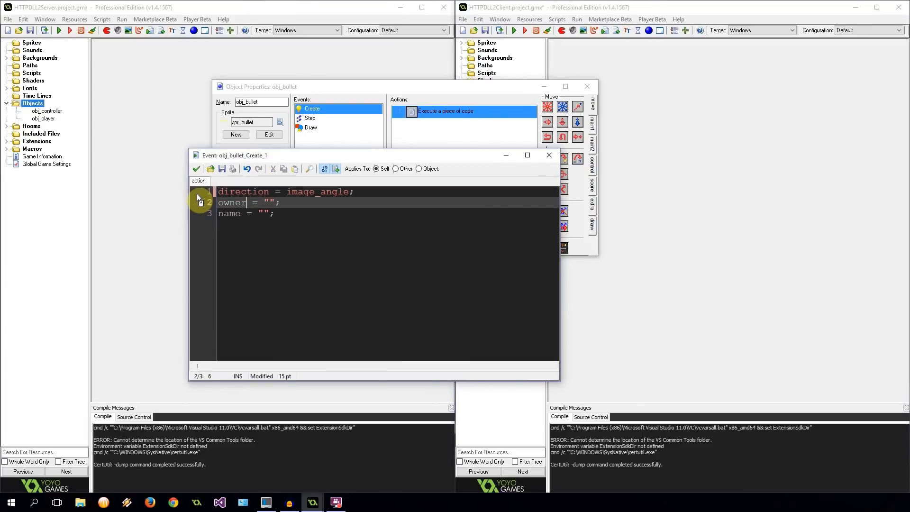
text(s_id)
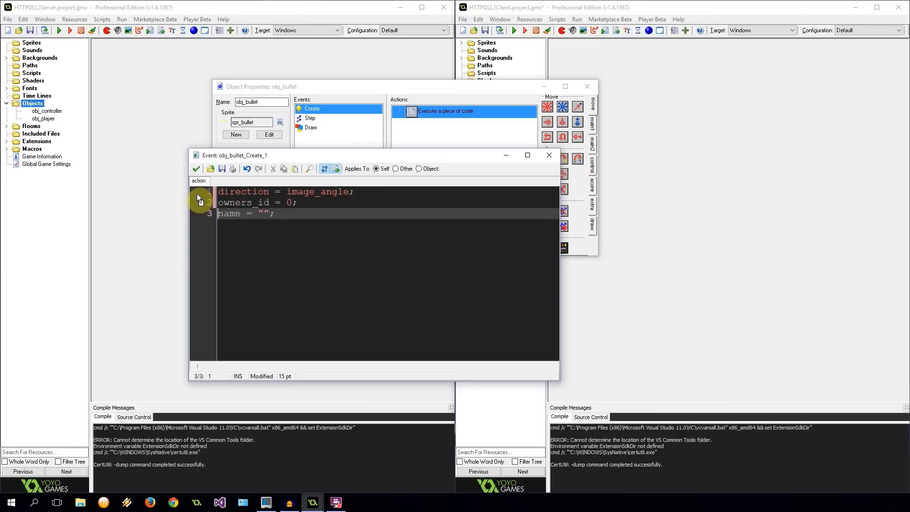
text(owns)
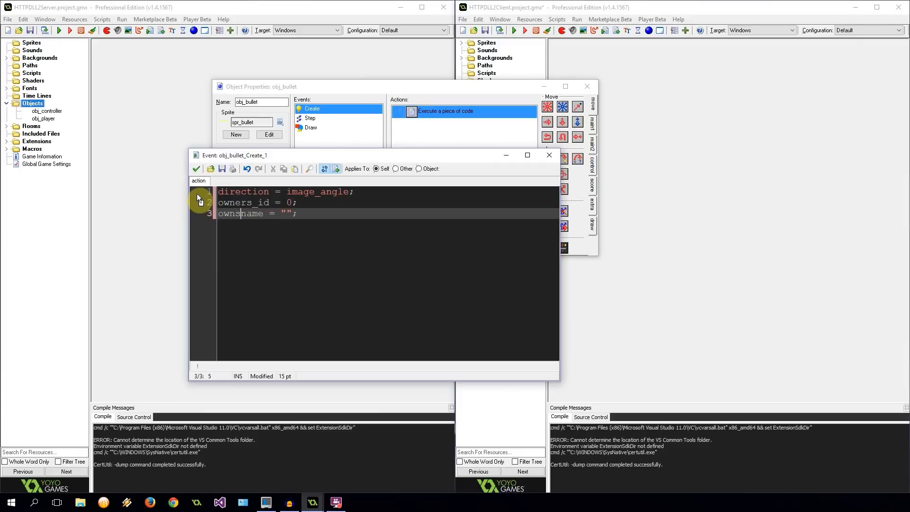
text(ers_)
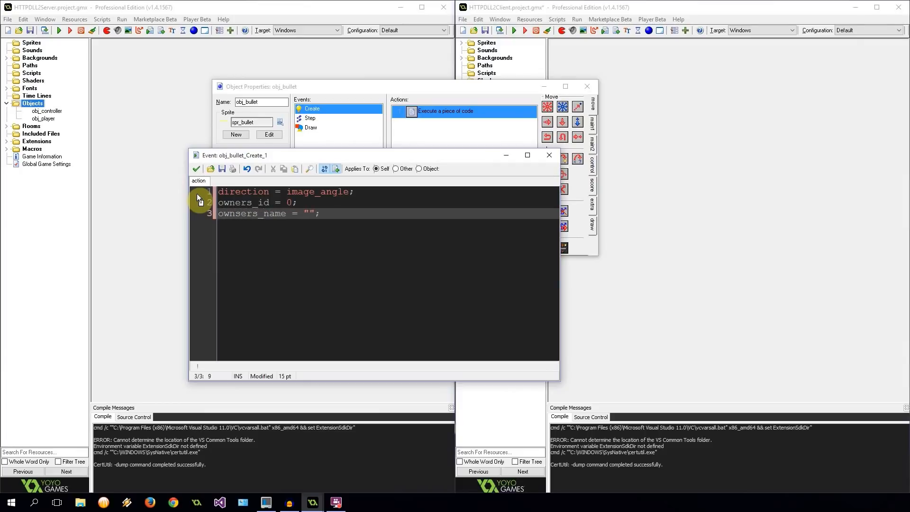
click(243, 213)
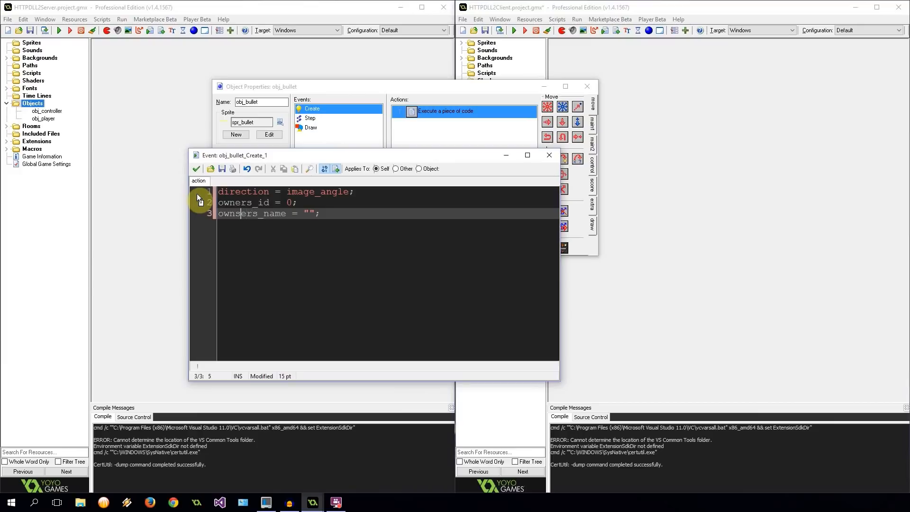
key(Backspace)
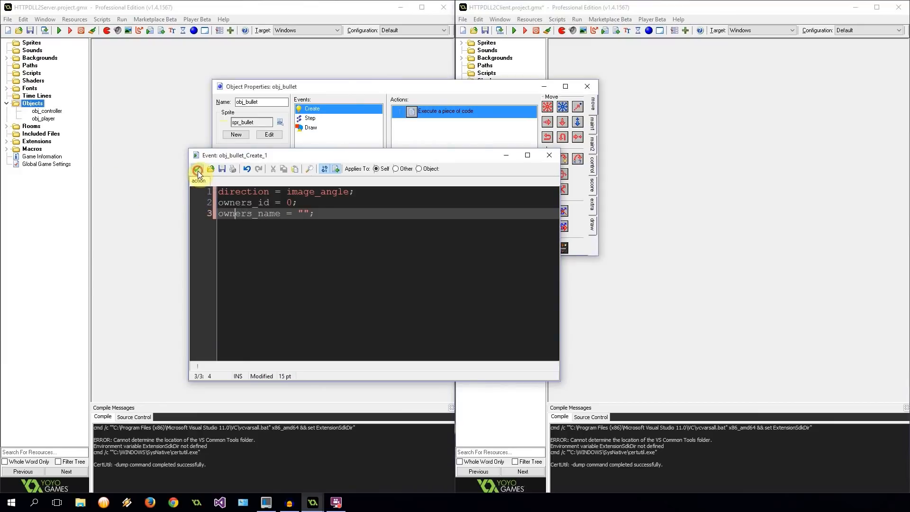
- Save the Create code and rename owner to owners_id in the Draw code
click(311, 127)
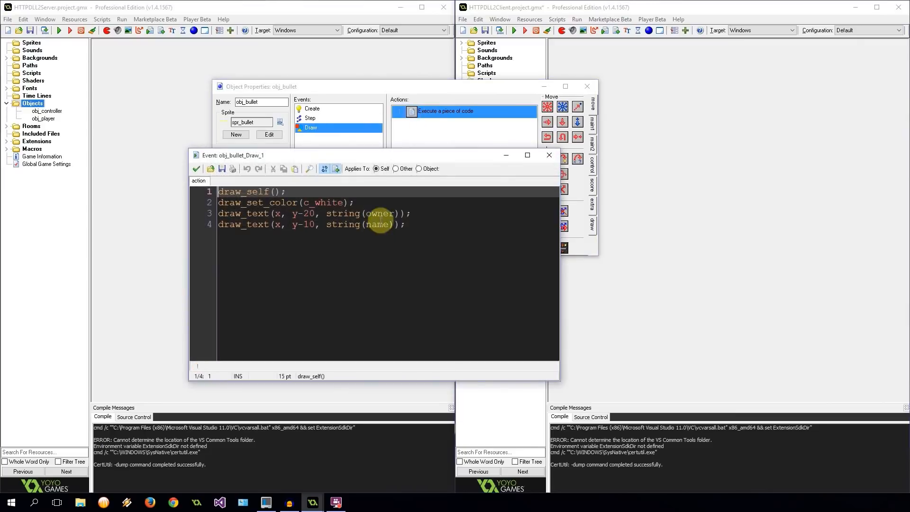
text(s)
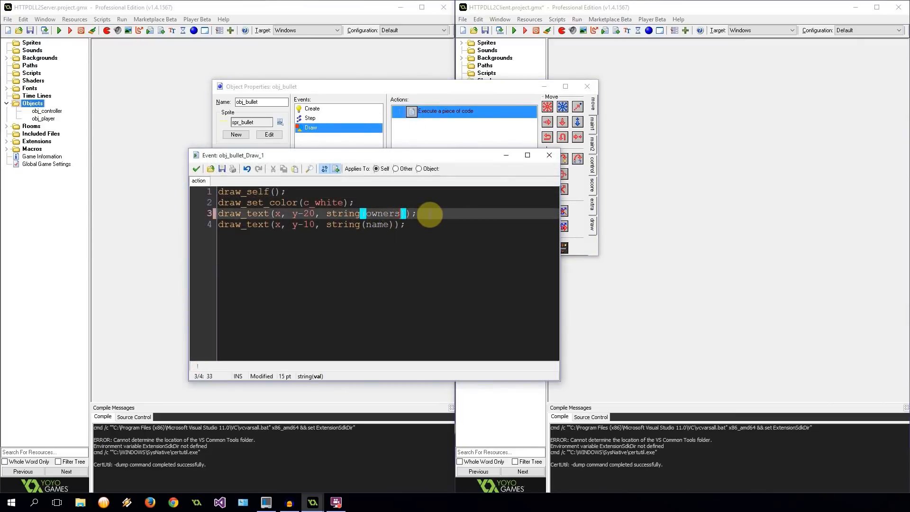
text(_id)
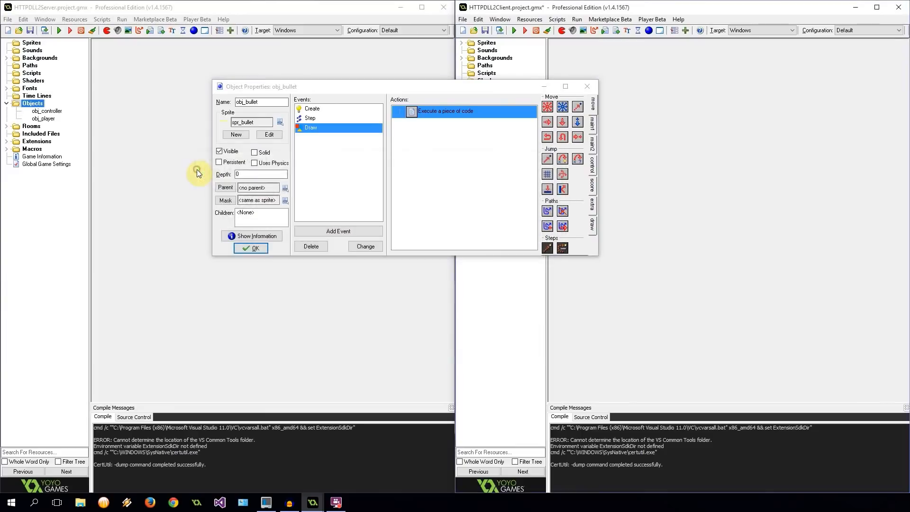
- Change bullet_id.owner and bullet_id.name to owners_id and owners_name in obj_localplayer's shooting code
click(250, 248)
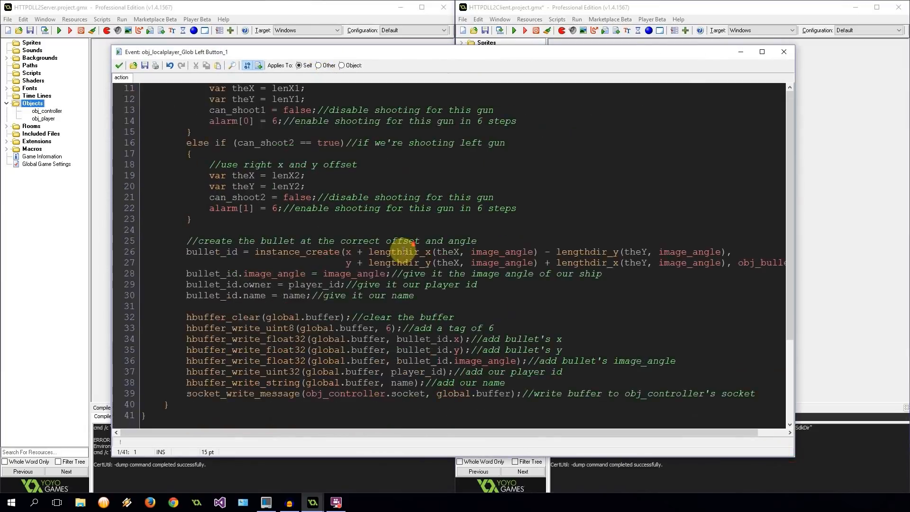
text(s_id)
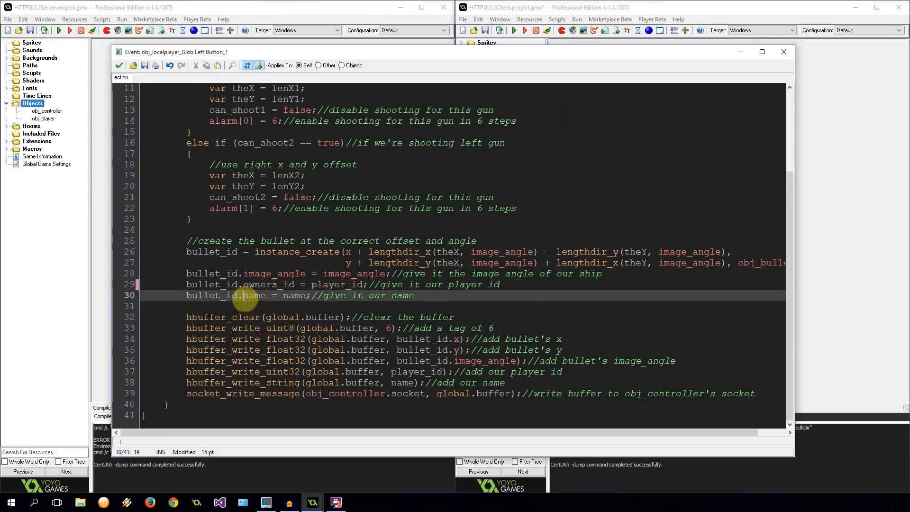
text(owners_)
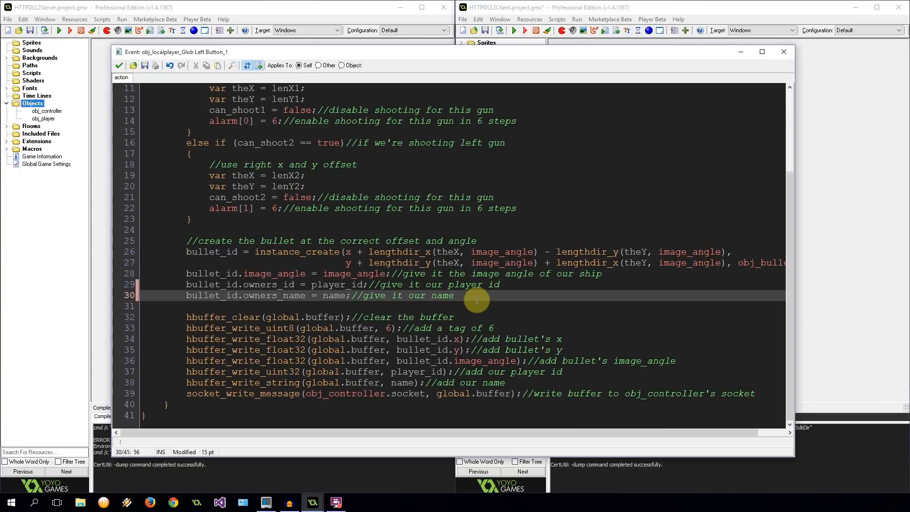
- Add bullet_id.speed = 5; to the Glob Left Button code
text(bulle)
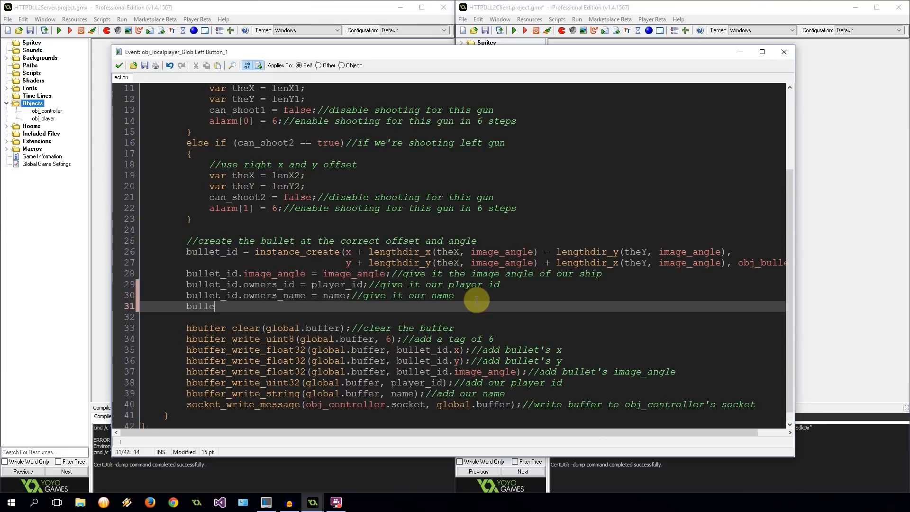
text(t_id)
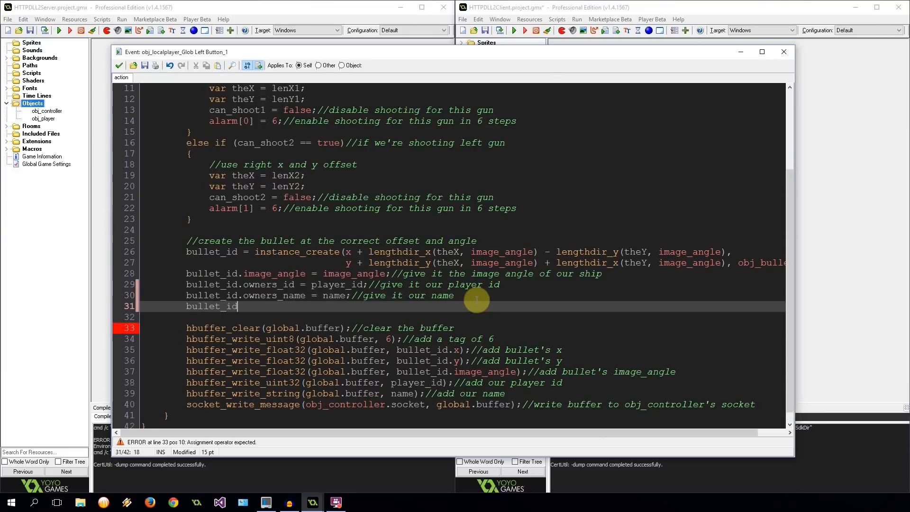
text(.speed)
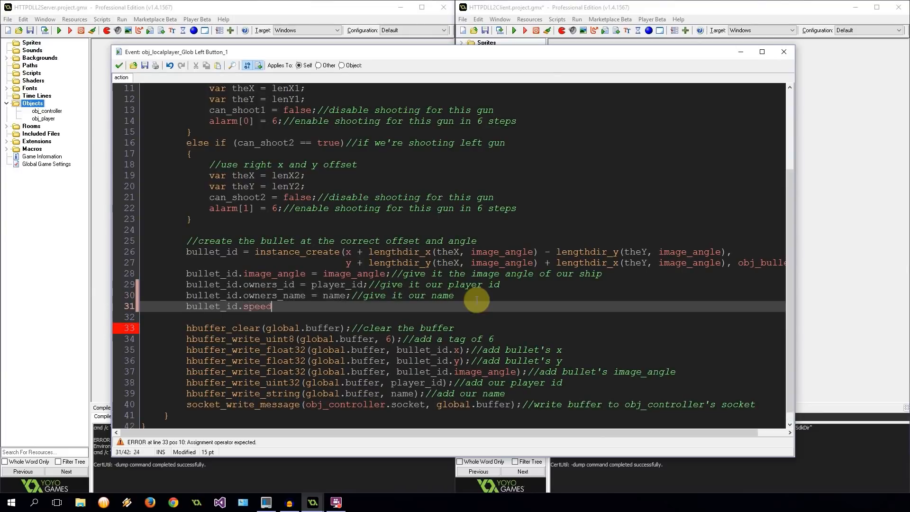
text(= 5;)
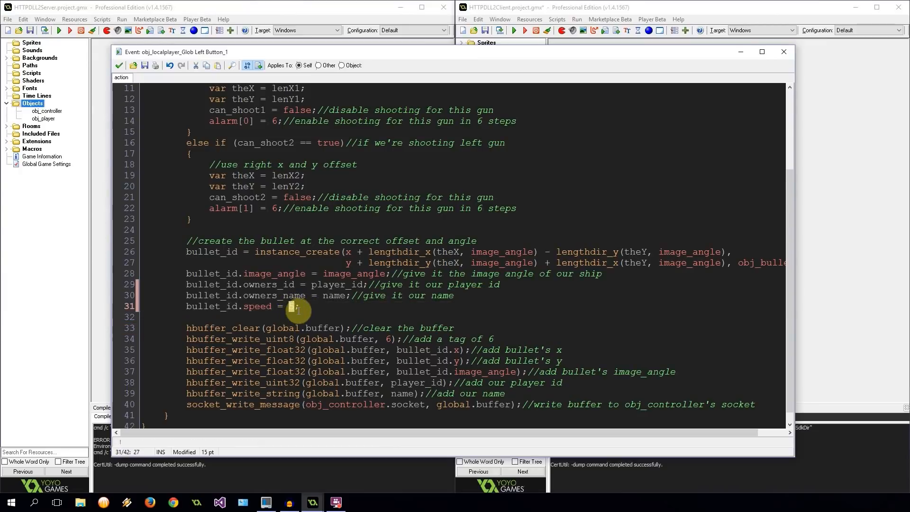
text(5)
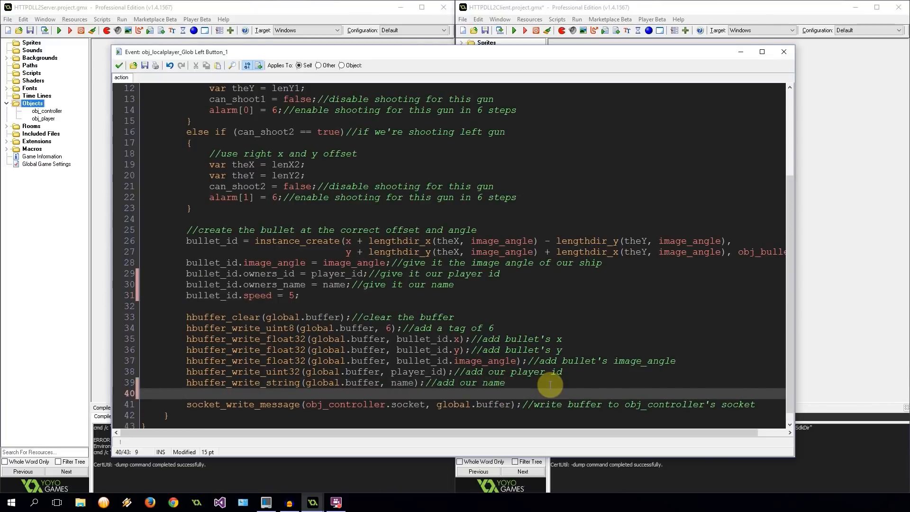
- Write bullet_id.speed into global.buffer as uint16 and close the code editor
text(hbuffer_write_uint)
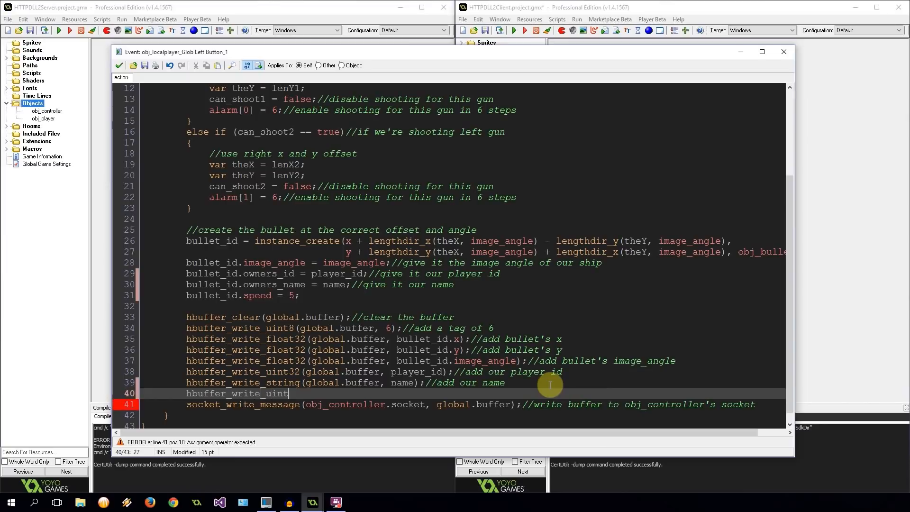
text(16(global)
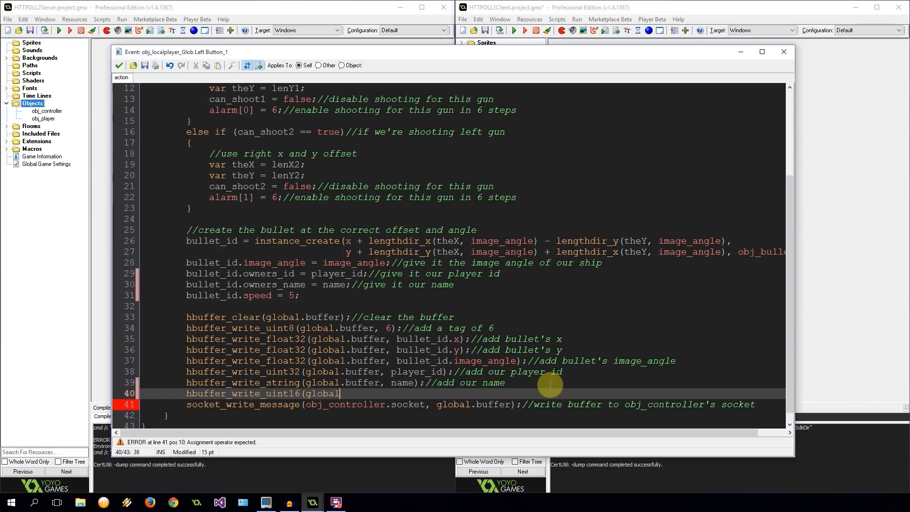
text(.buffer,)
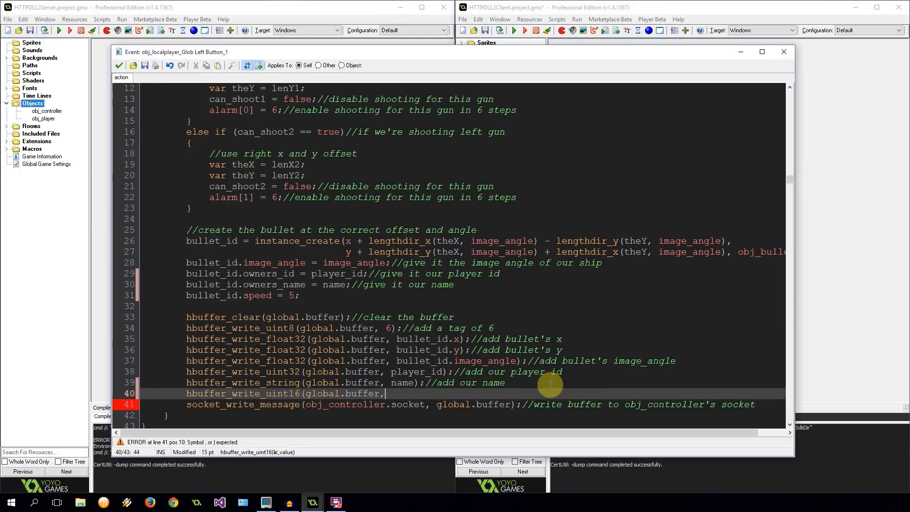
text(bullet_id.)
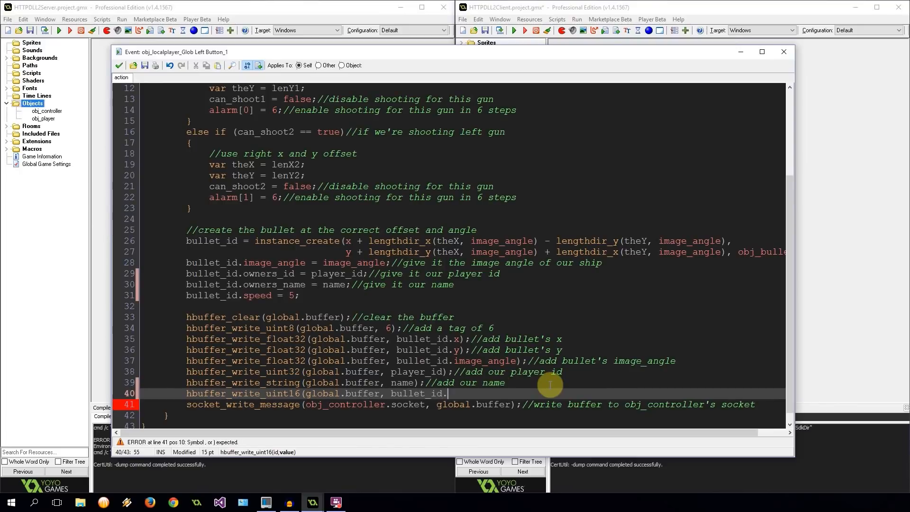
text(speed))
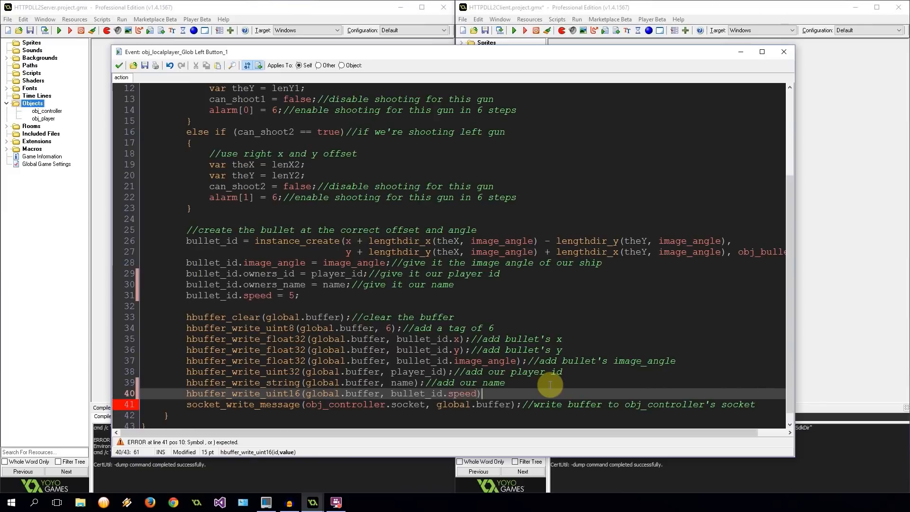
text(;)
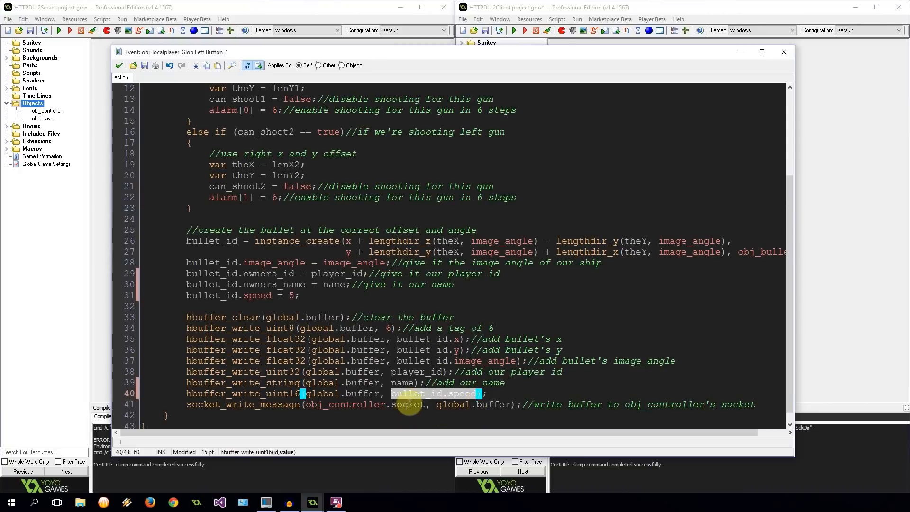
click(214, 339)
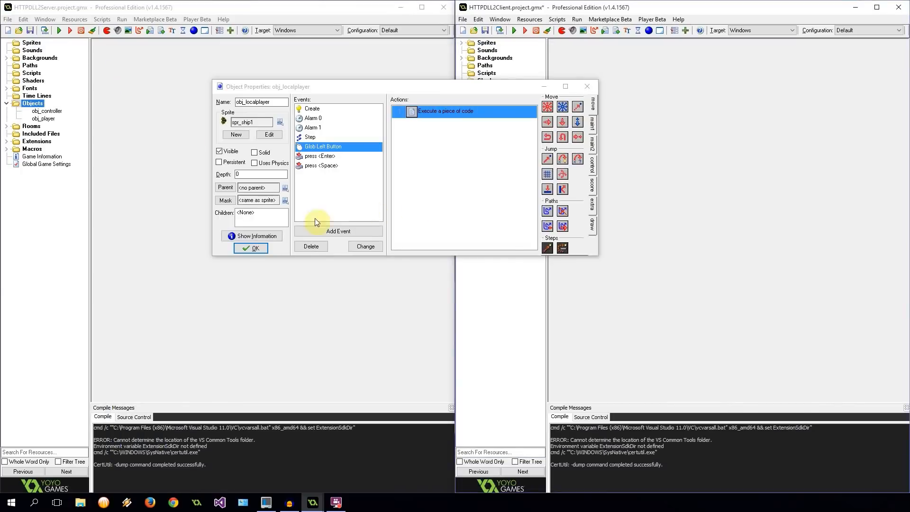
- Close obj_localplayer, review the server obj_controller's Draw code, then close the controller
click(251, 248)
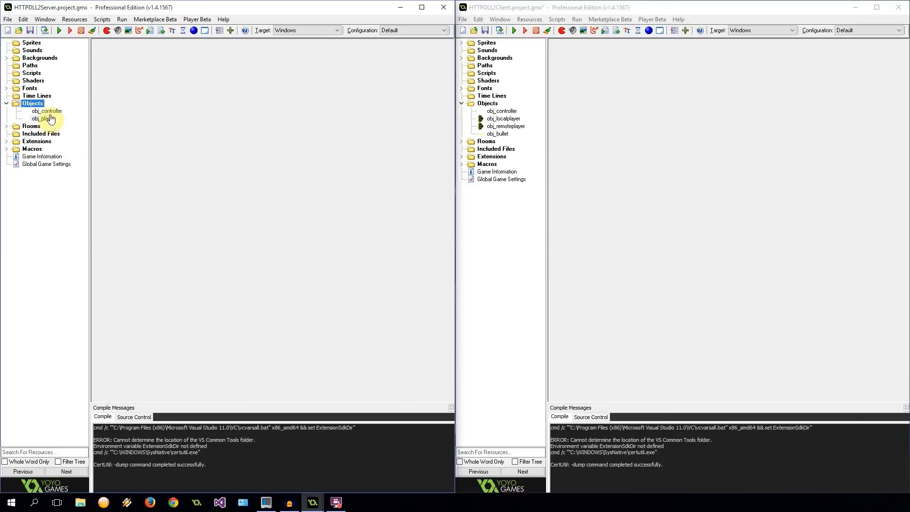
double_click(47, 111)
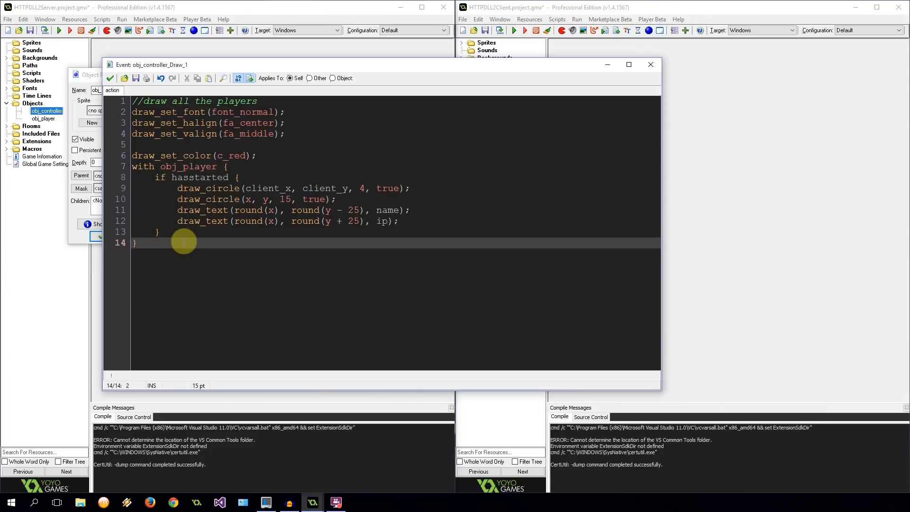
click(136, 243)
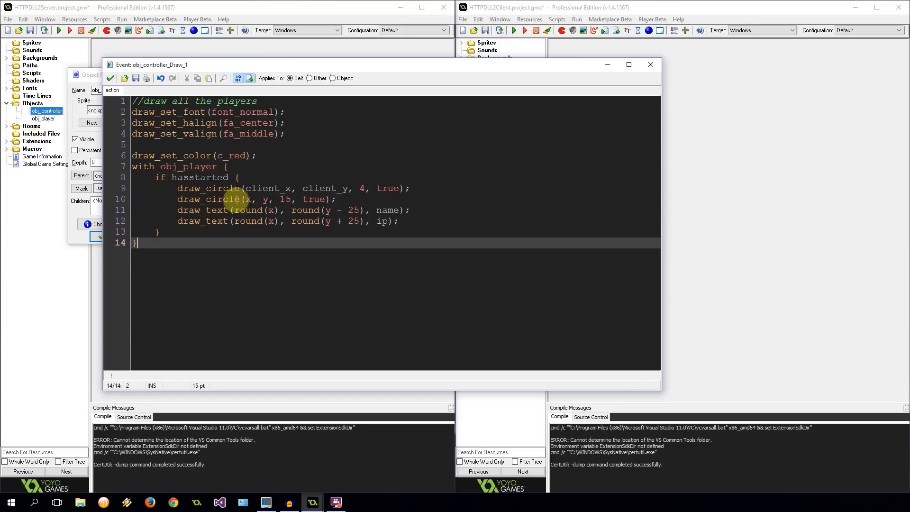
click(230, 199)
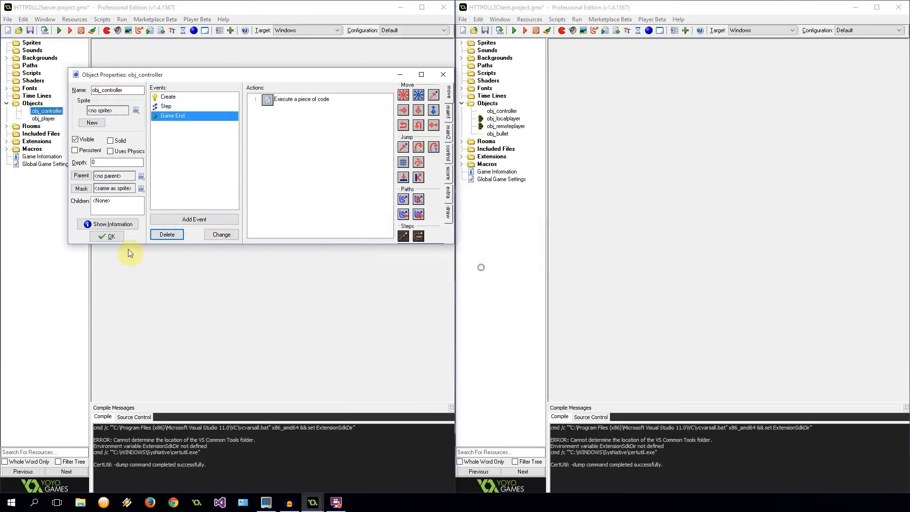
click(107, 235)
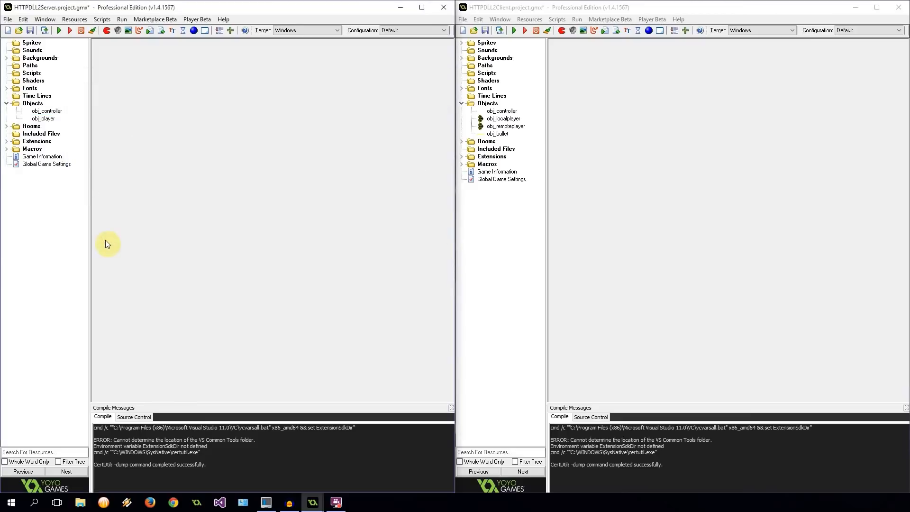
- Rename the server's object2 to obj_bullet and add a Create event
double_click(32, 102)
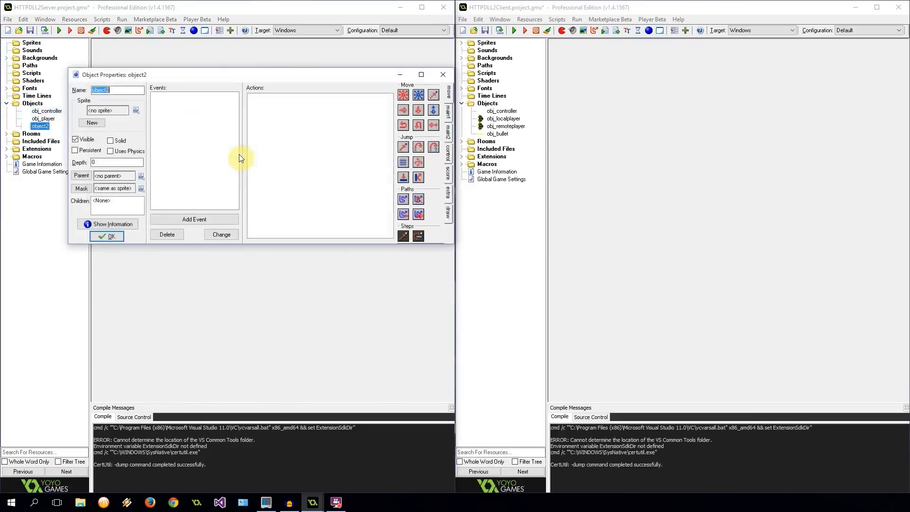
text(obj_bull)
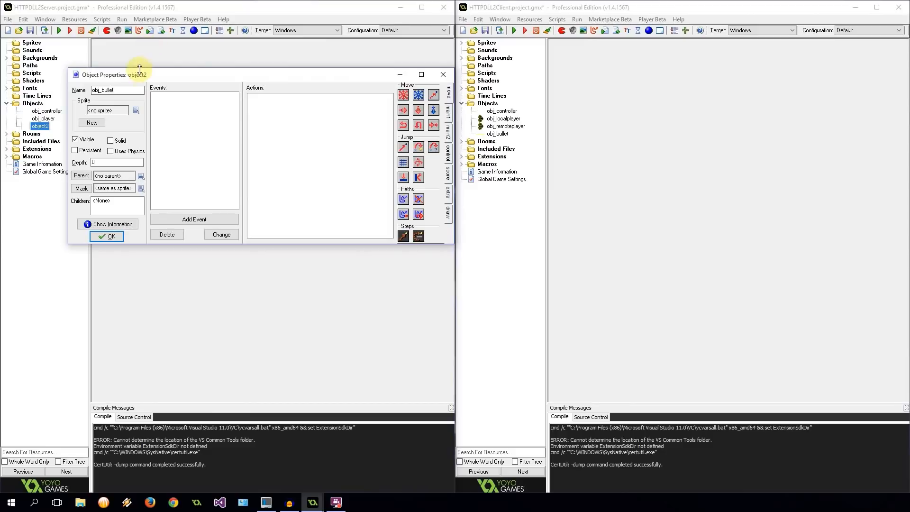
click(194, 219)
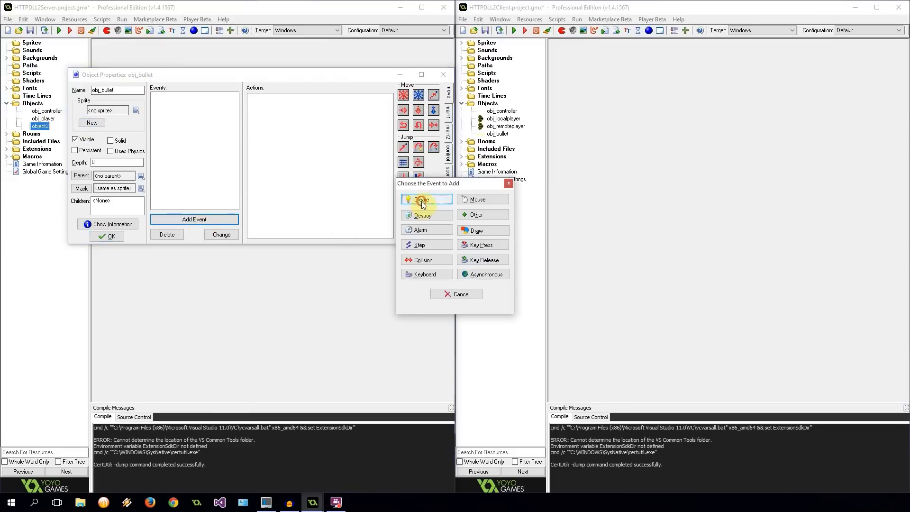
click(421, 199)
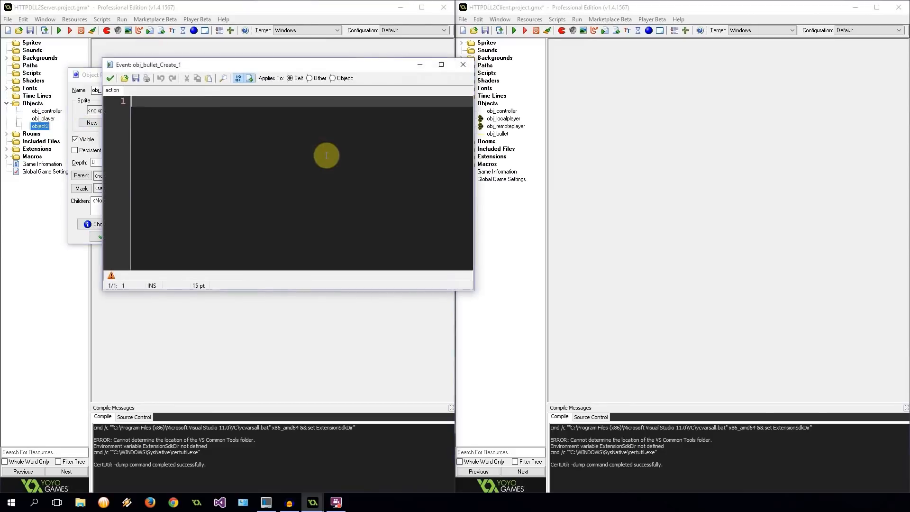
- Initialise bullet_x, bullet_y, owners_id and bullet_speed to 0, and owners_name to ""
text(bullet_x =)
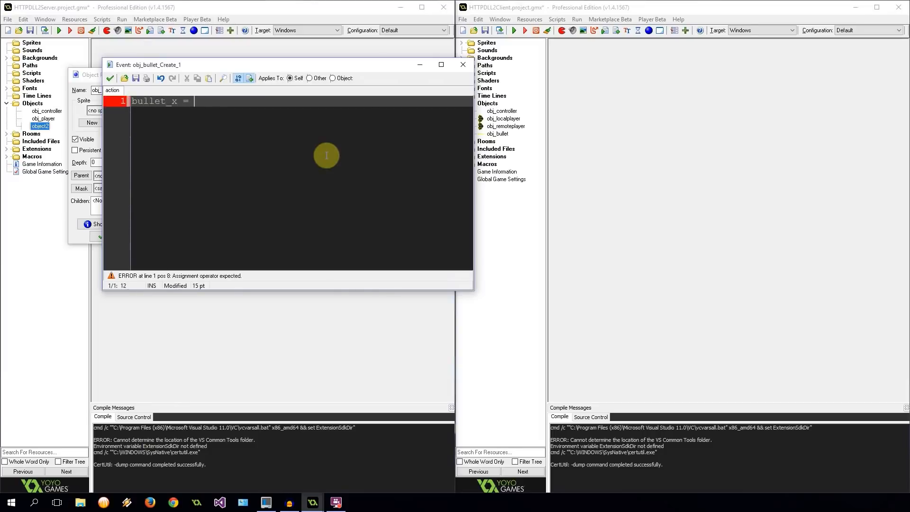
text(0;)
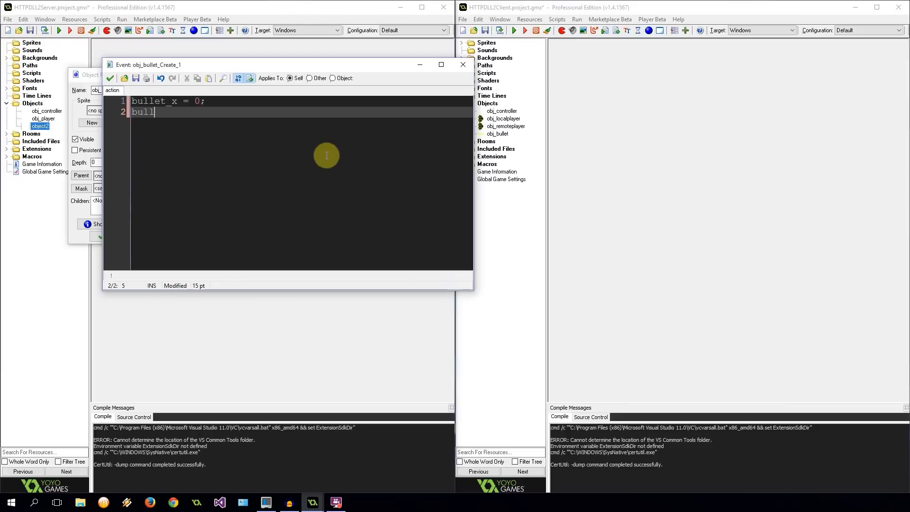
text(et)
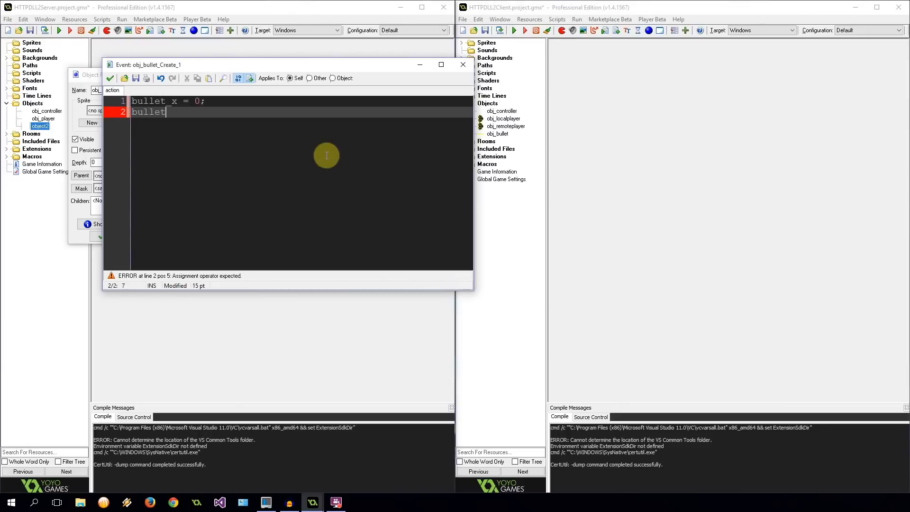
text(_y = 0;)
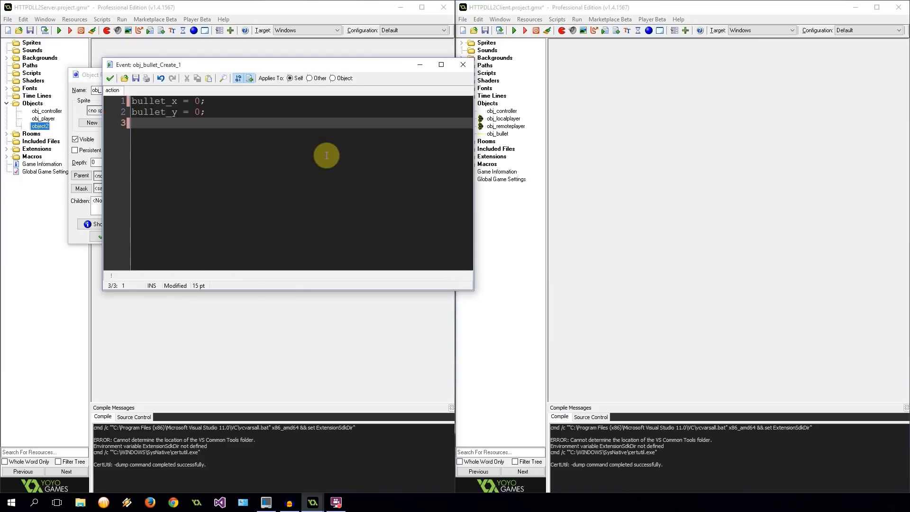
text(owners)
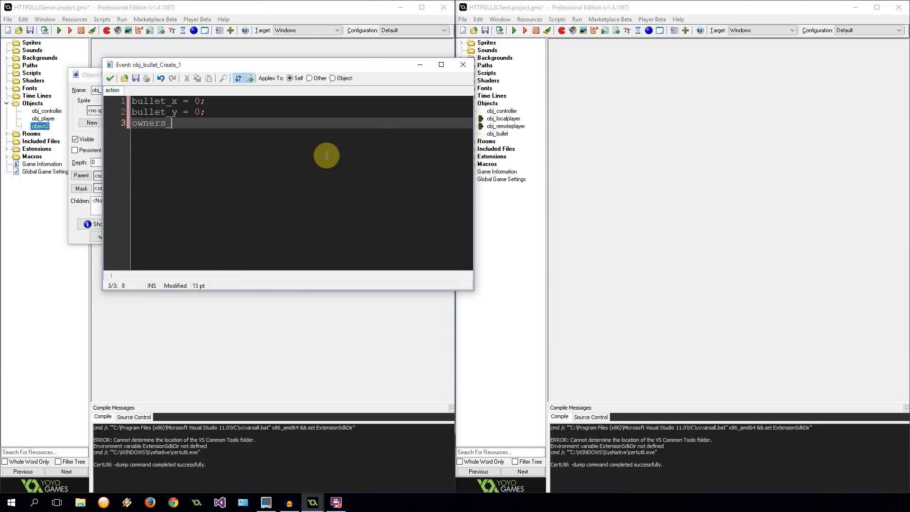
text(id = 0;)
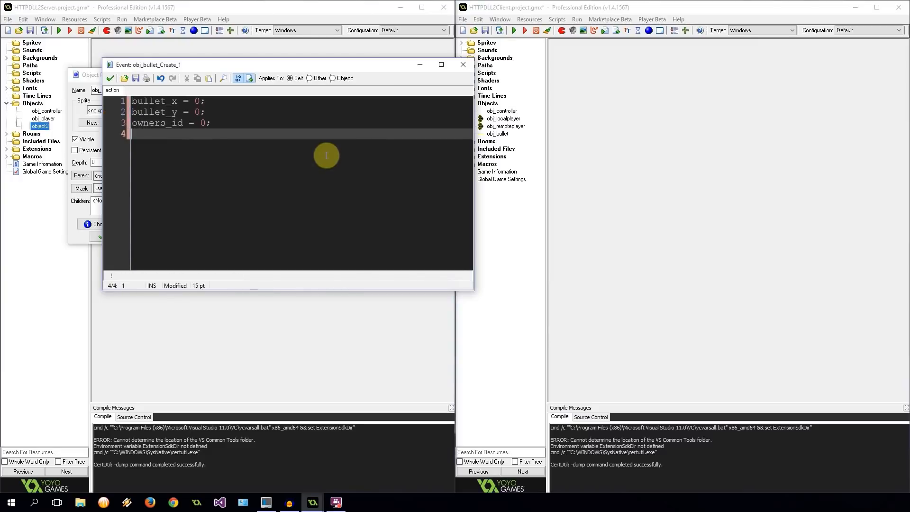
text(bullet_)
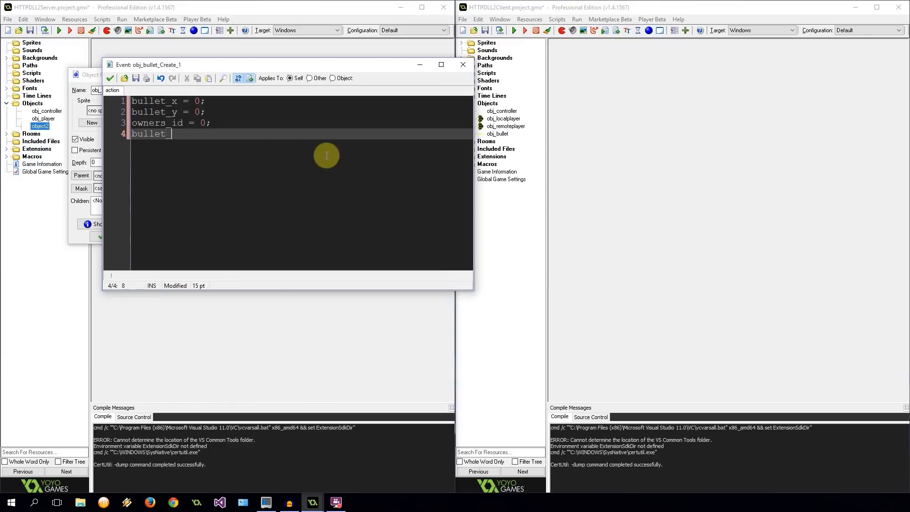
text(_speed =)
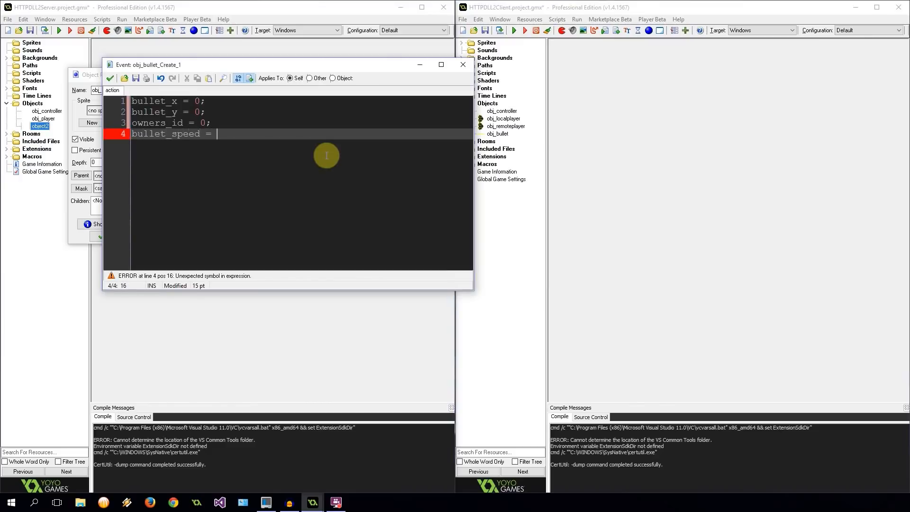
text(0;)
text(owners_name)
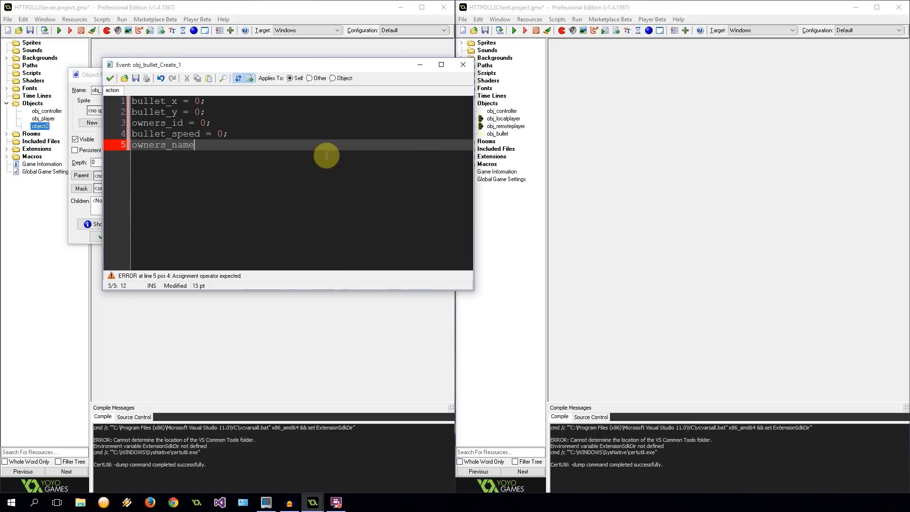
text(= "";)
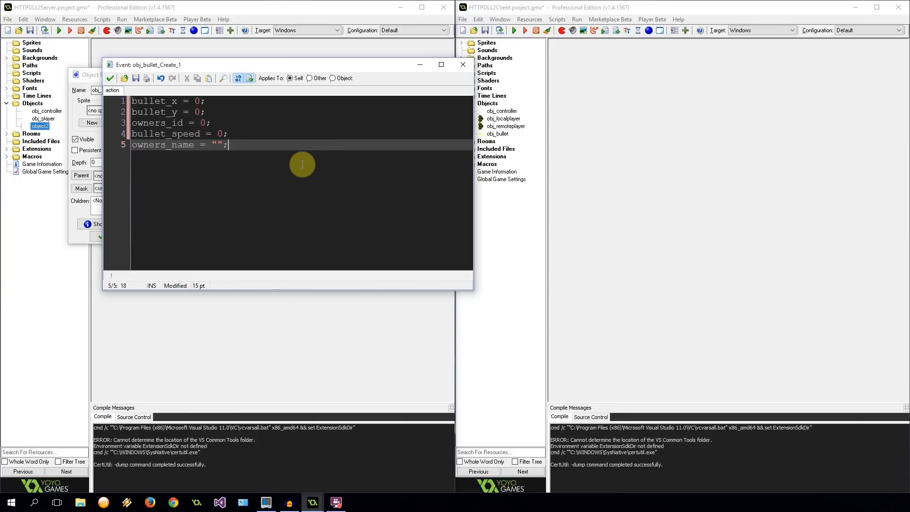
- Set random_colour = make_colour_rgb(irandom(255), irandom(255), irandom(255))
text(r)
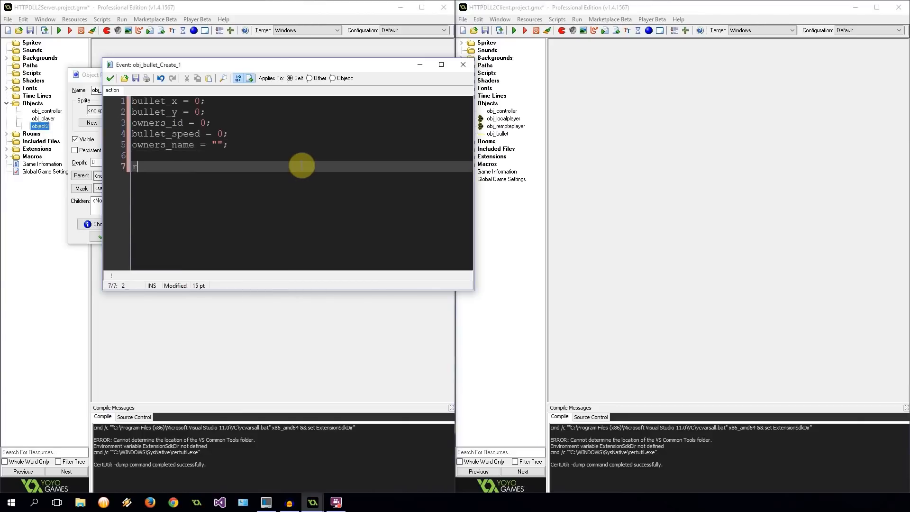
text(random_colour)
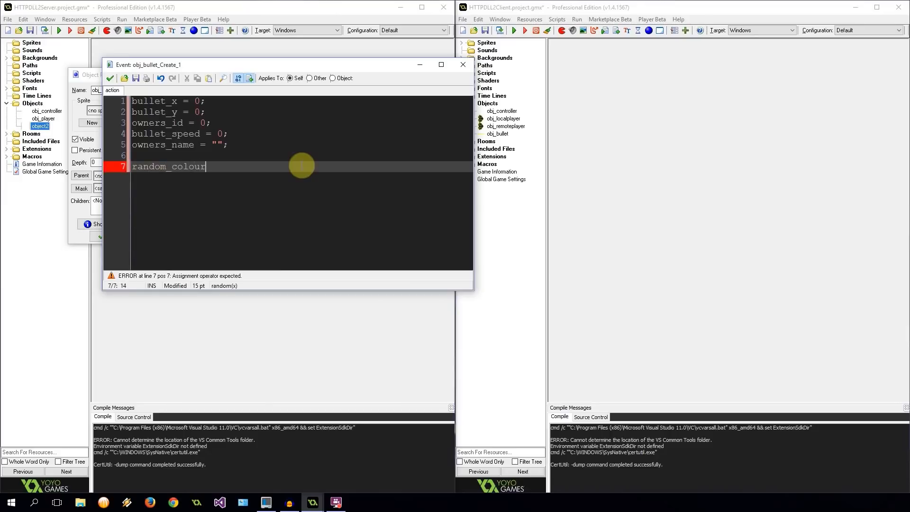
text(= make)
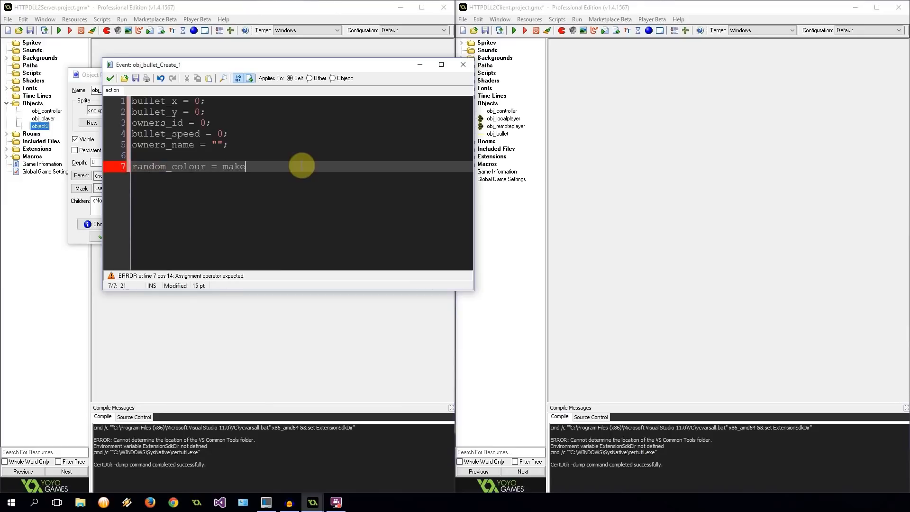
text(_colour_rgb(ir)
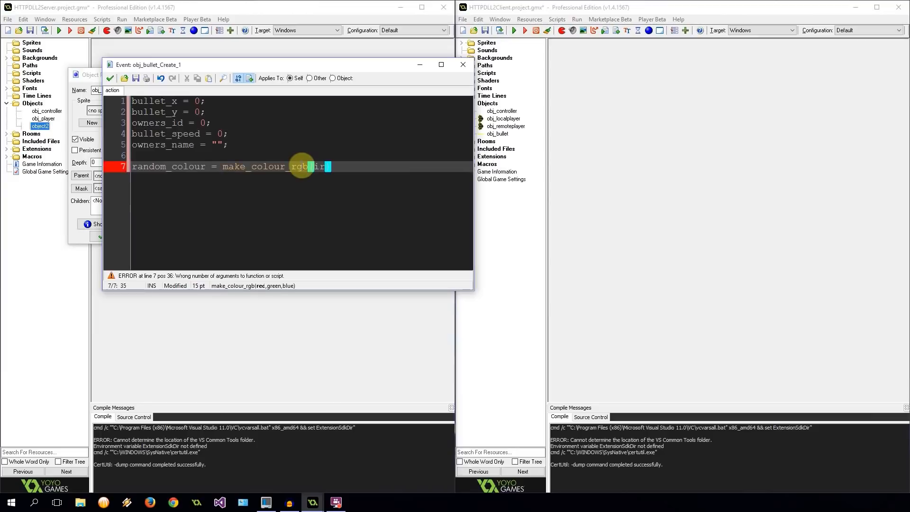
key(BackSpace)
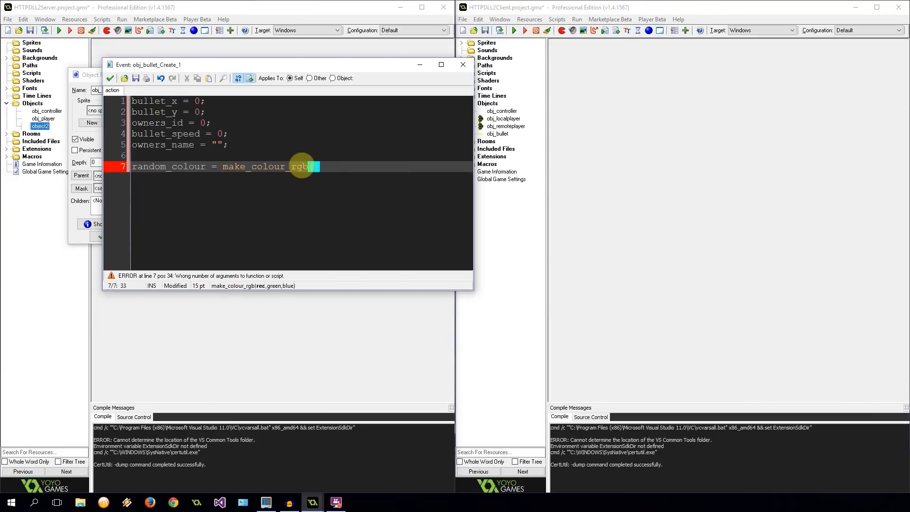
text(irandom)
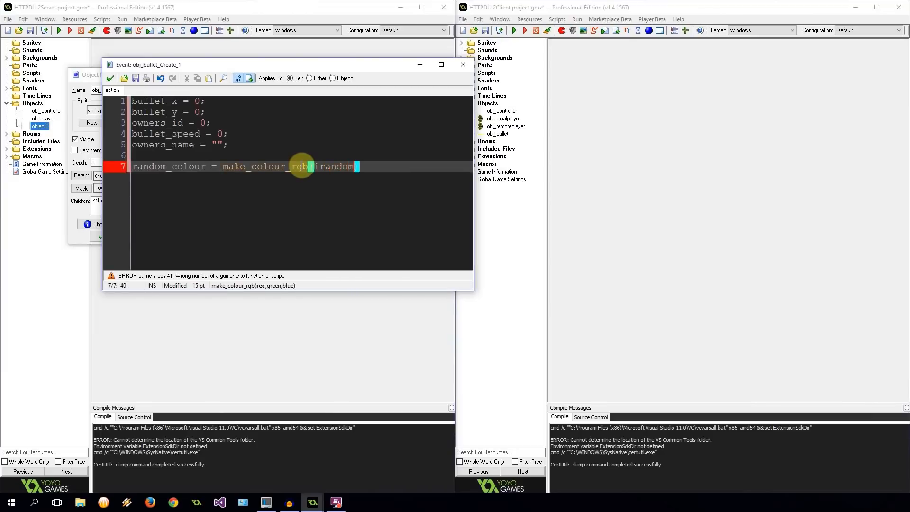
text((255))
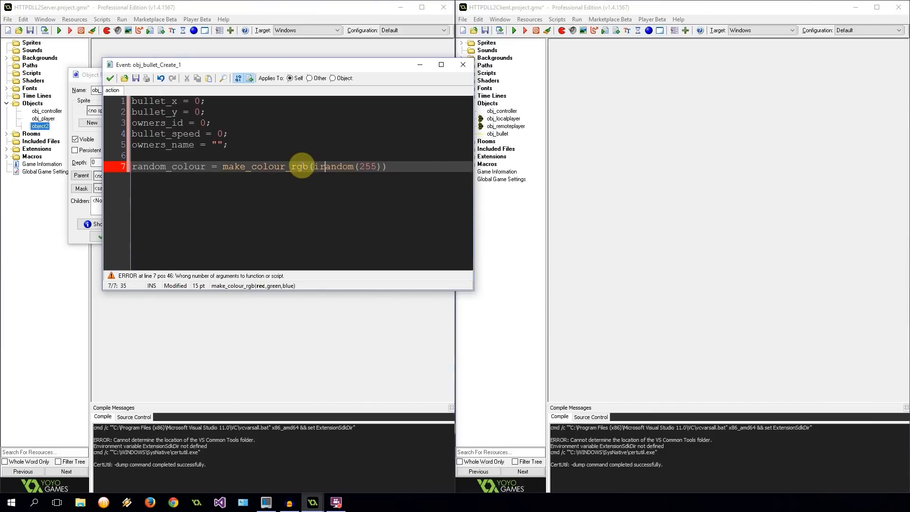
text(, irandom(255), irandom(255))
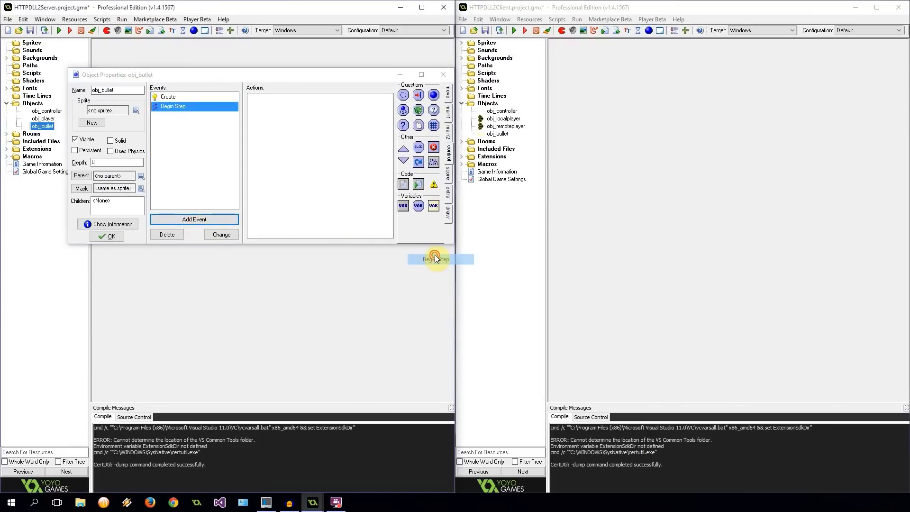
- Add obj_bullet Step code setting speed = bullet_speed
right_click(172, 107)
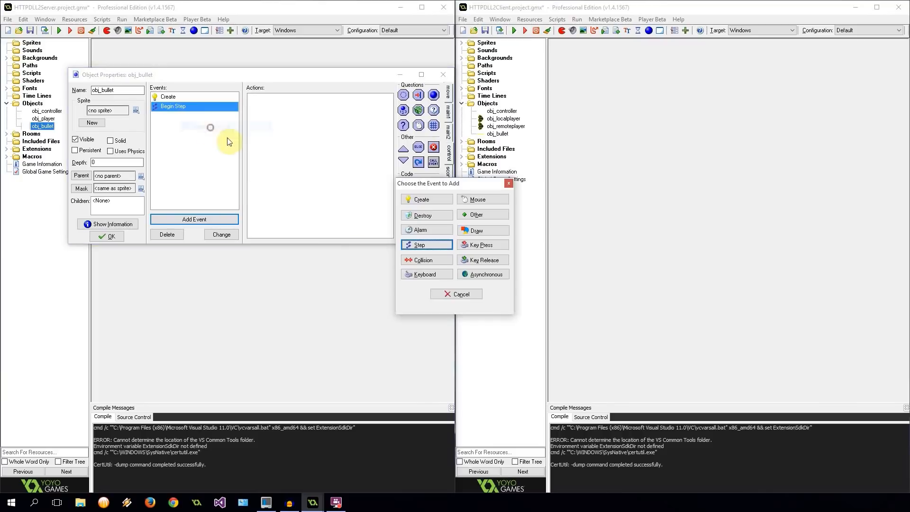
click(418, 244)
text(direction = image_angle;)
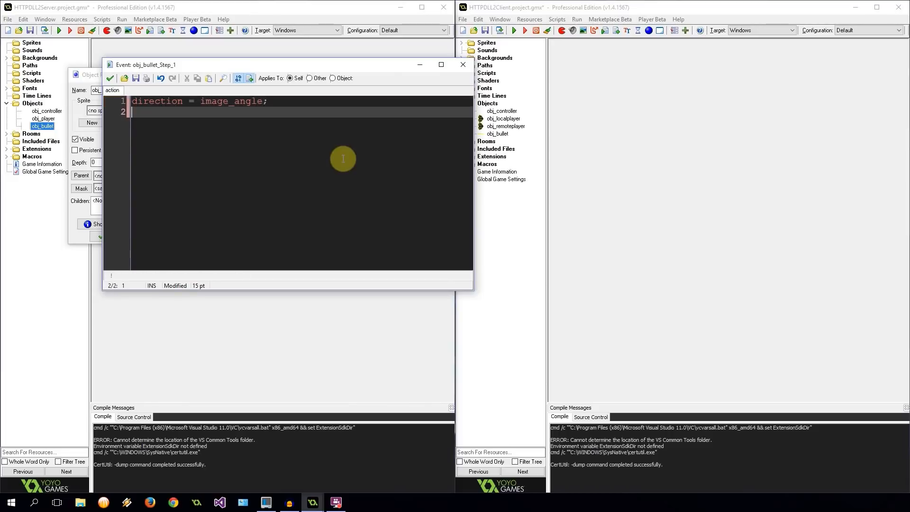
text(speed = bu)
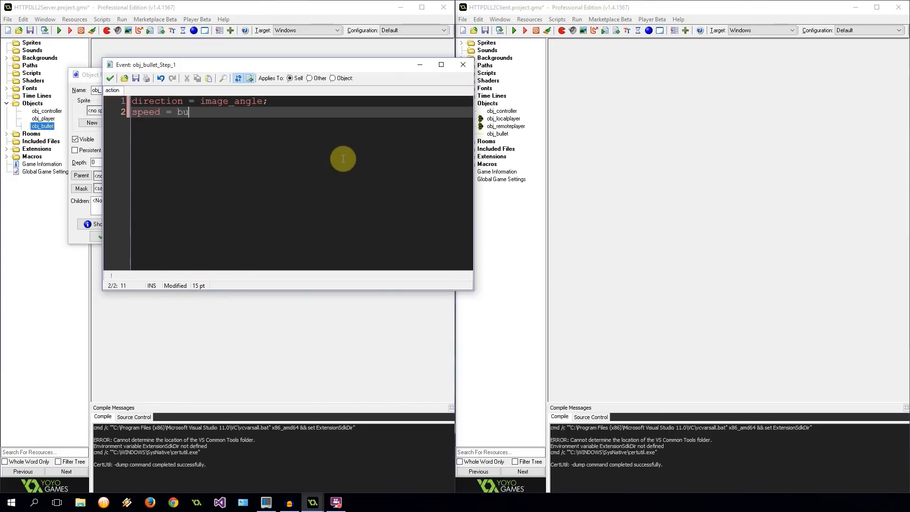
text(llet_speed;)
text(if ()
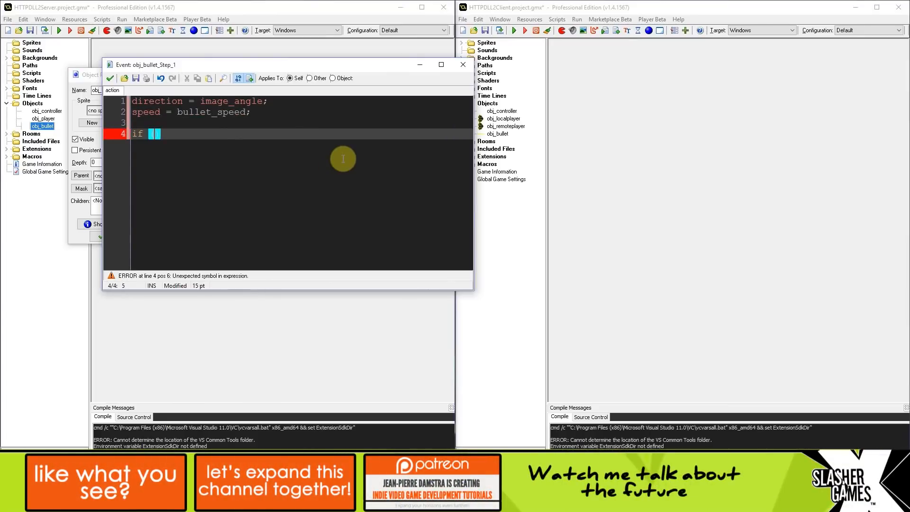
- Destroy the bullet when distance_to_point(xstart, ystart) exceeds 500
text(di)
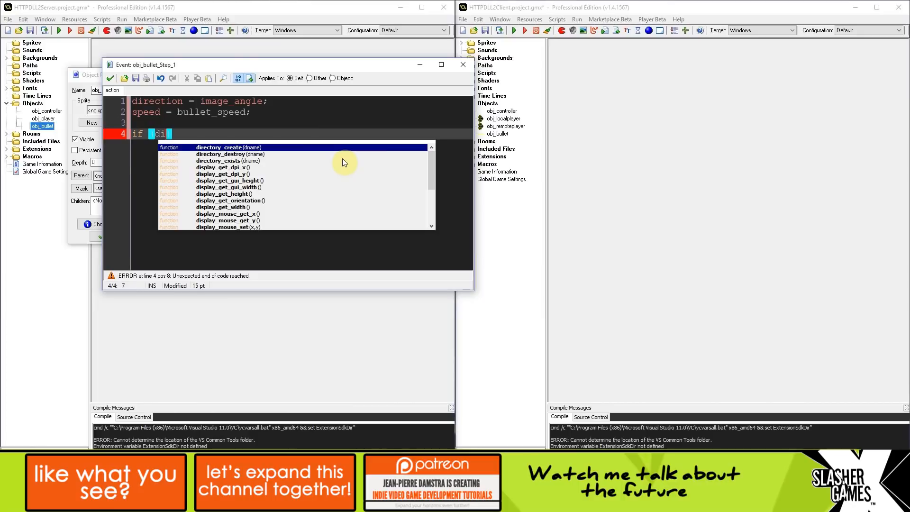
text(sta)
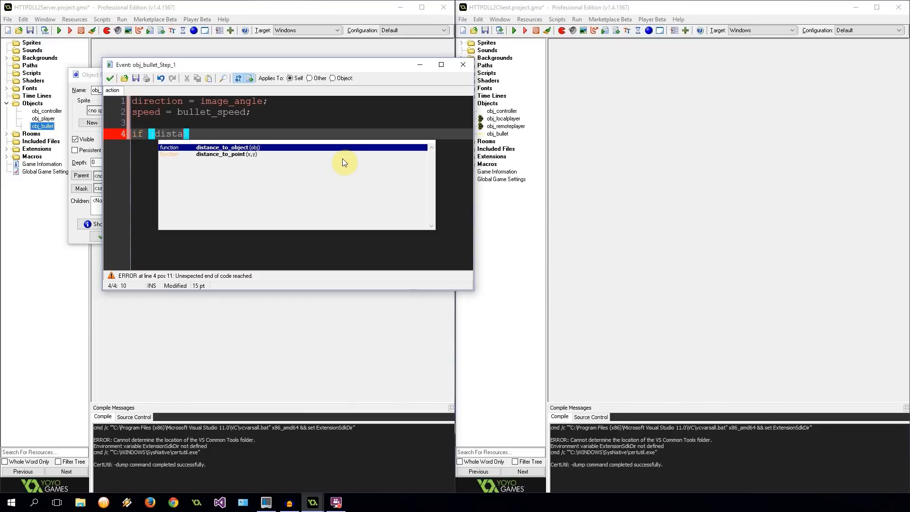
key(Down)
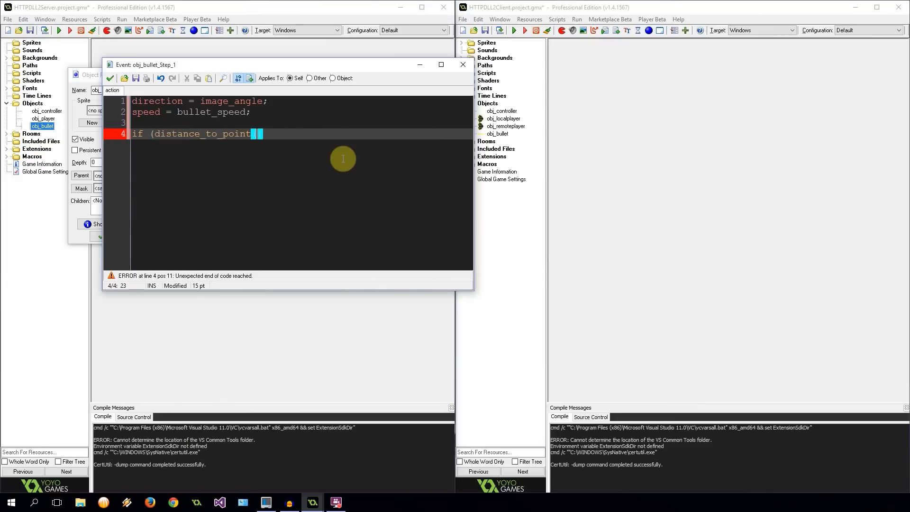
text(xstart,)
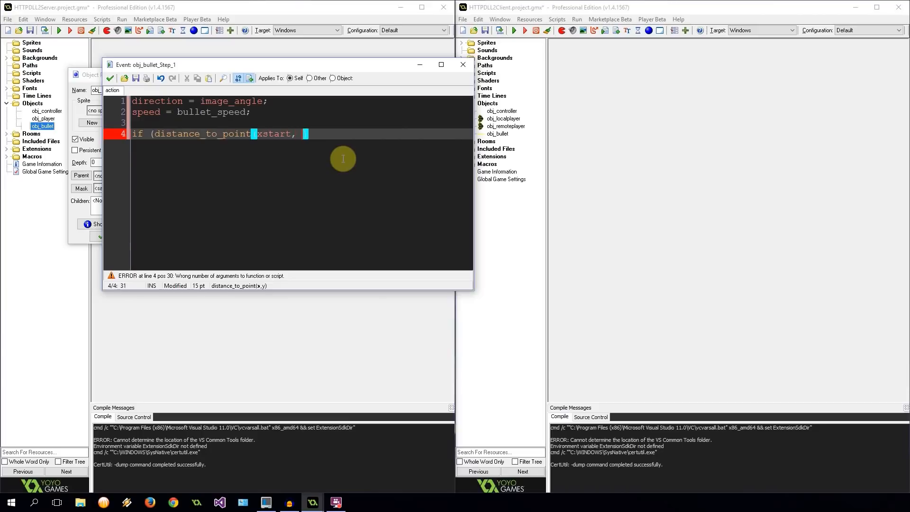
text(ystart)
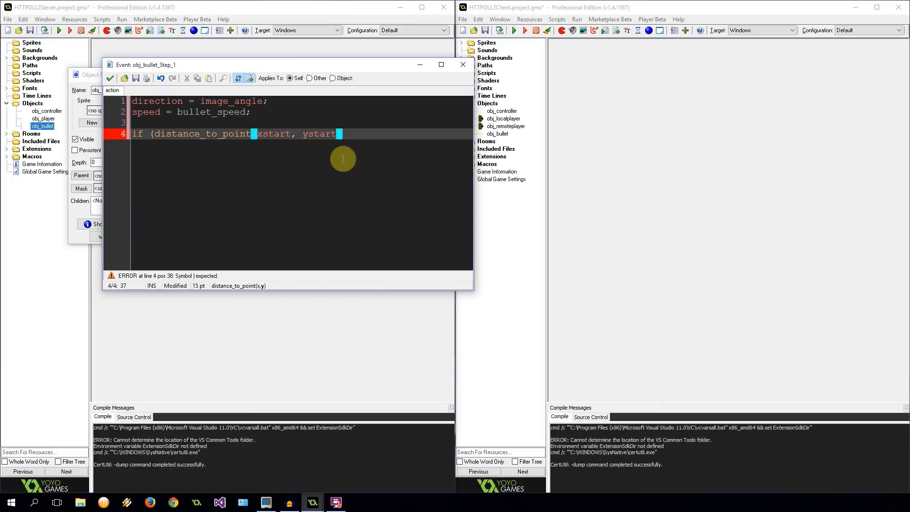
text())
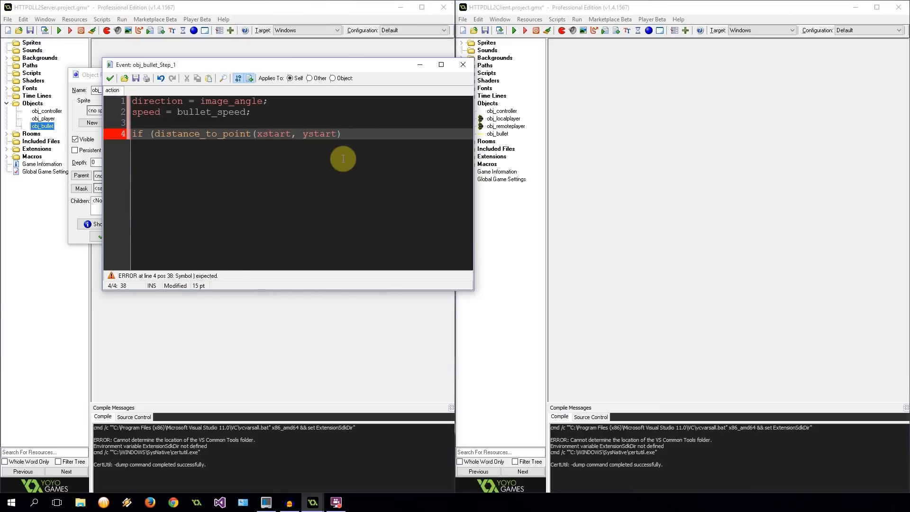
text(> 500))
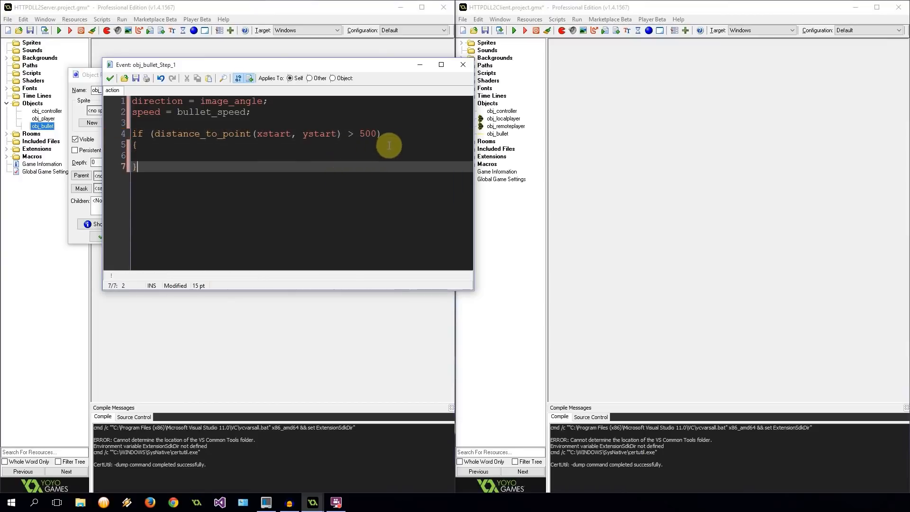
text(instance_des)
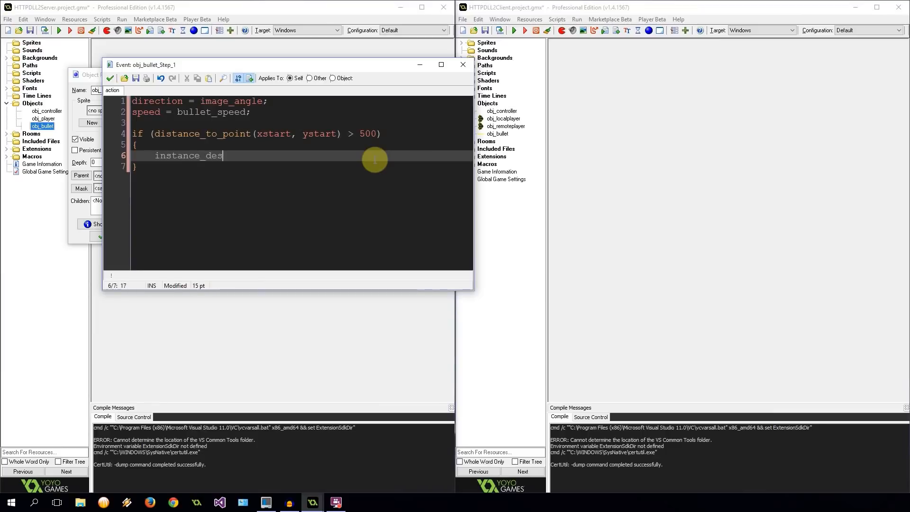
text(troy();)
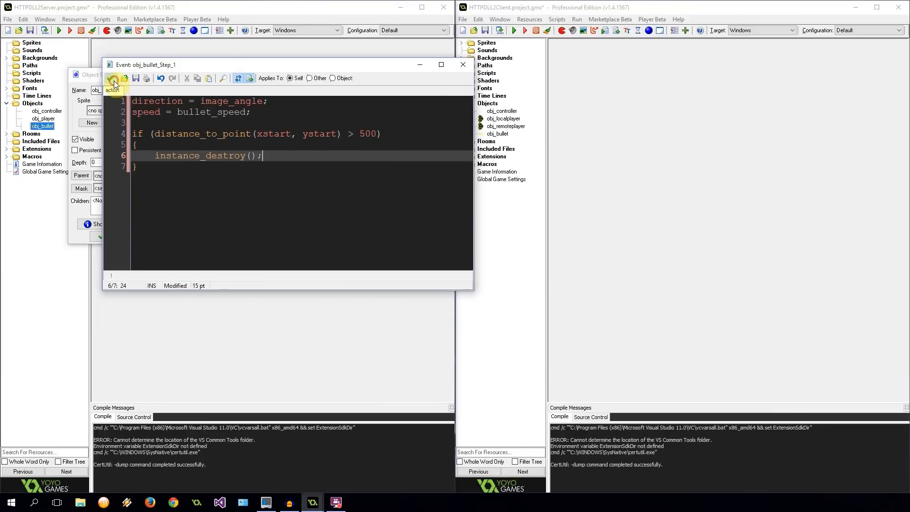
- Edit obj_bullet's Draw code to draw a radius-1 circle outline in random_colour, and save
click(113, 81)
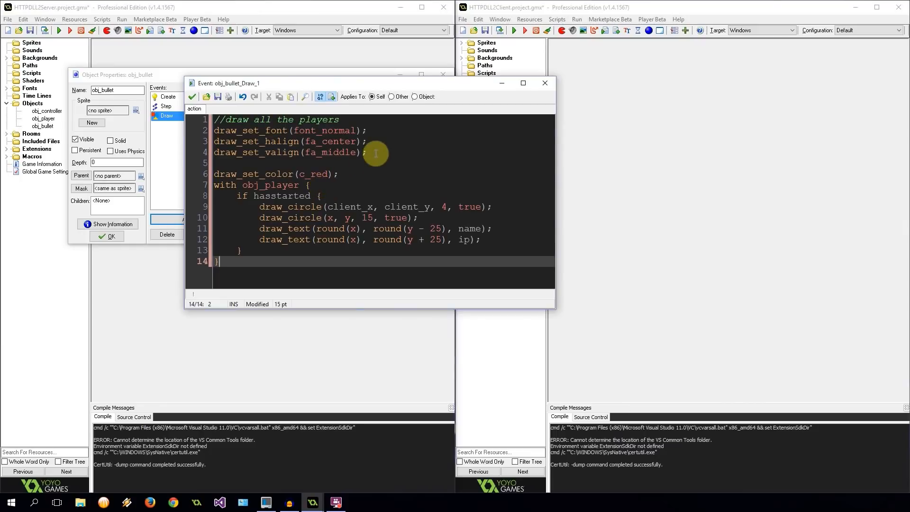
click(329, 174)
text(random_colou)
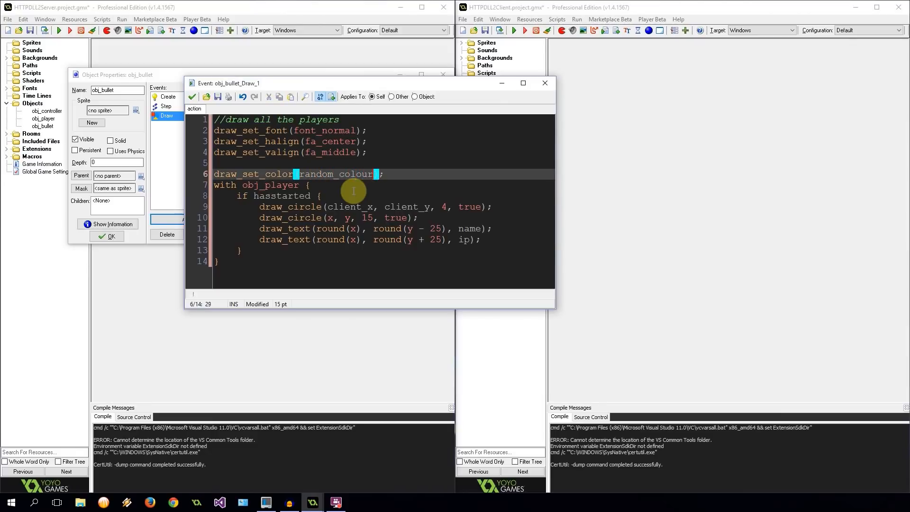
click(195, 185)
text(draw_circle(x, y, 1, true)
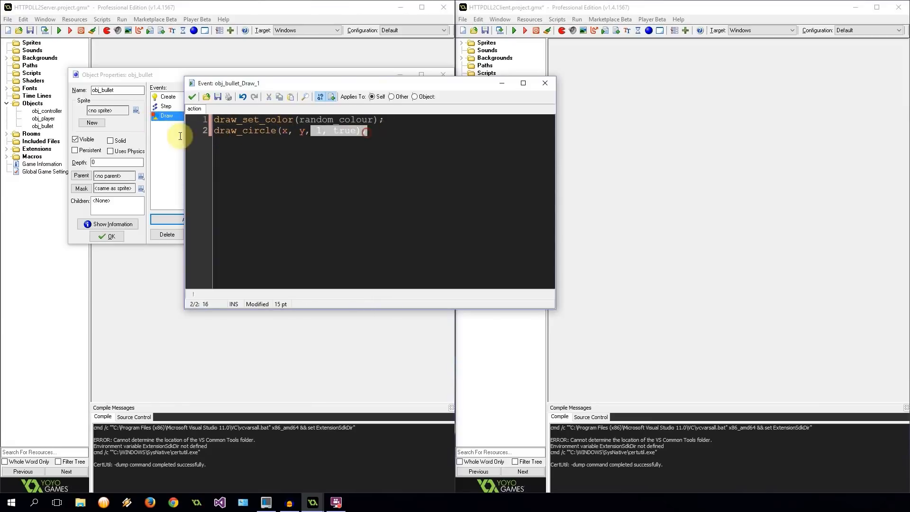
click(299, 130)
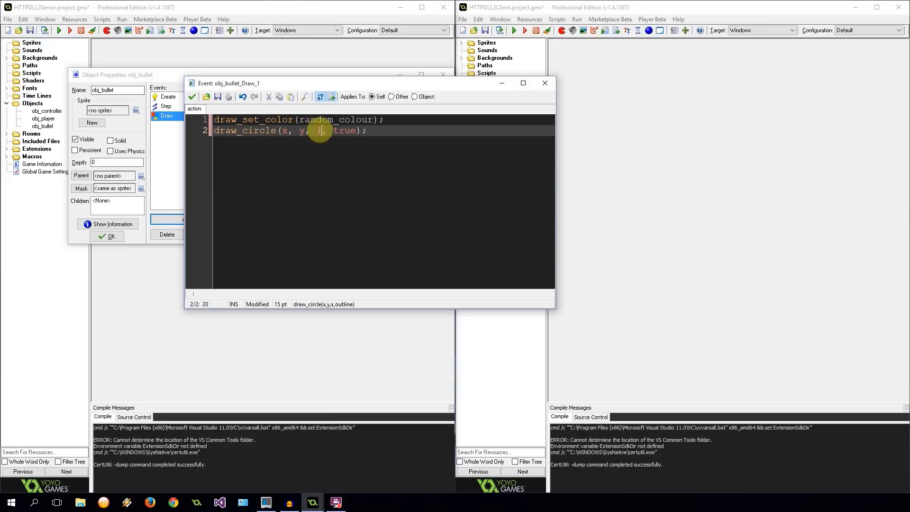
text(1,)
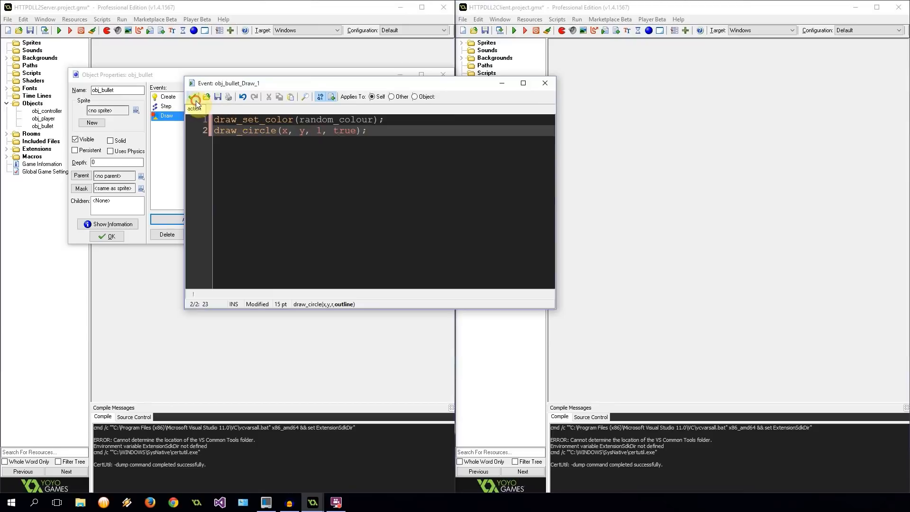
click(110, 236)
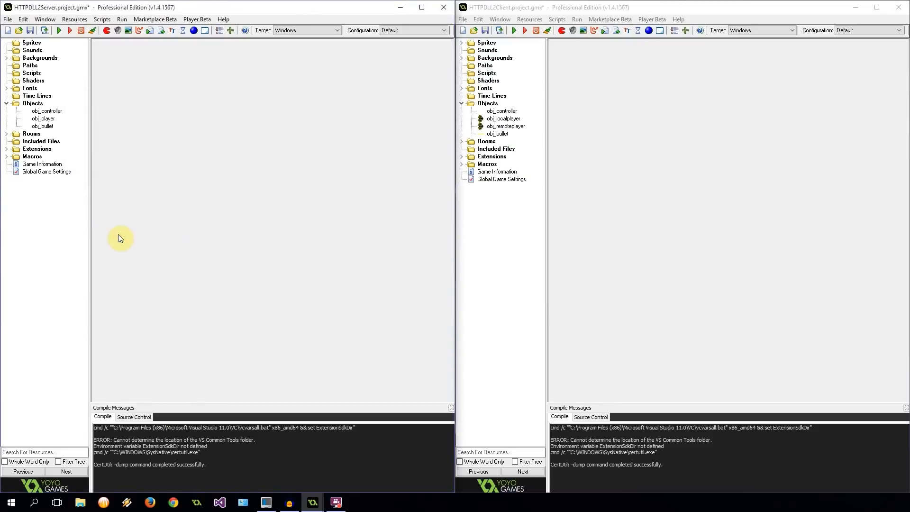
mouse_move(107, 195)
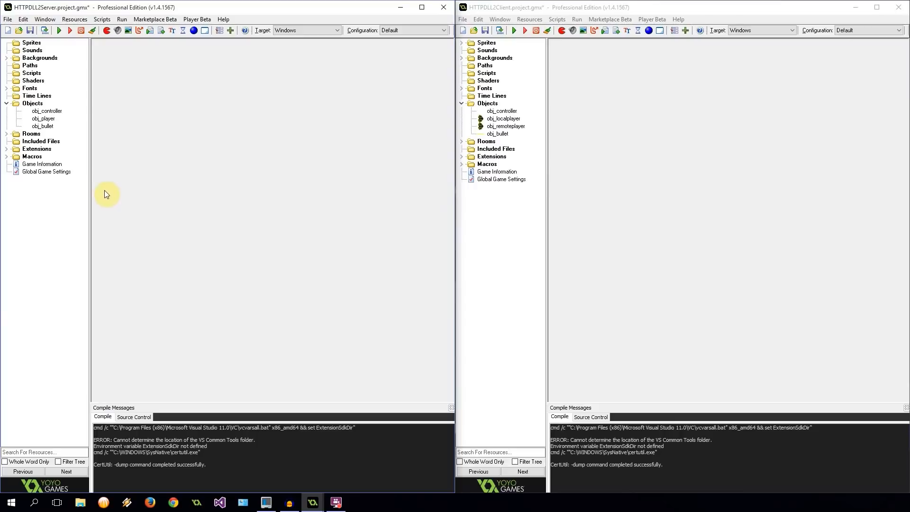
- Remove the with obj_player wrapper from obj_player's Draw code and save it
double_click(42, 118)
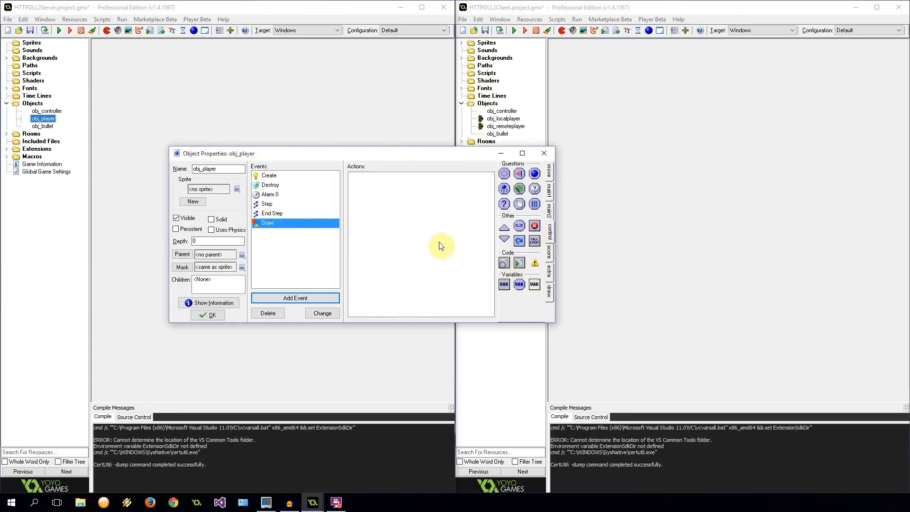
double_click(267, 223)
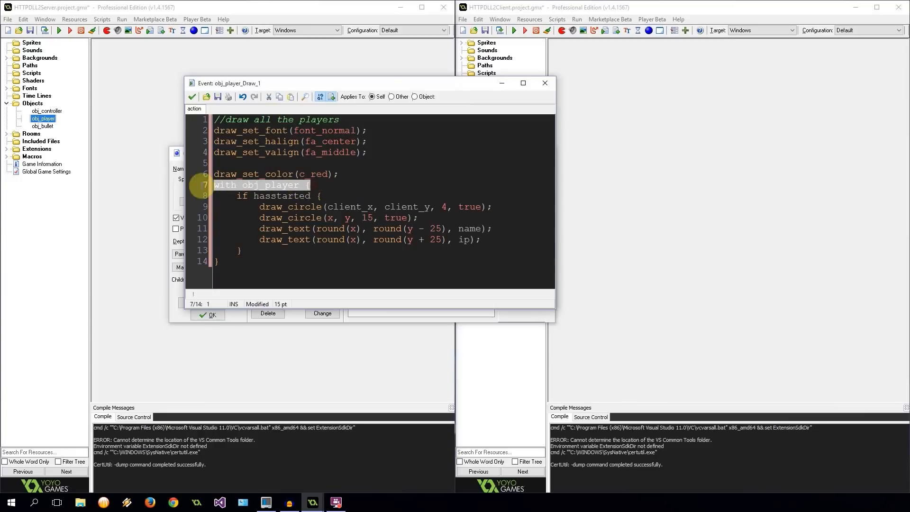
key(Delete)
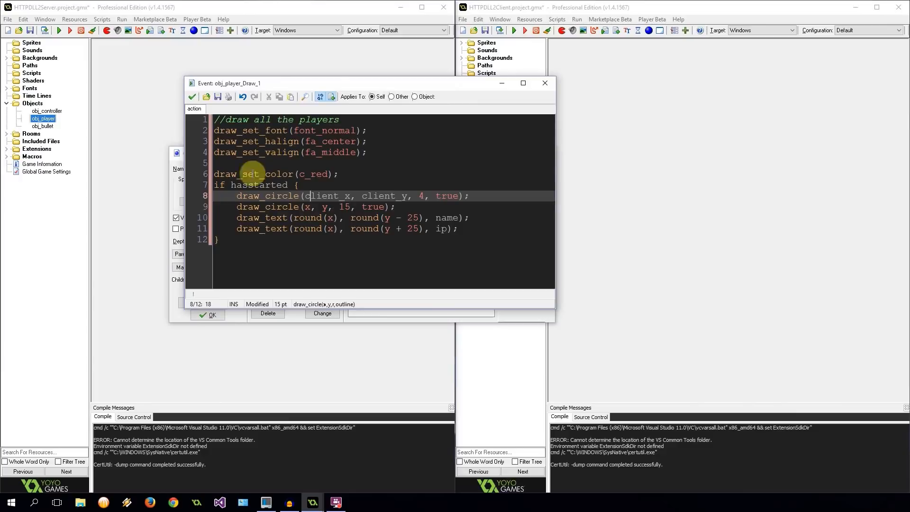
click(191, 97)
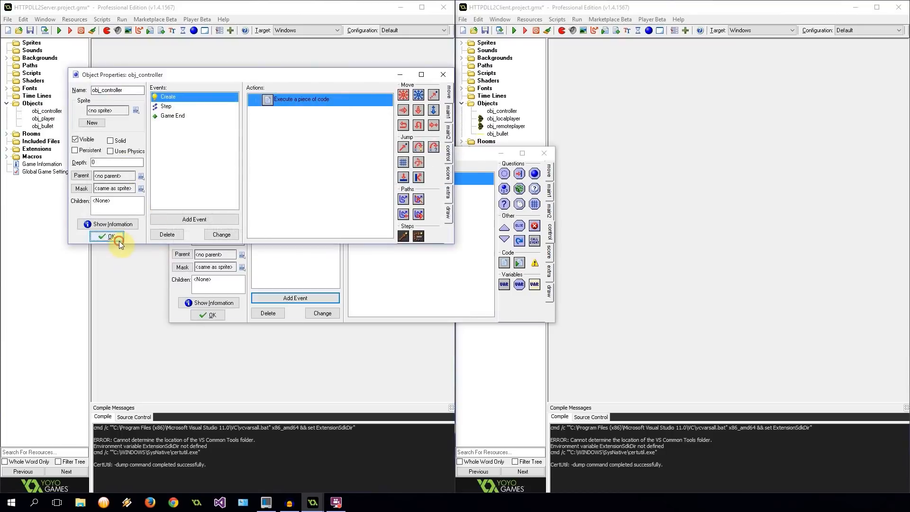
- Close obj_controller and open obj_player's Step code showing the case 6 handler
click(106, 237)
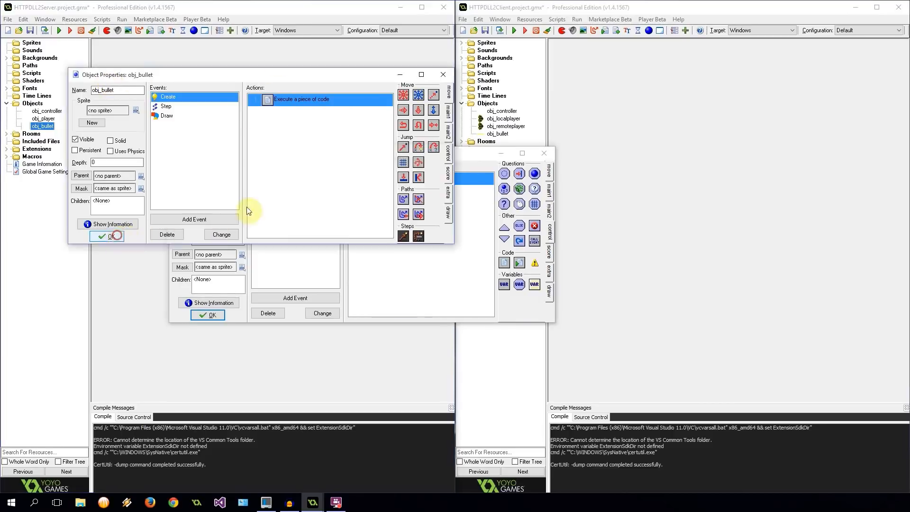
double_click(300, 98)
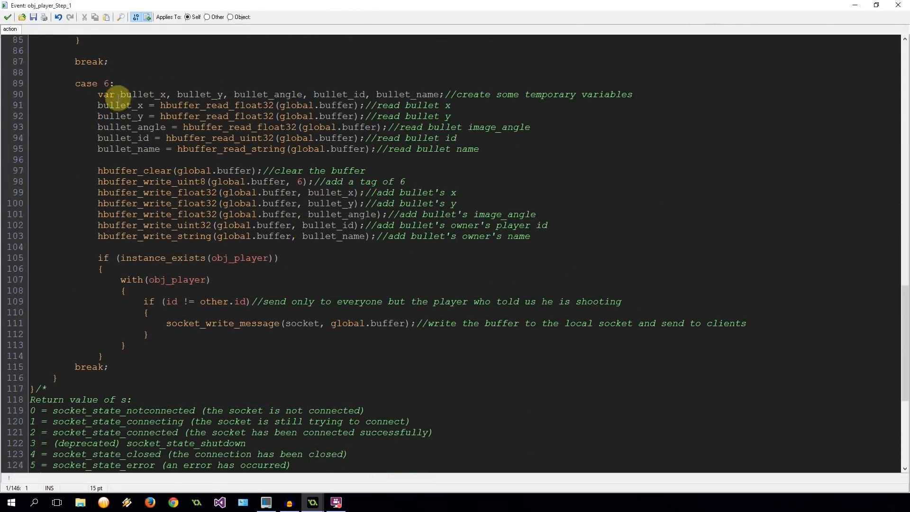
- In case 6, add a speed temp variable and read bullet_speed from global.buffer as uint16
click(439, 94)
text(, bullet_)
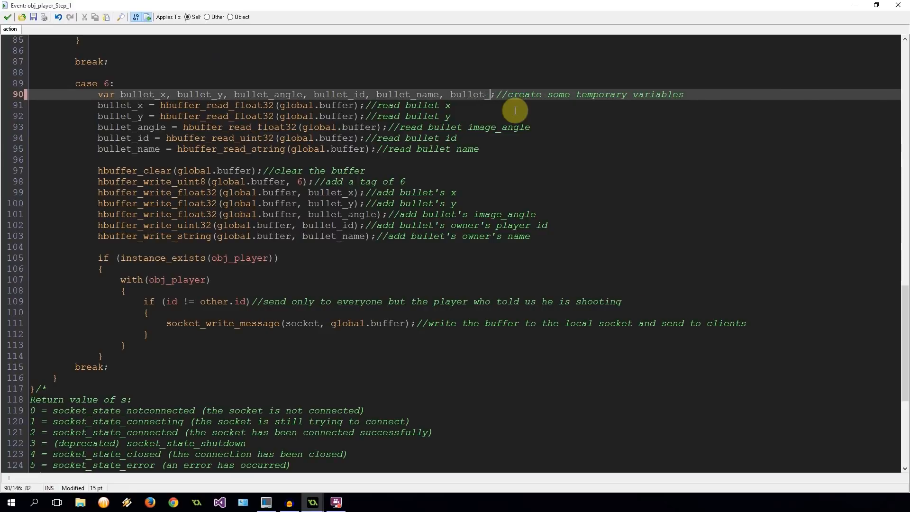
text(speed)
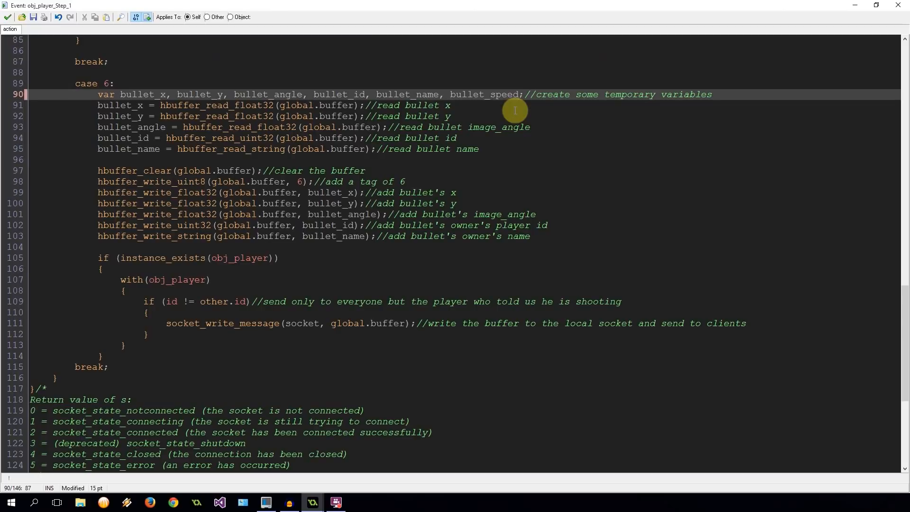
double_click(484, 94)
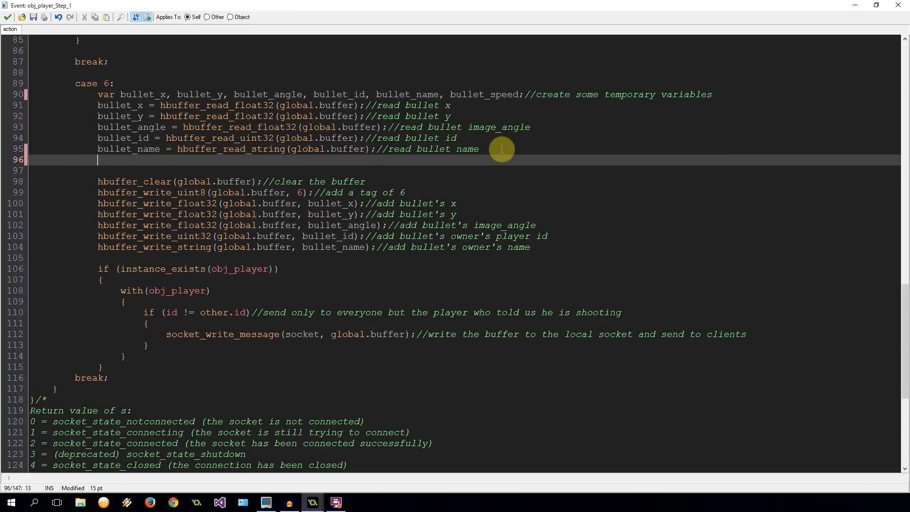
text(bullet_speed = h)
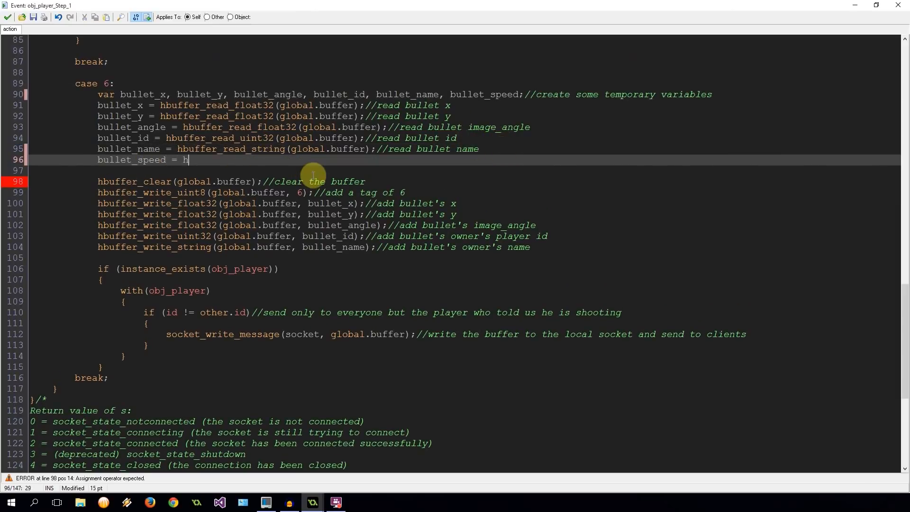
text(buffer_read_uni)
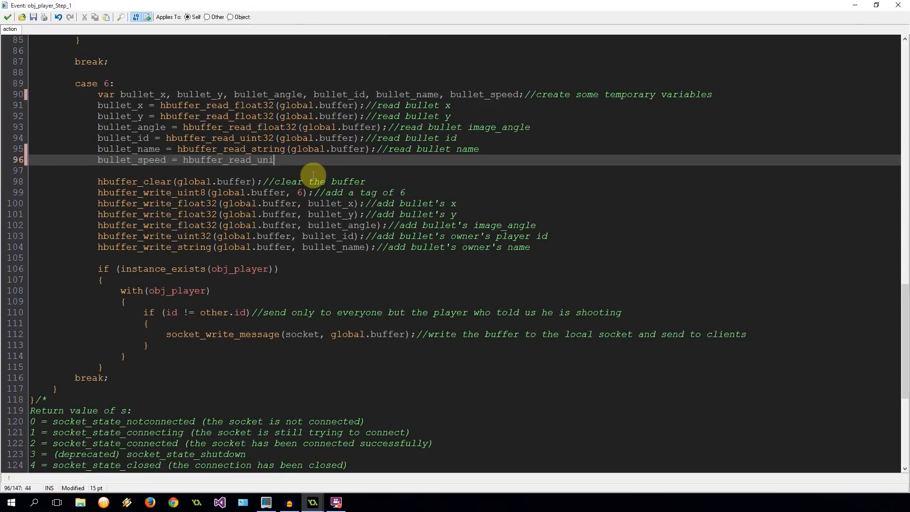
text(t16)
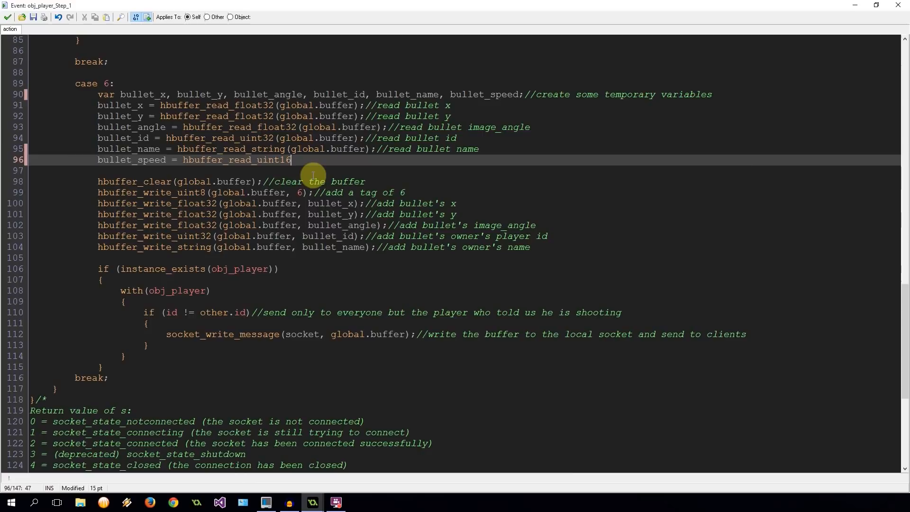
text((global)
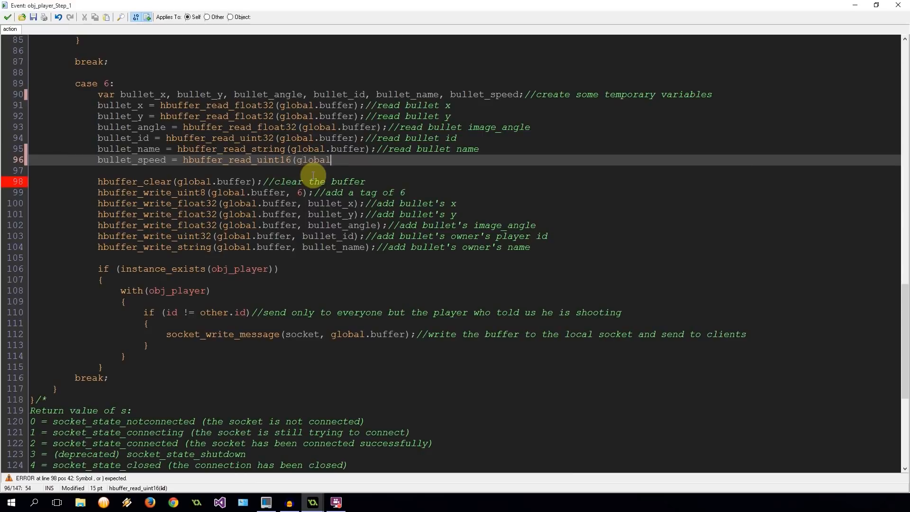
text(.buffer)
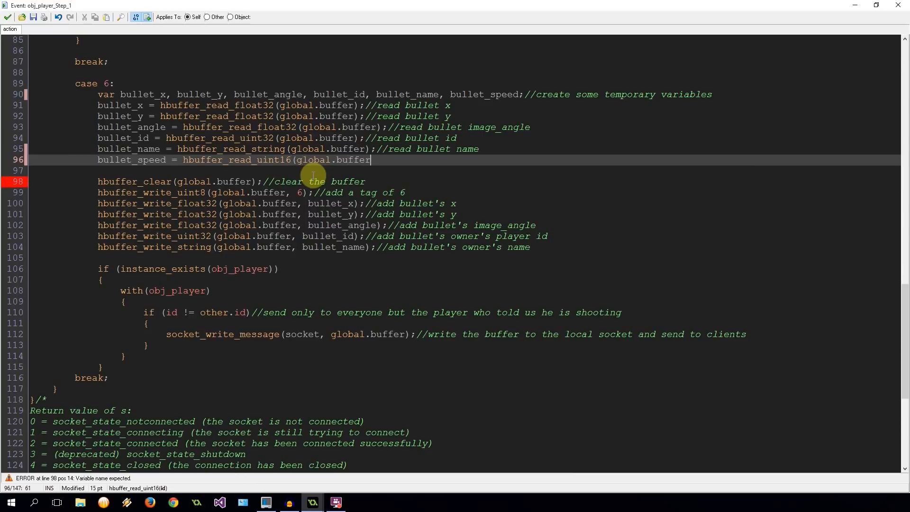
text();)
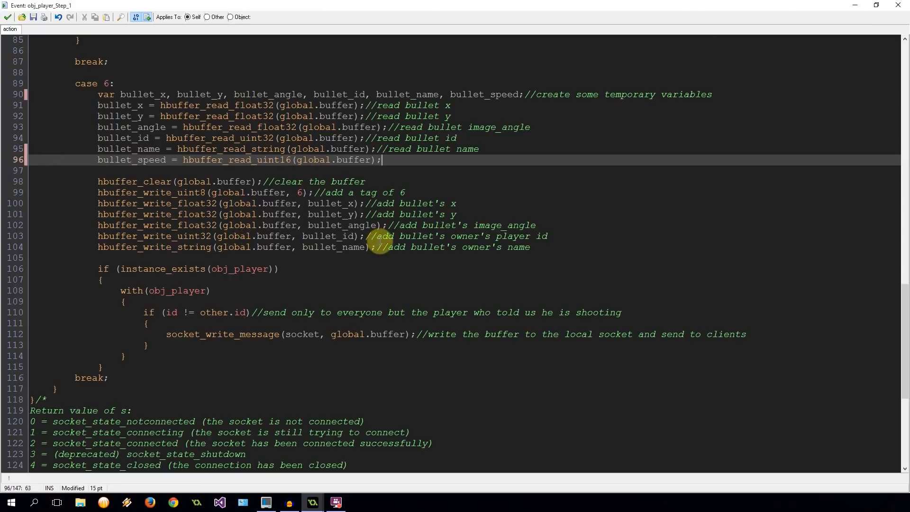
mouse_move(468, 258)
text(h)
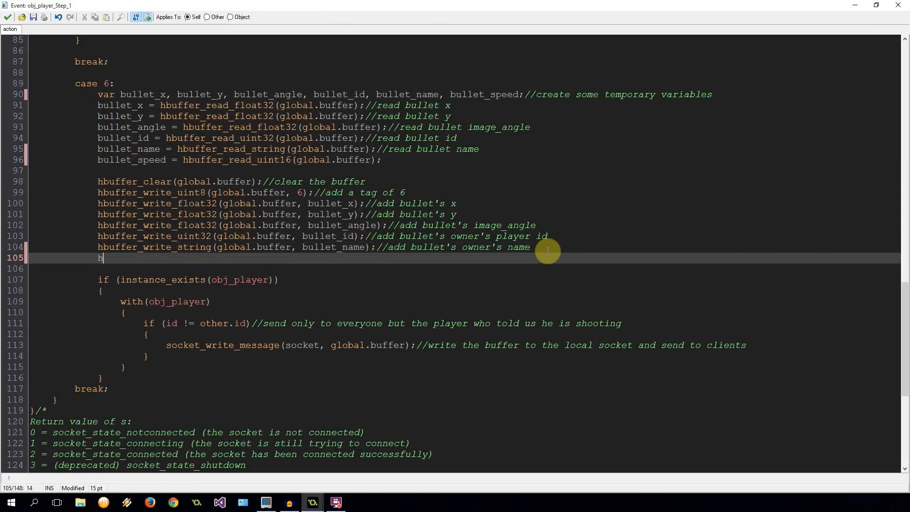
- Write bullet_speed back into global.buffer as uint16
text(buffer_write_)
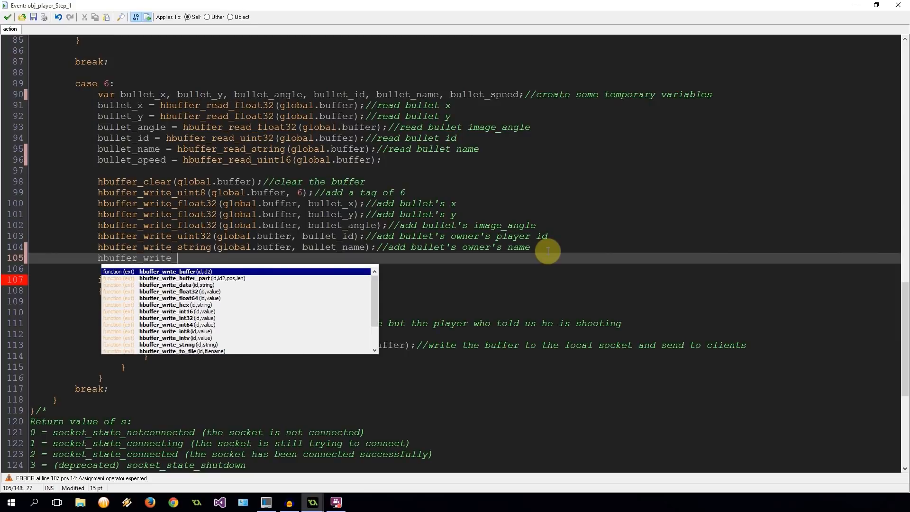
text(uint16)
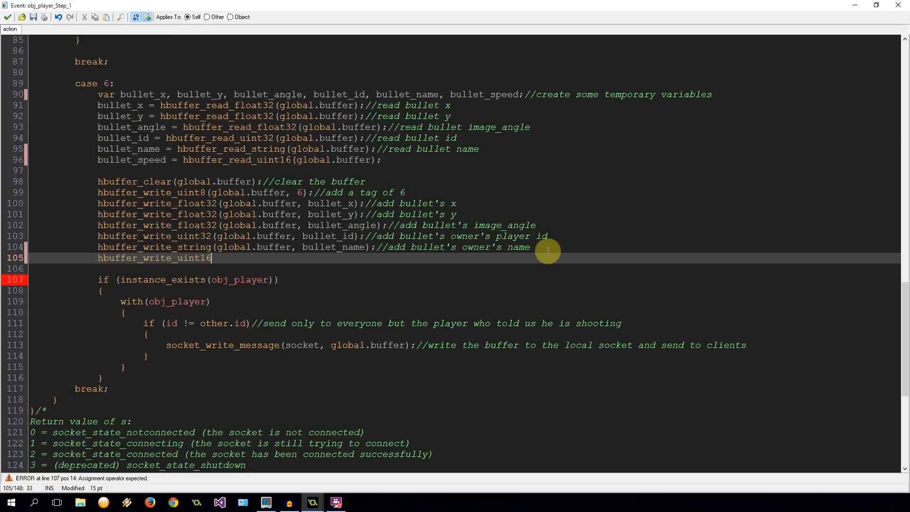
text((global.buffer, bull)
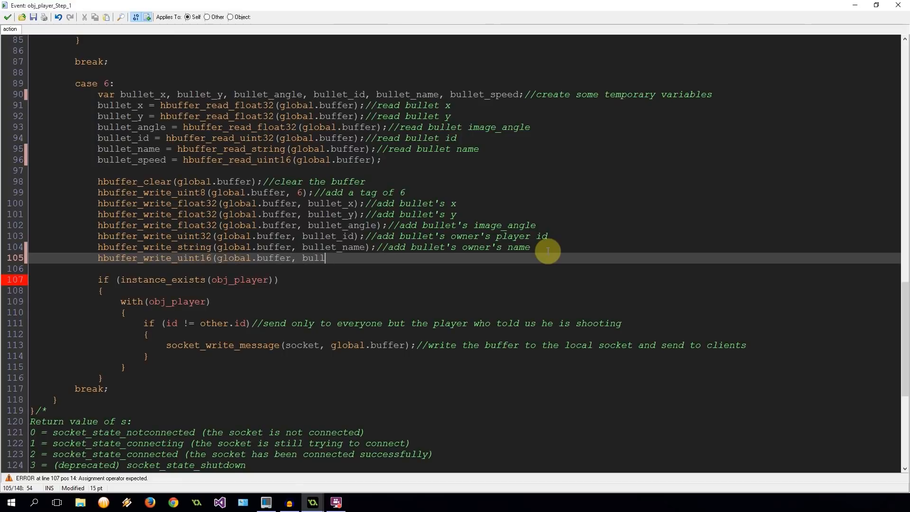
text(et_speed)
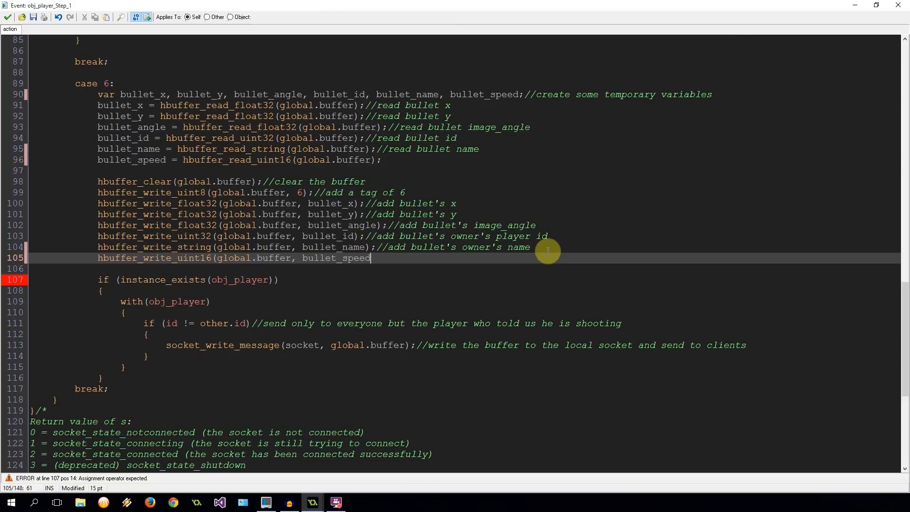
text(;)
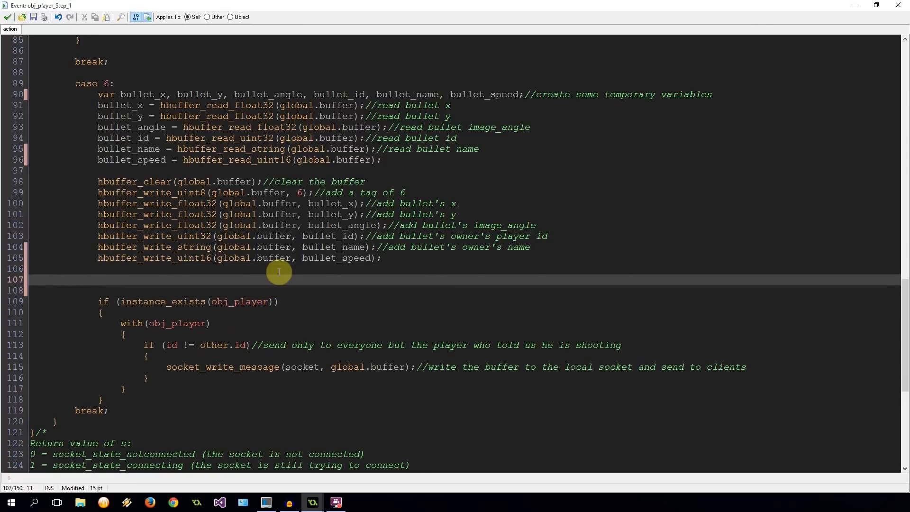
- Create obj_bullet at bullet_x, bullet_y into local var bullet, and start a bullet. line
text(var bullet)
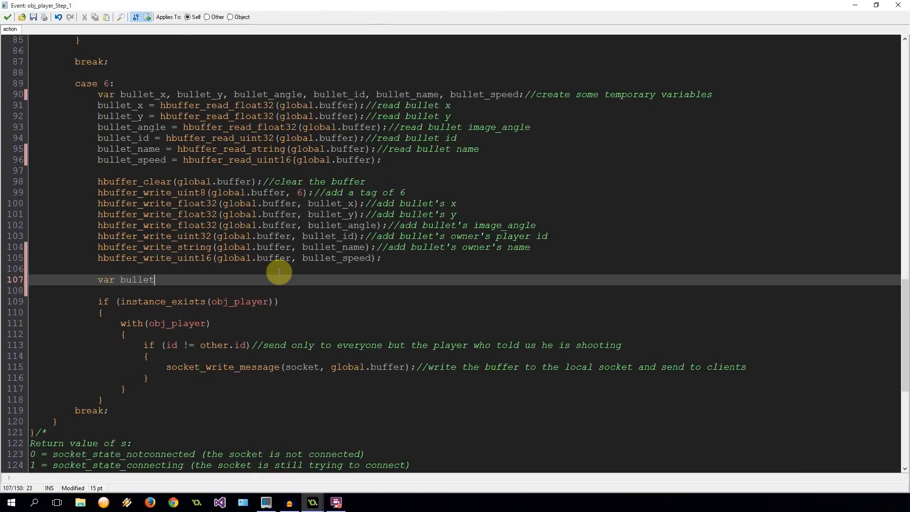
text(= insta)
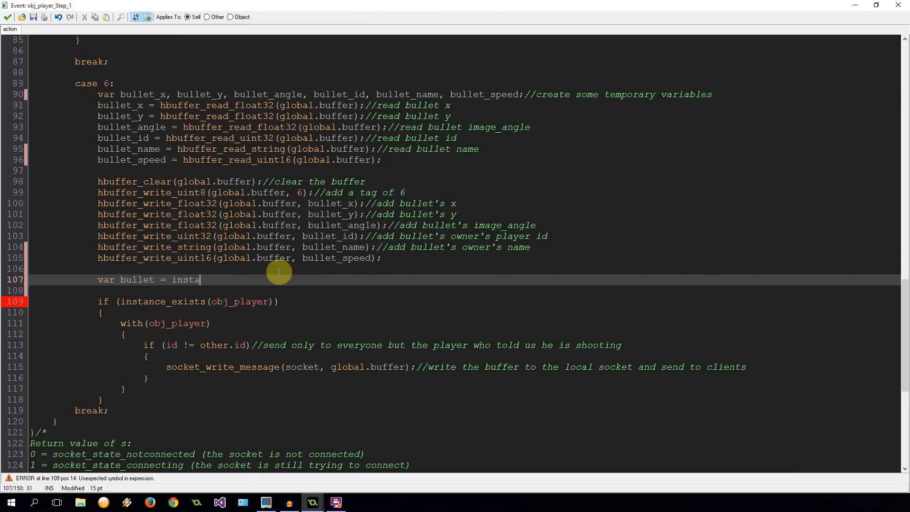
text(nce_create()
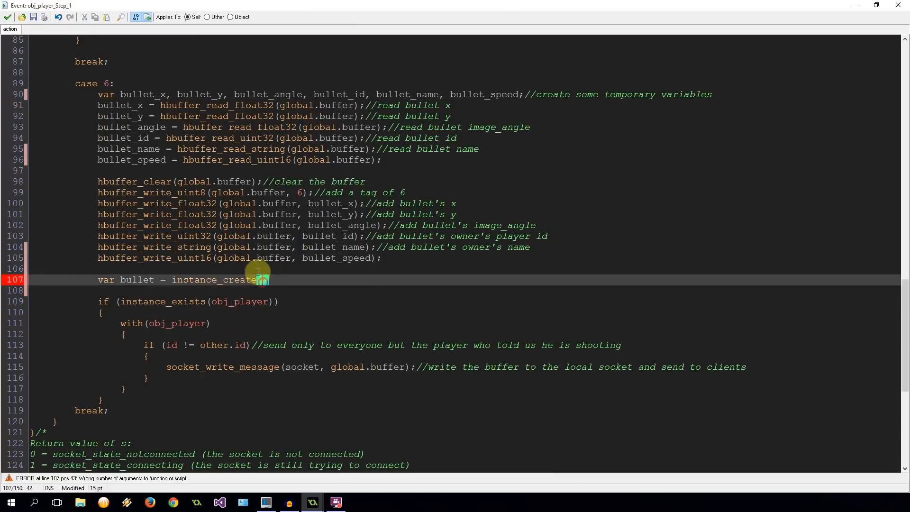
text(bullet_x))
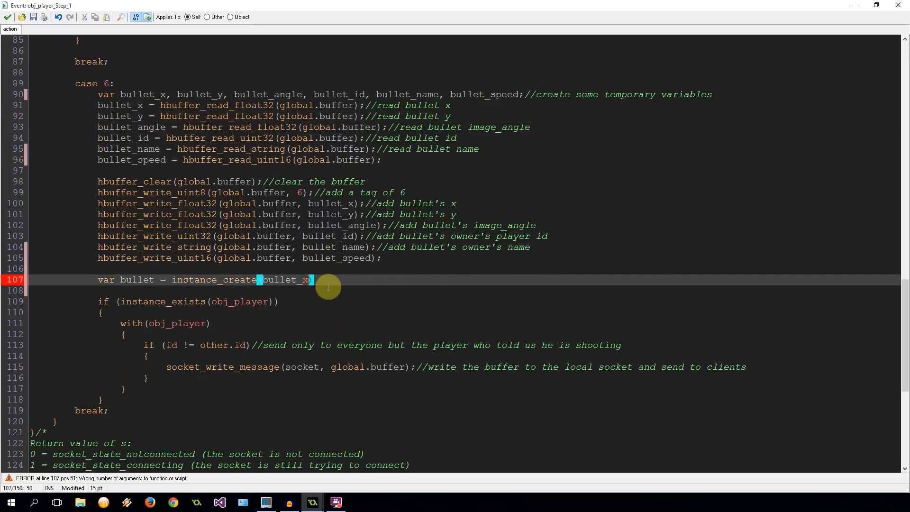
text(, bullet_y)
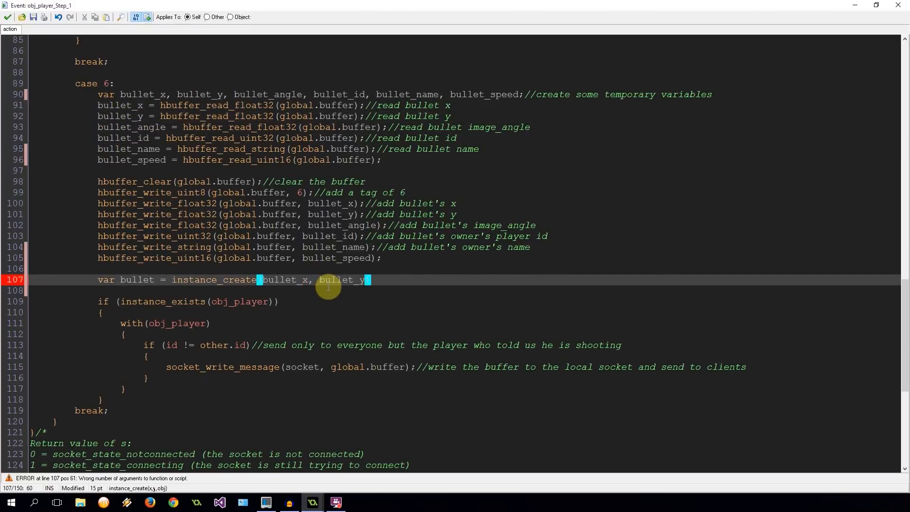
text(obj_)
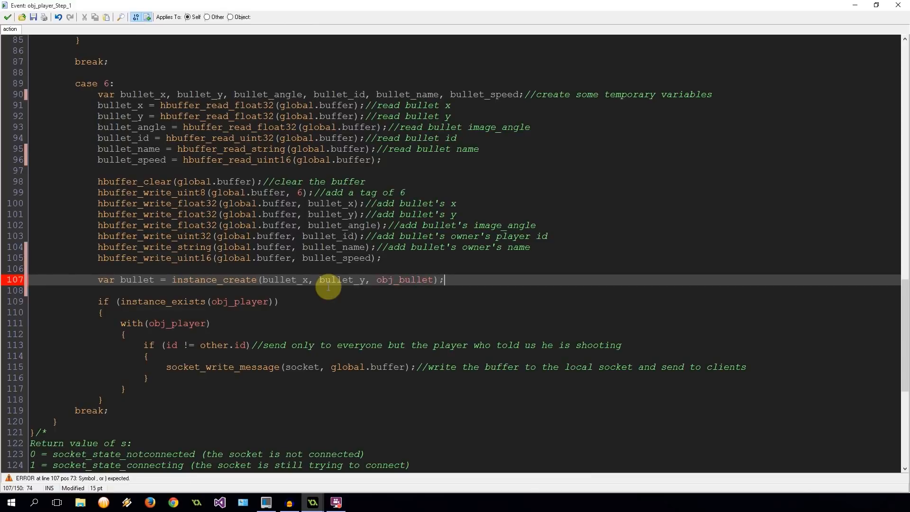
text(bullet)
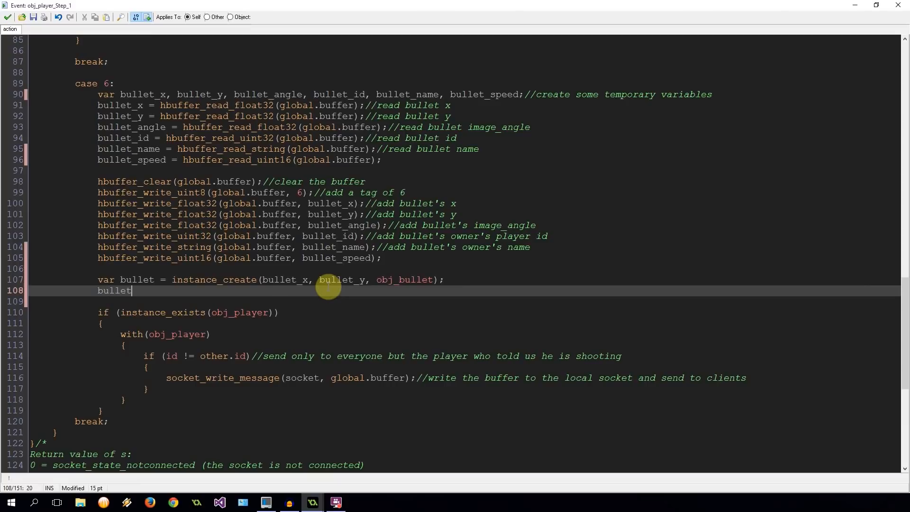
text(.)
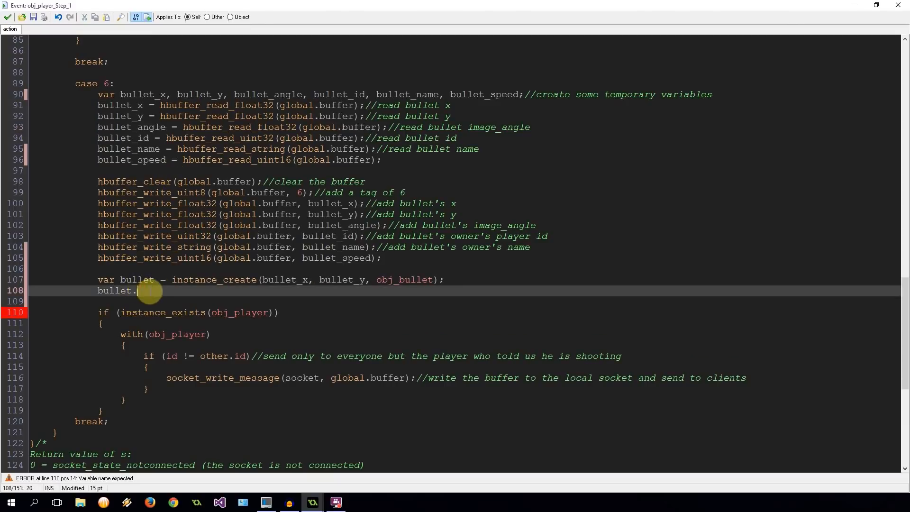
text(image)
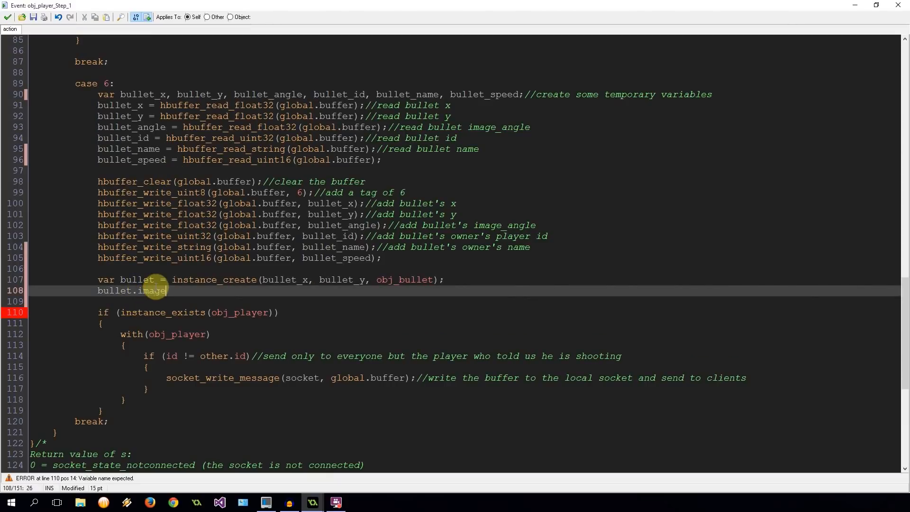
key(BackSpace)
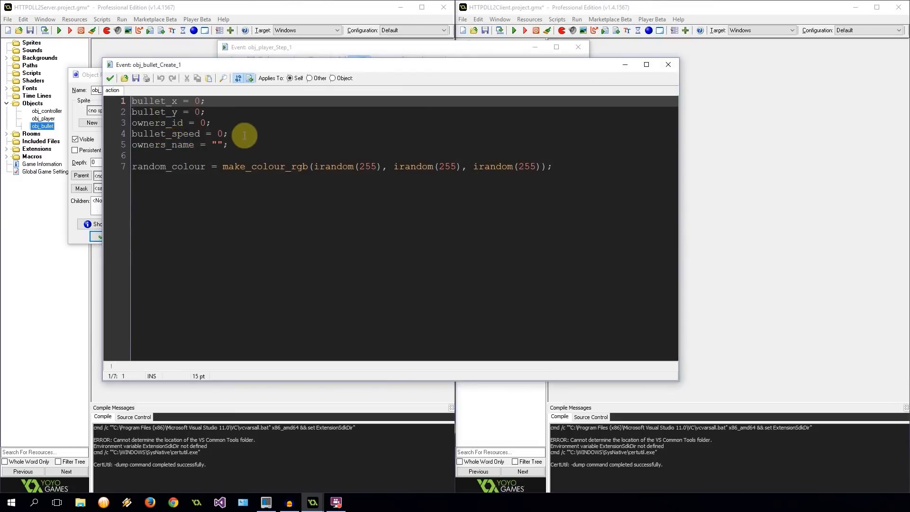
- Declare bullet_angle = 0 below bullet_speed in obj_bullet's Create code
key(enter)
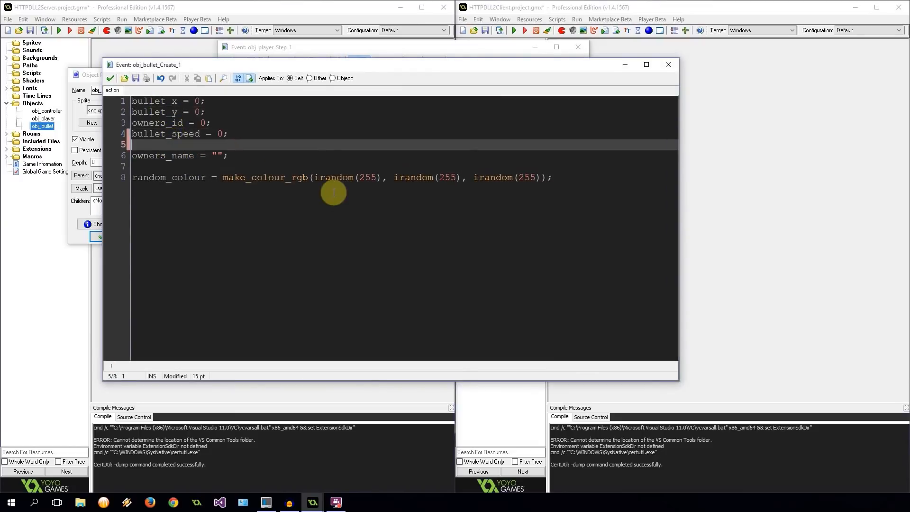
text(bullet_angle =)
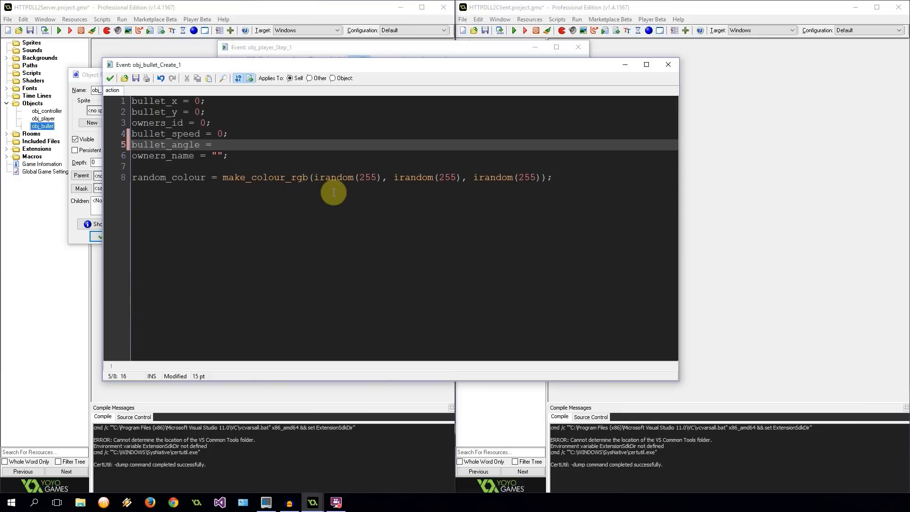
text(0;)
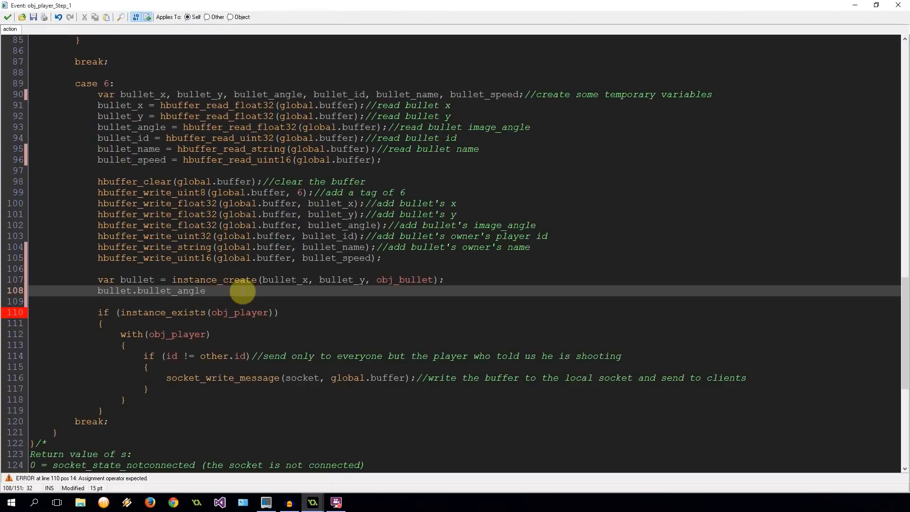
text(=)
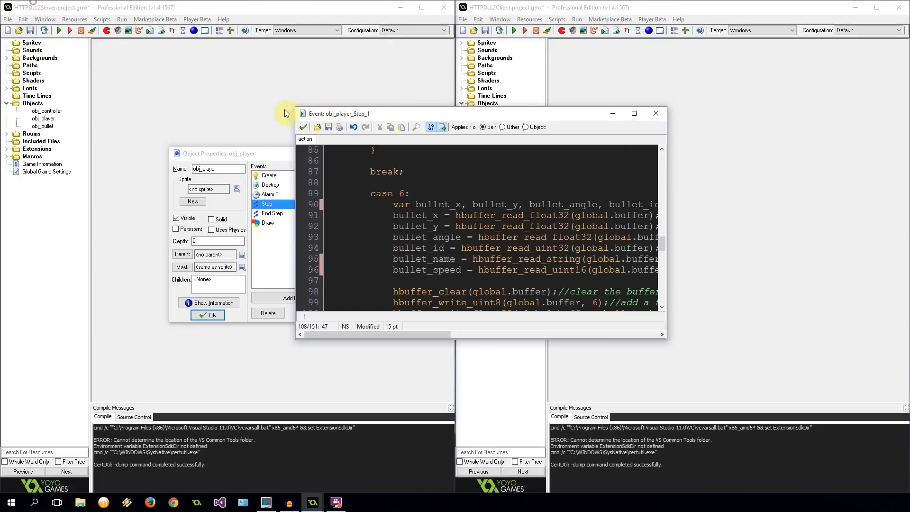
- Make obj_bullet's Step code set image_angle = bullet_angle
double_click(42, 126)
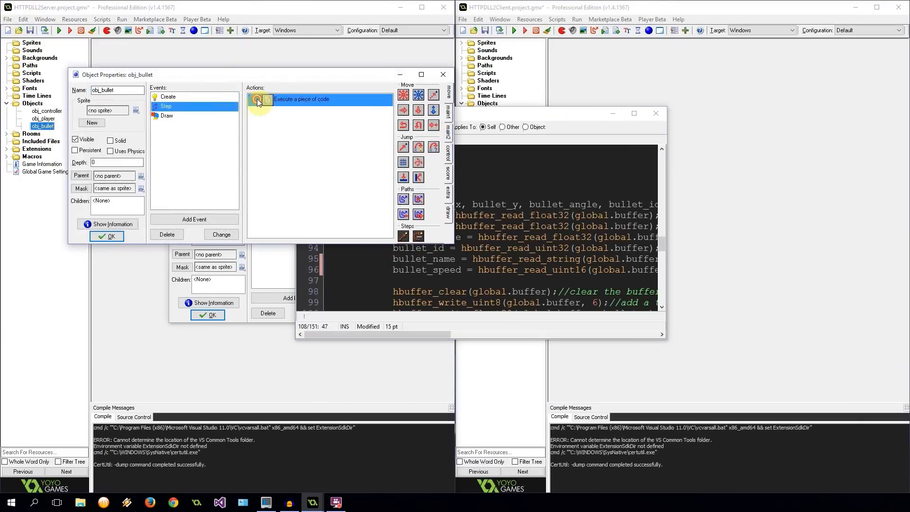
double_click(318, 99)
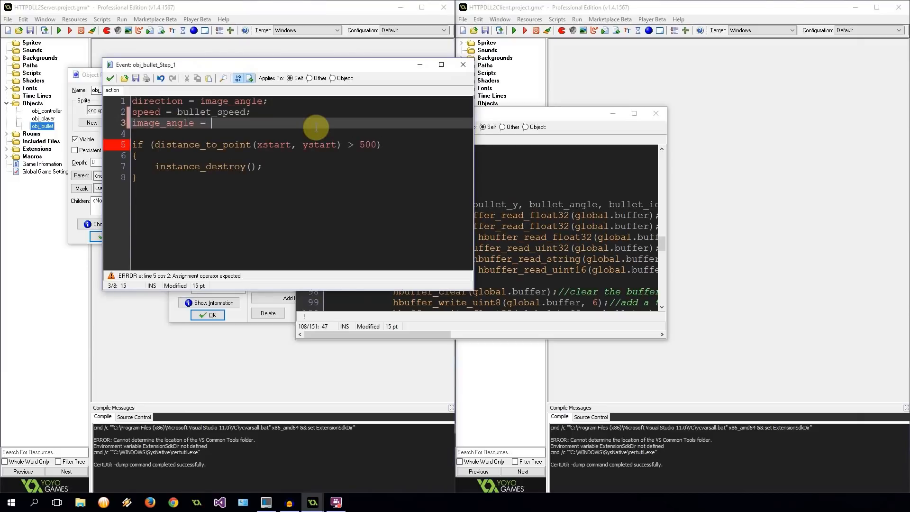
text(bullet_angle)
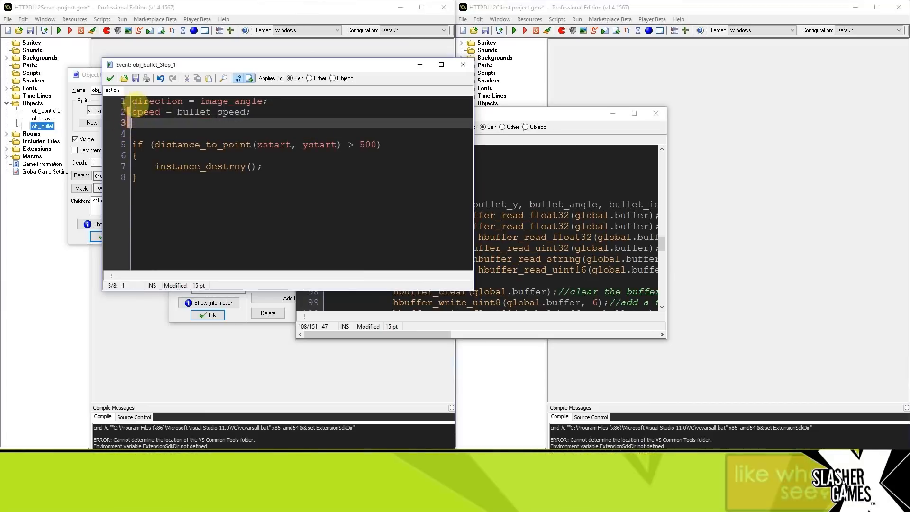
text(image_angle = bullet_angle;)
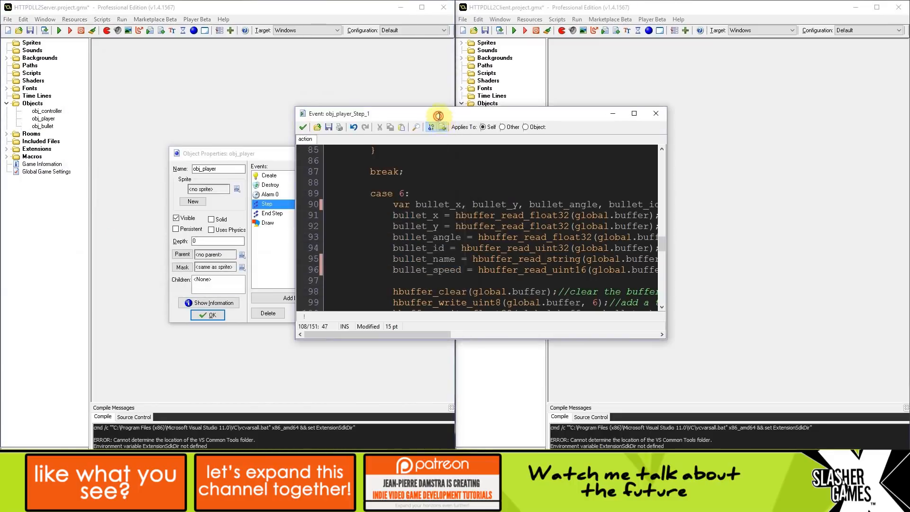
- Maximize obj_player's Step code and finish line 108 as bullet.bullet_angle = bullet_angle
click(634, 113)
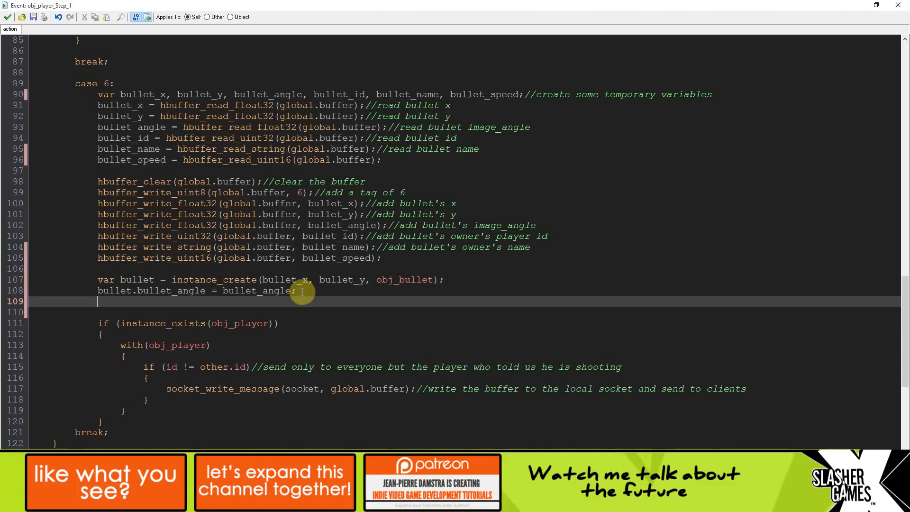
text(bullet.)
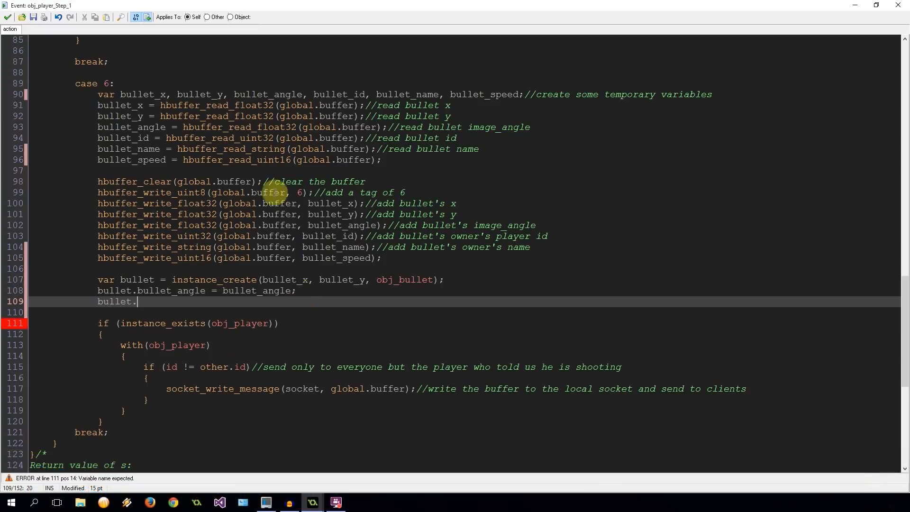
mouse_move(348, 269)
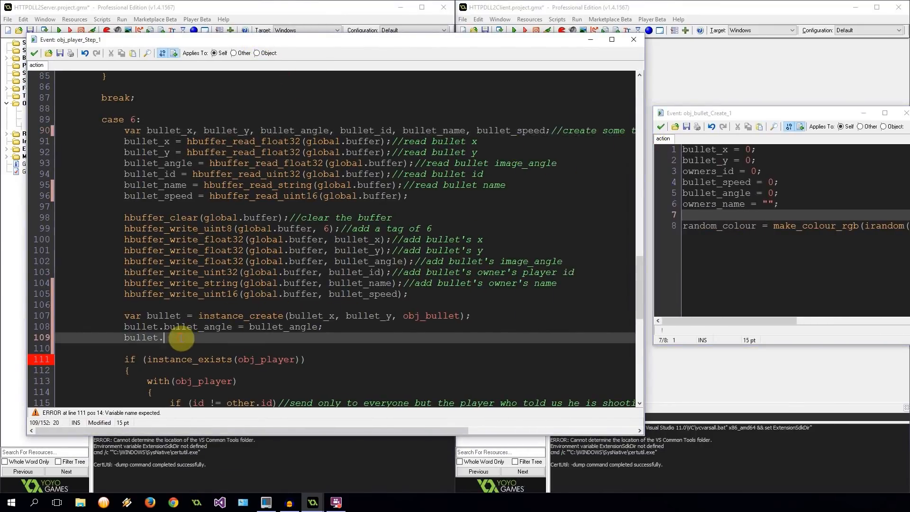
- Pass the owner's id to the spawned bullet as owners_id in the case 6 handler
text(bullet_id =)
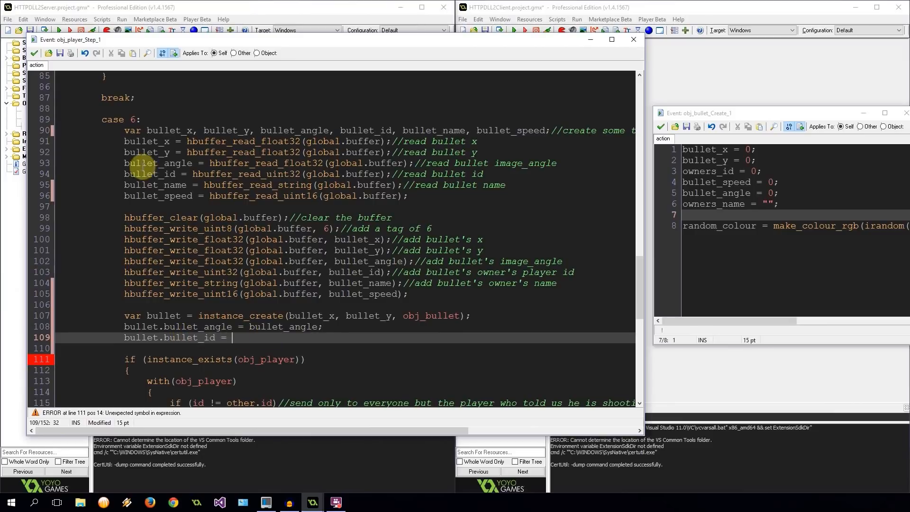
double_click(150, 173)
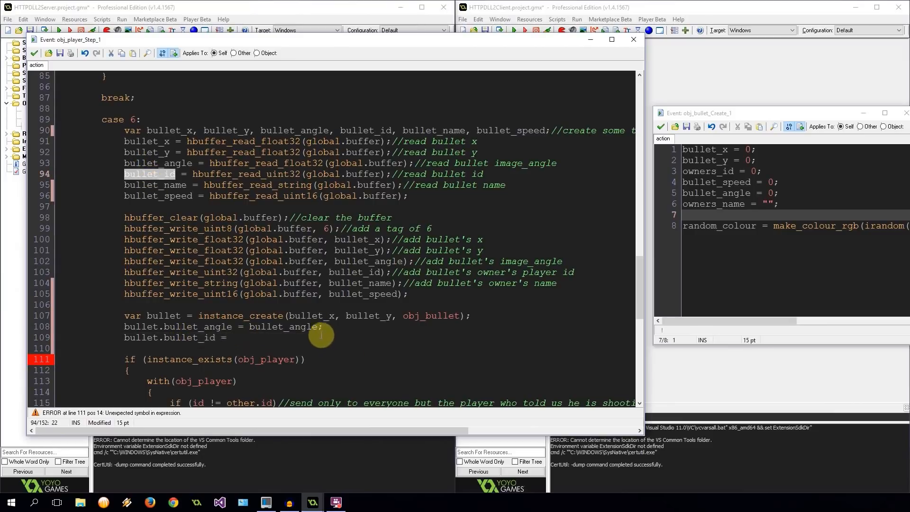
text(bullet_id)
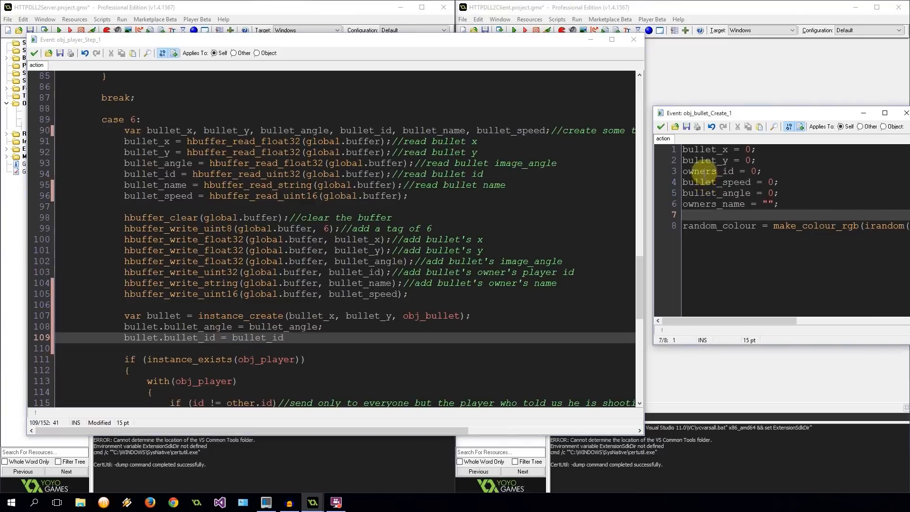
text(owners_id)
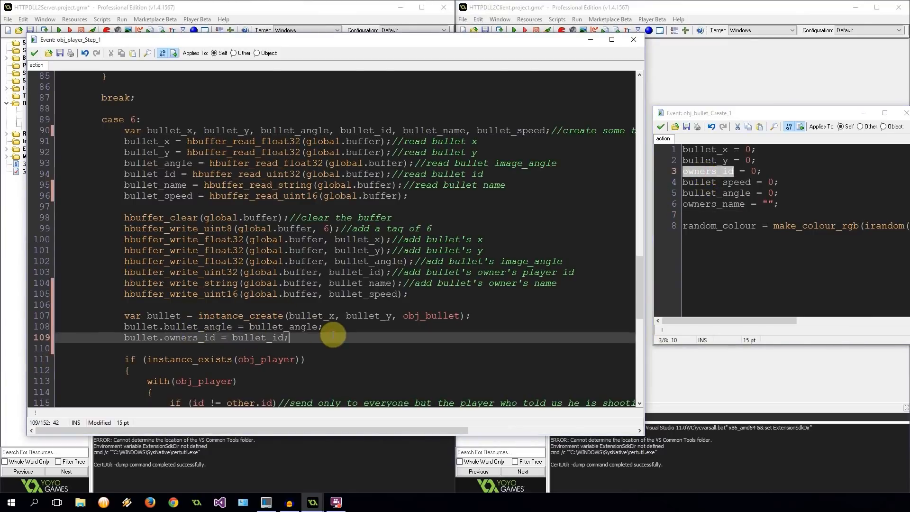
key(enter)
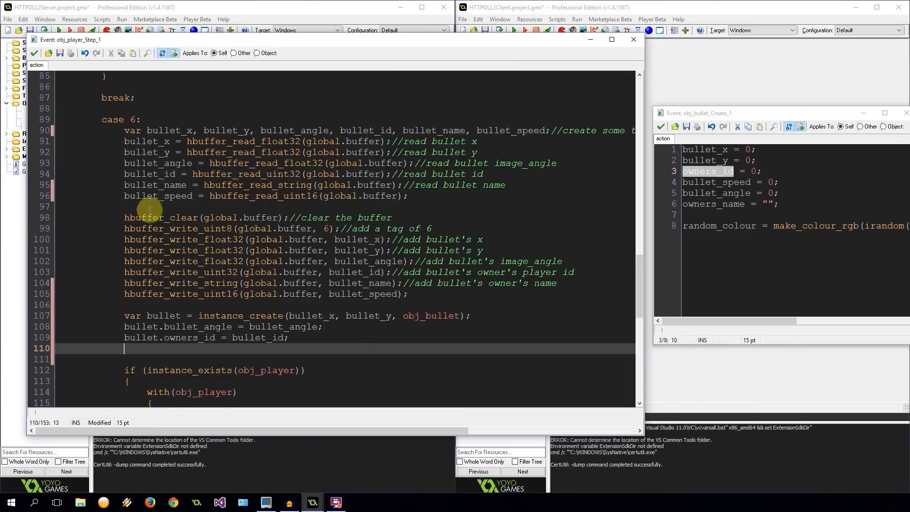
mouse_move(729, 207)
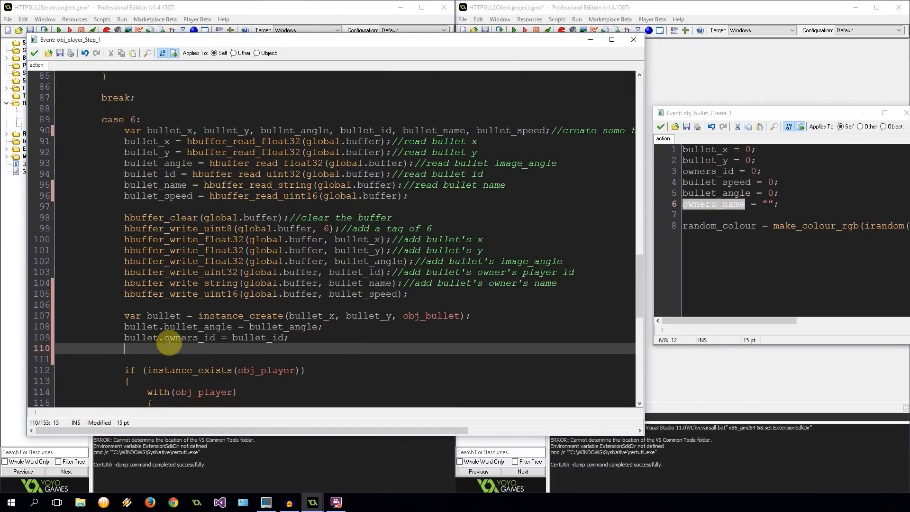
- Add bullet name and bullet_speed property lines for the spawned bullet
text(bullet.owners_name =)
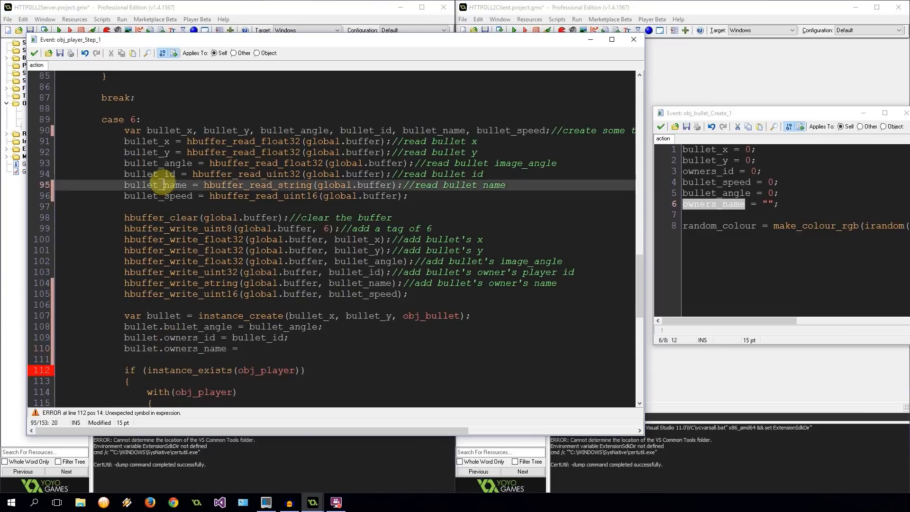
text(bullet_name;)
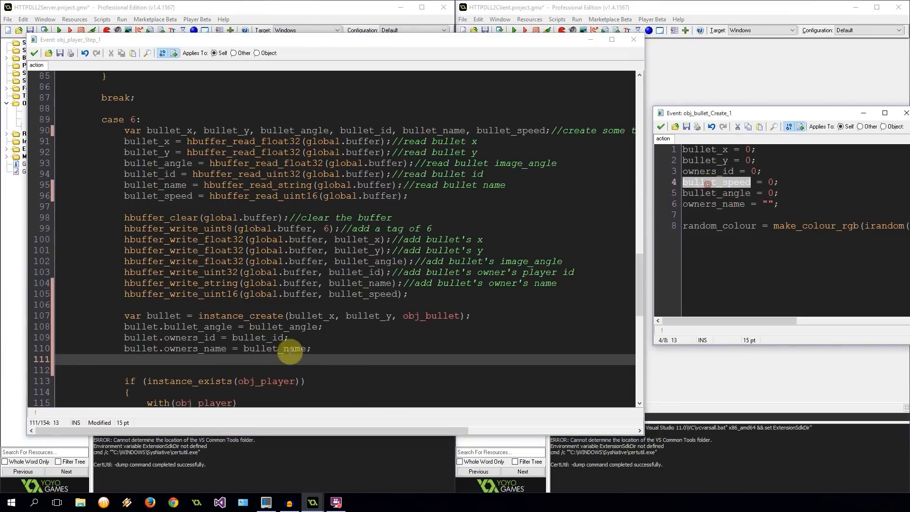
text(bullet_speed =)
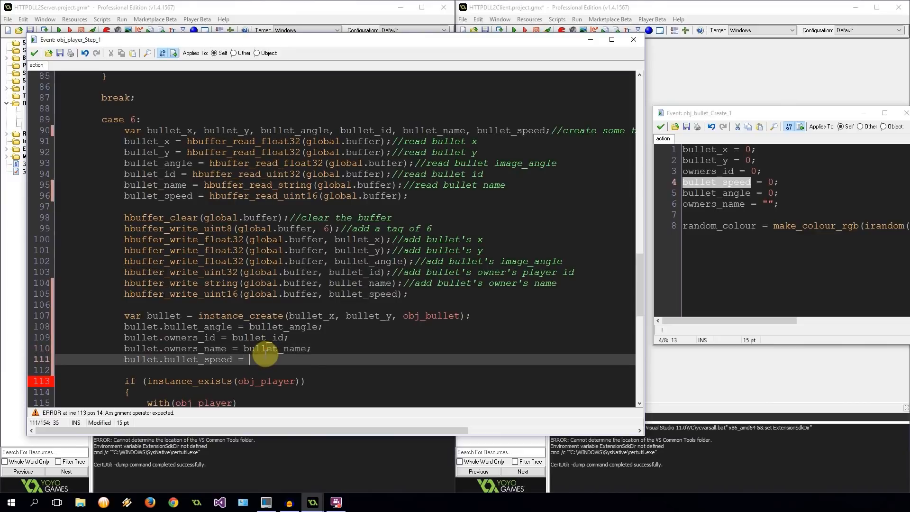
text(bullet_speed)
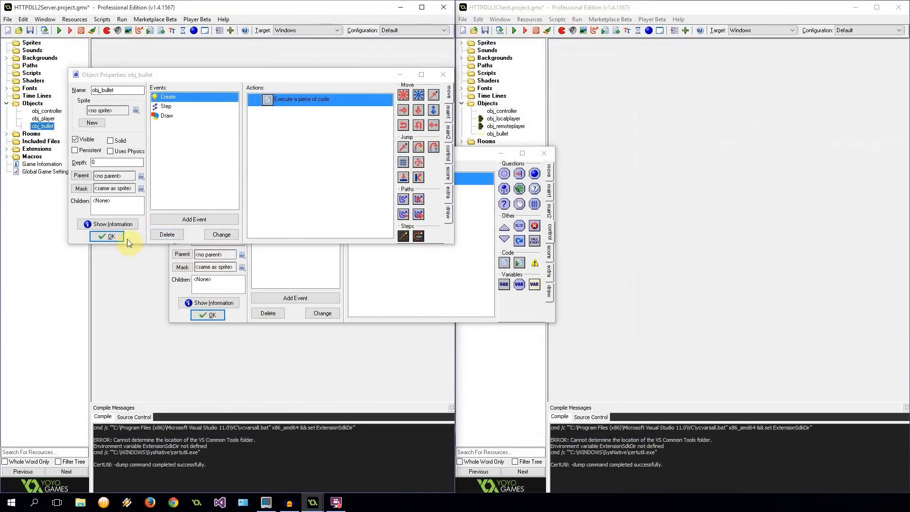
- In obj_controller's Step code, declare bullet_speed and read it with buffer_read_uint16(global.buffer)
click(109, 236)
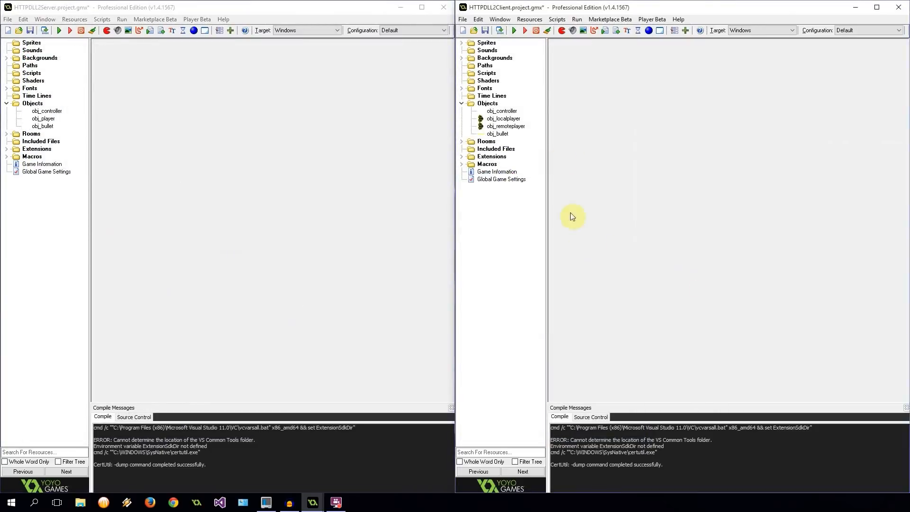
double_click(47, 111)
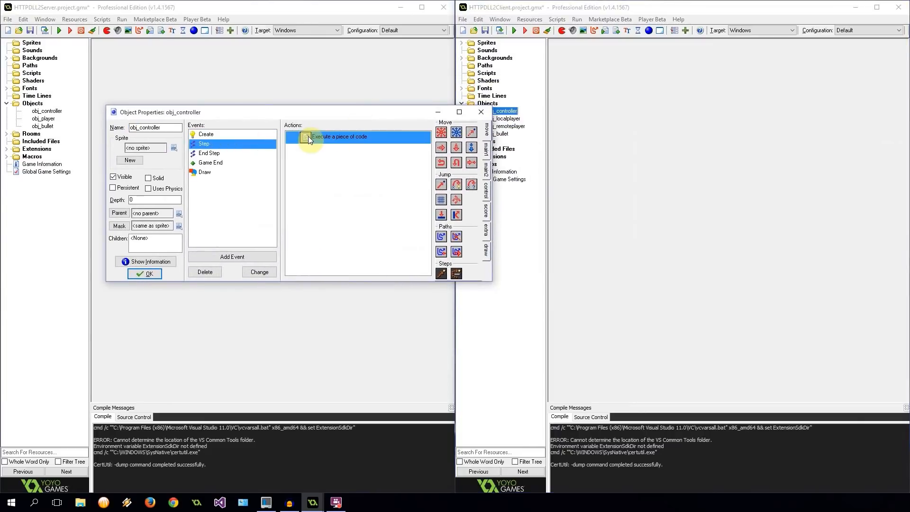
double_click(338, 136)
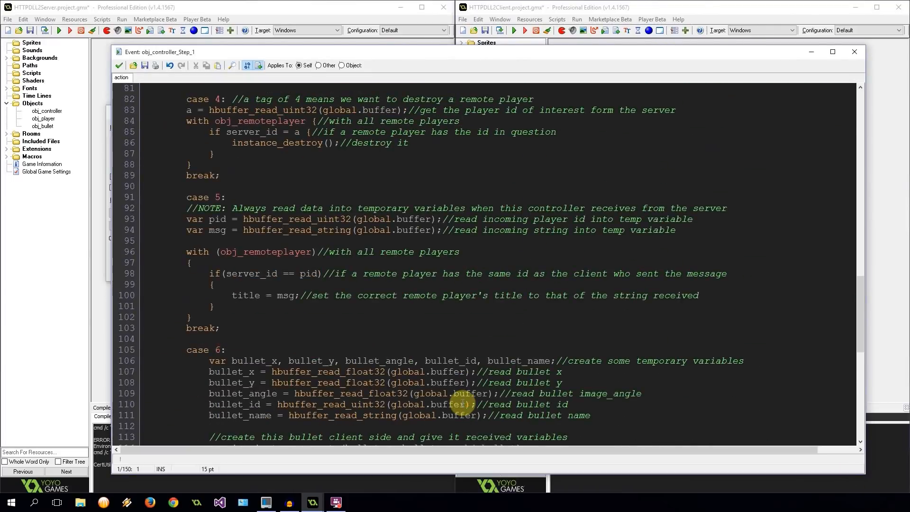
scroll(down, 3)
text(, )
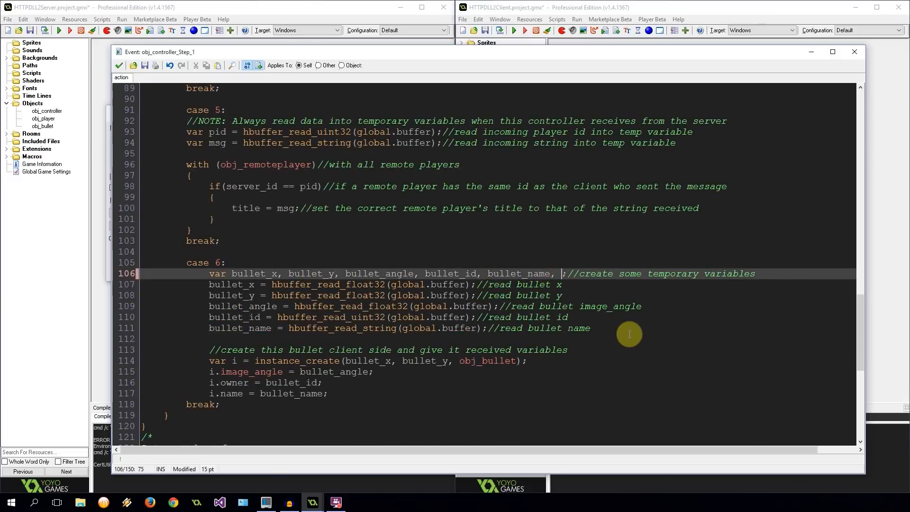
text(bullet_speed)
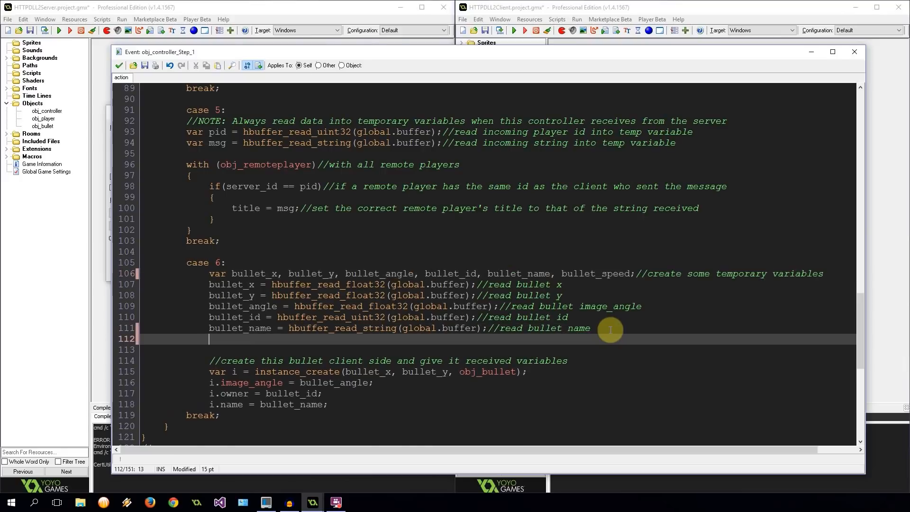
text(bullet_spee)
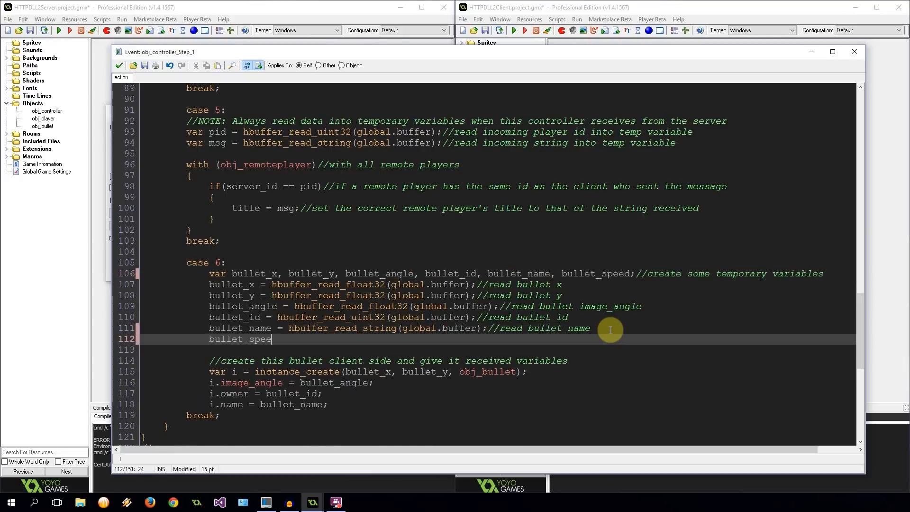
text(d = hb)
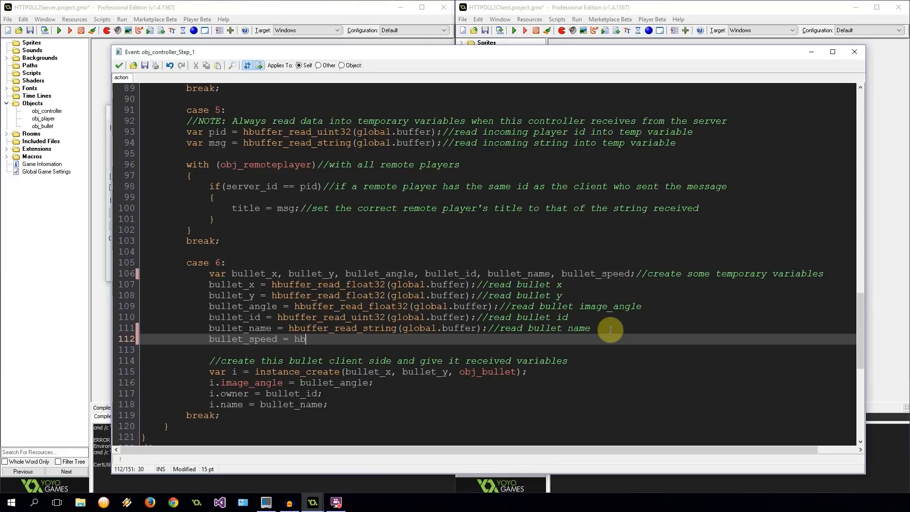
text(uffer_read_uint1)
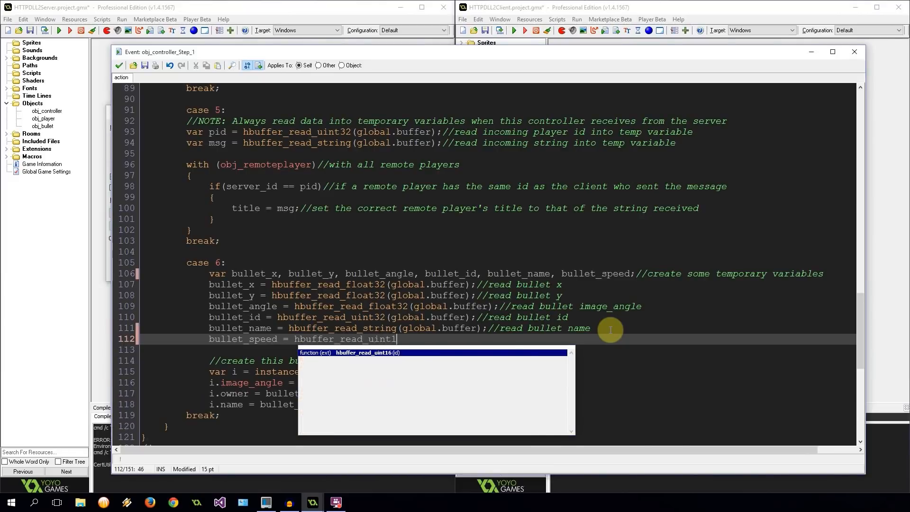
text(6(globa)
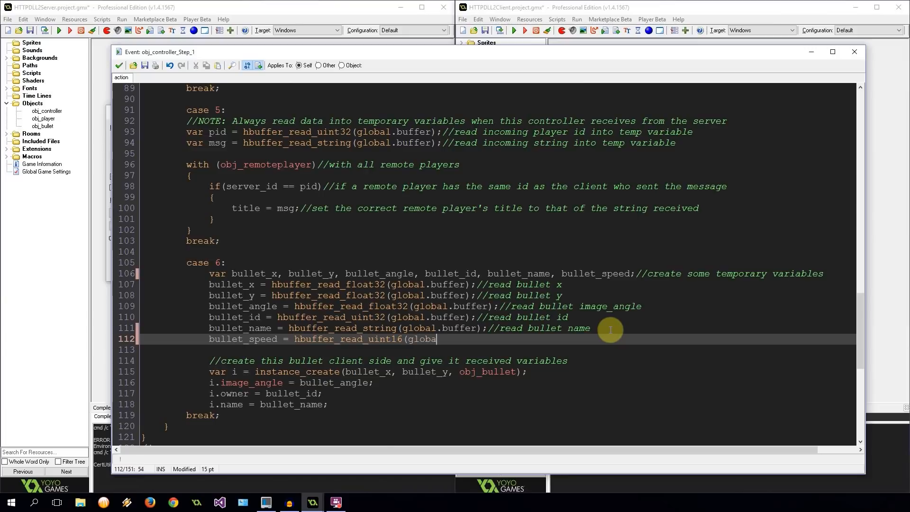
text(.buffer)
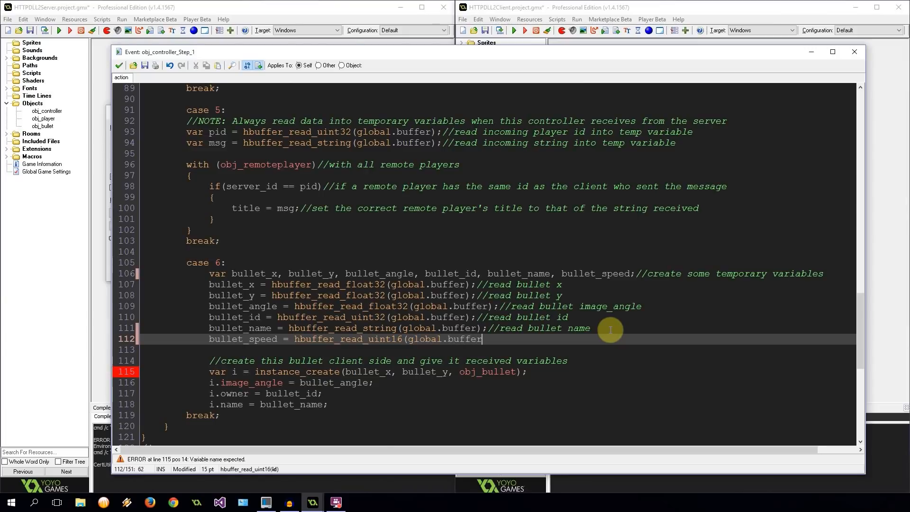
text();)
click(268, 392)
text(s_id)
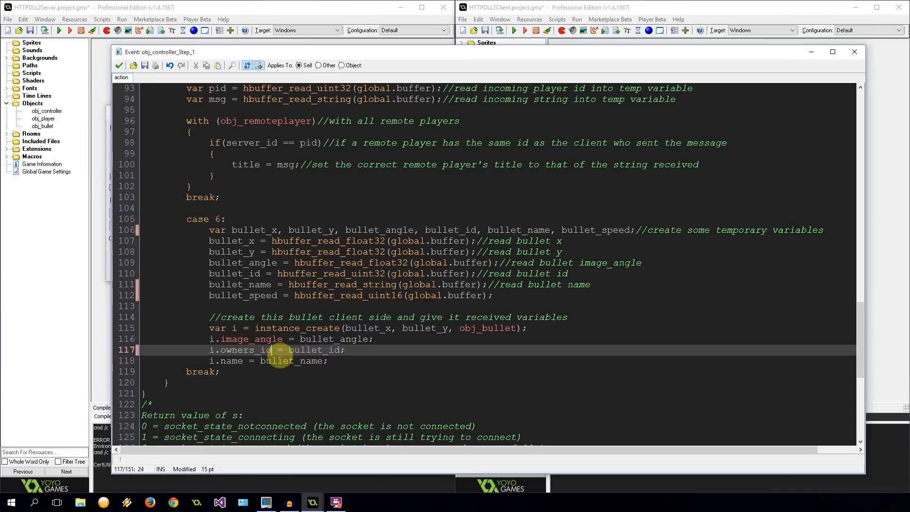
- Rename the instance variable i to bullet, setting bullet.owners_id and bullet.owners_name
click(223, 360)
text(owners_)
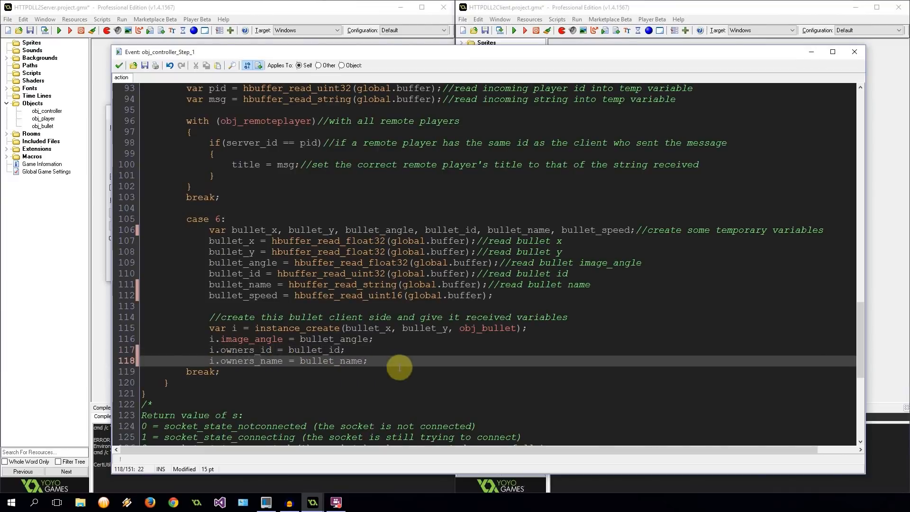
text(i.)
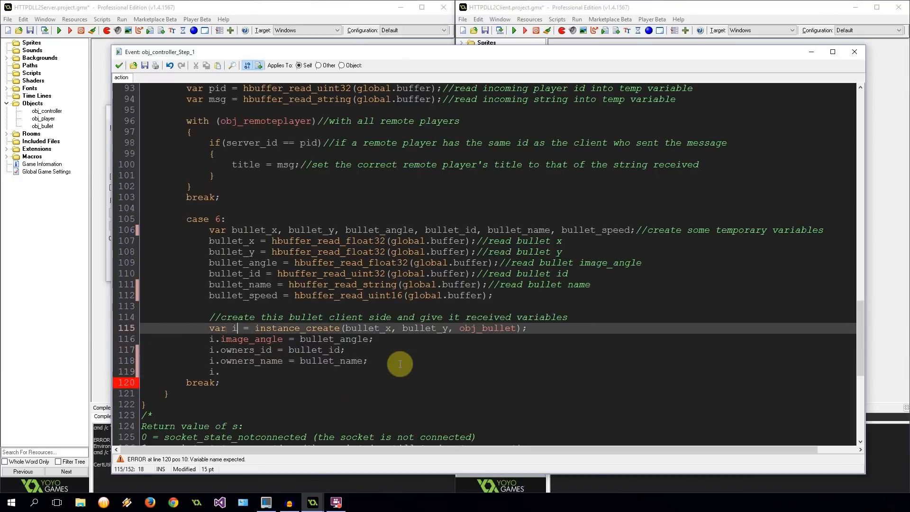
text(bullet)
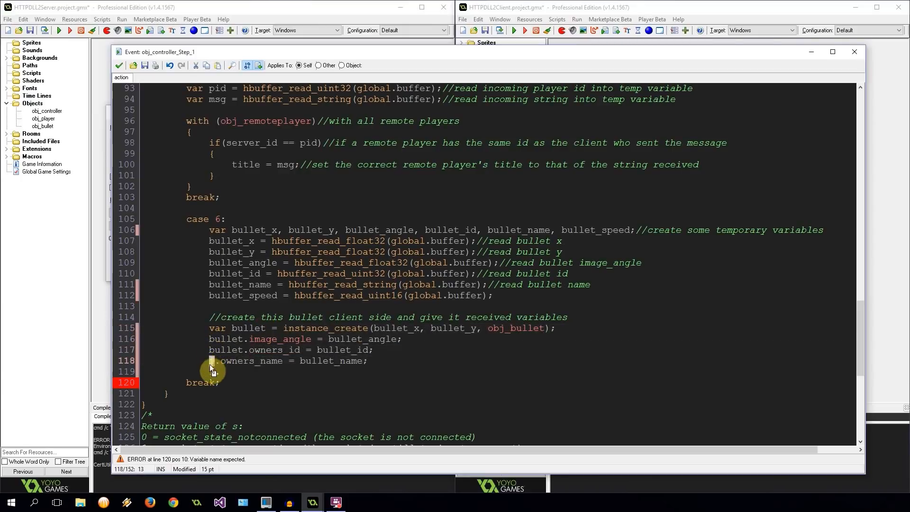
text(bullet.)
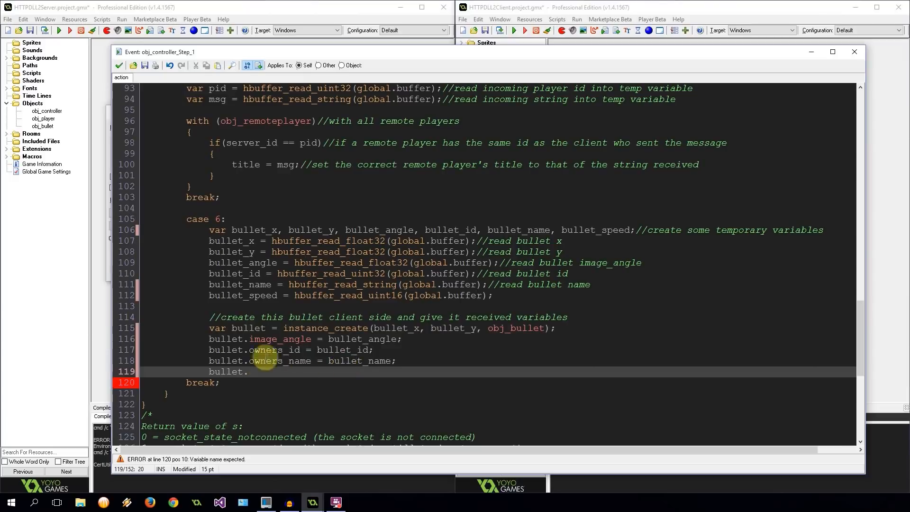
double_click(243, 295)
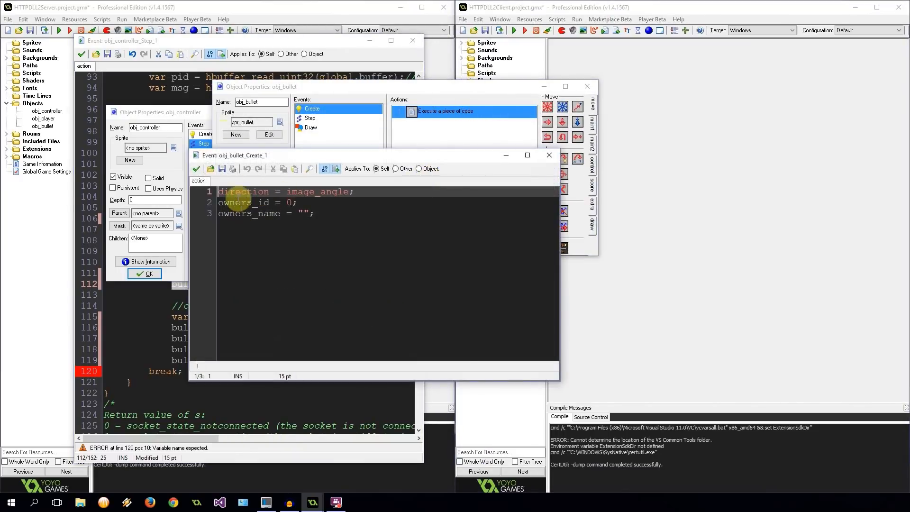
- Add a bullet_speed variable line to obj_bullet's Create code
click(310, 118)
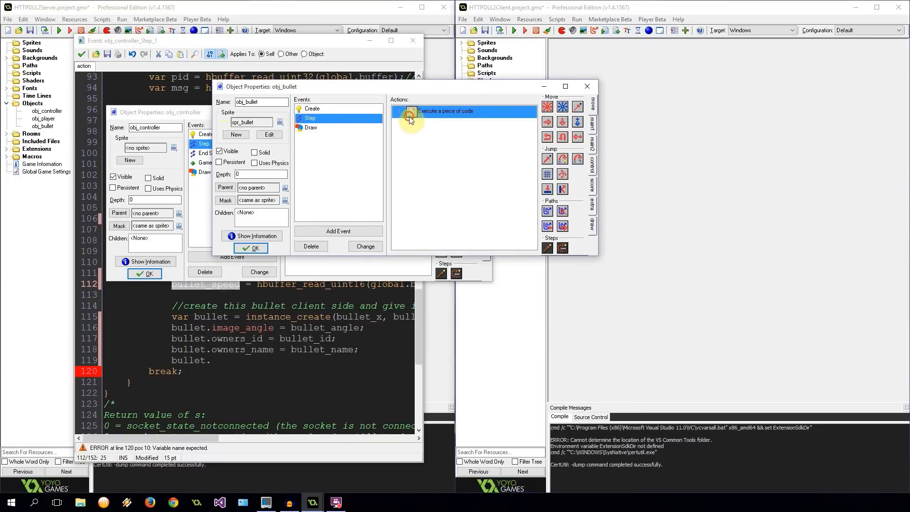
click(312, 109)
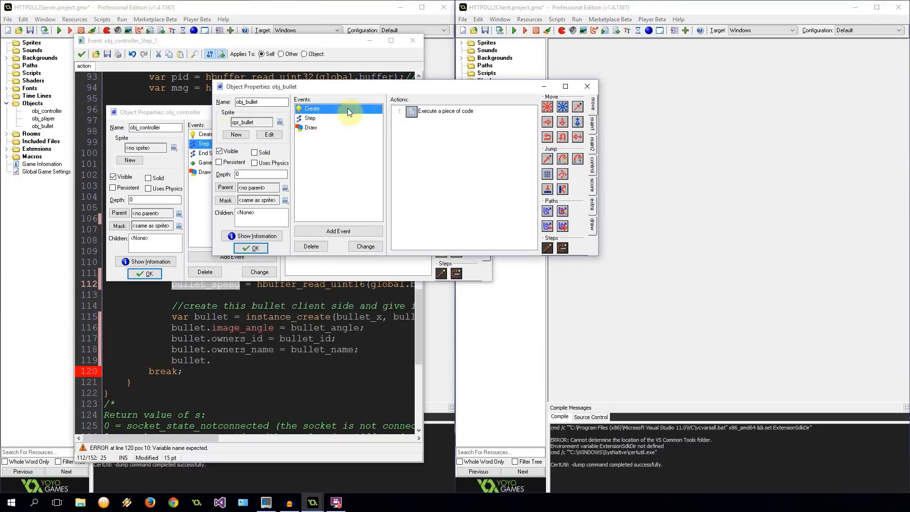
double_click(443, 111)
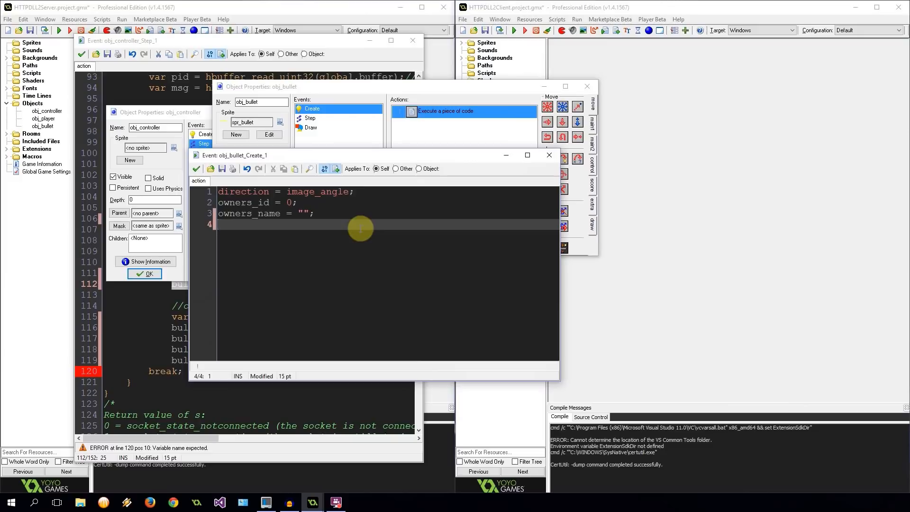
text(bullet.)
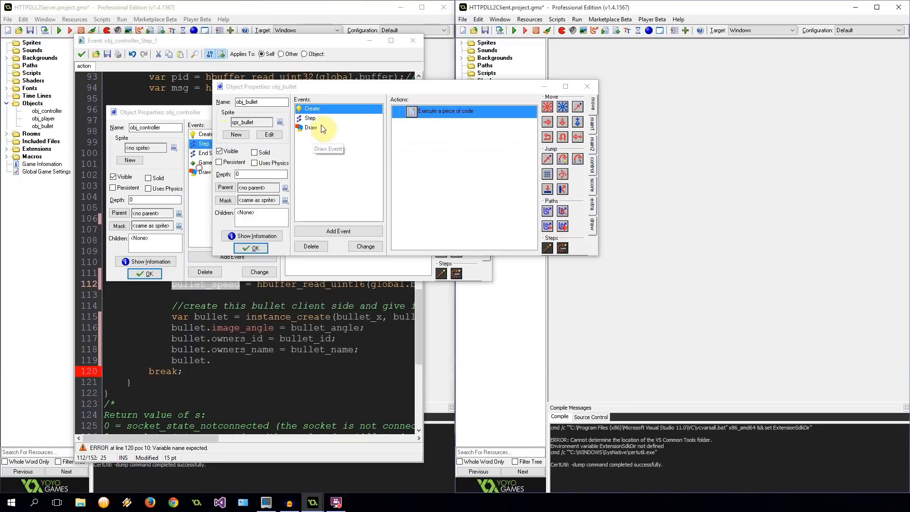
- Set speed = bullet_speed in obj_bullet's Step code and close the properties
double_click(311, 118)
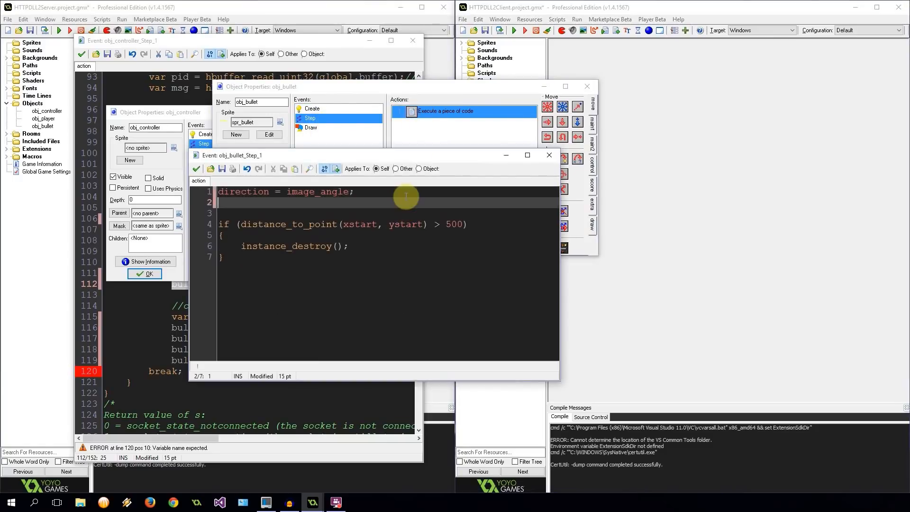
text(speed = bu)
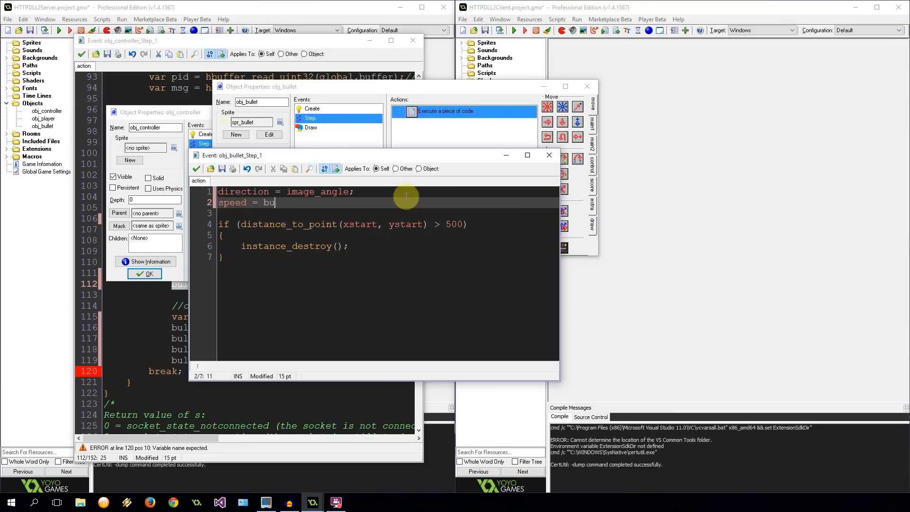
text(llet_speed;)
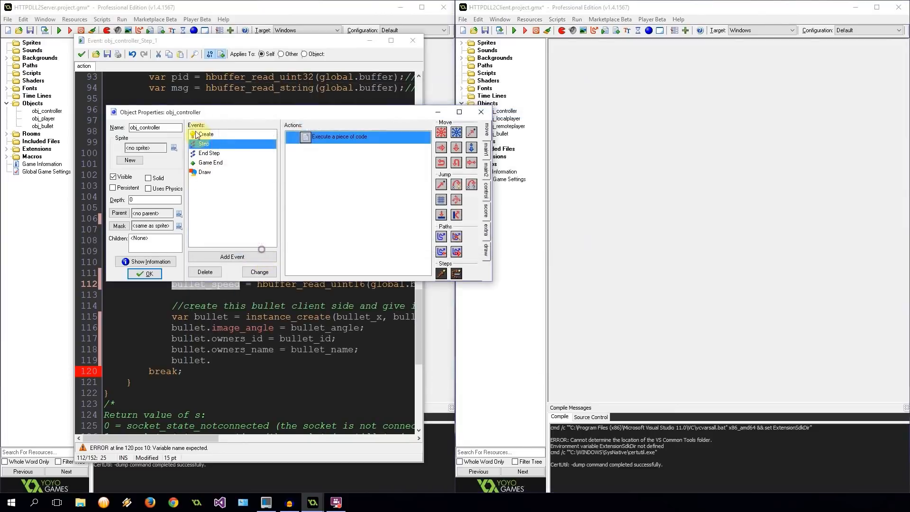
click(145, 273)
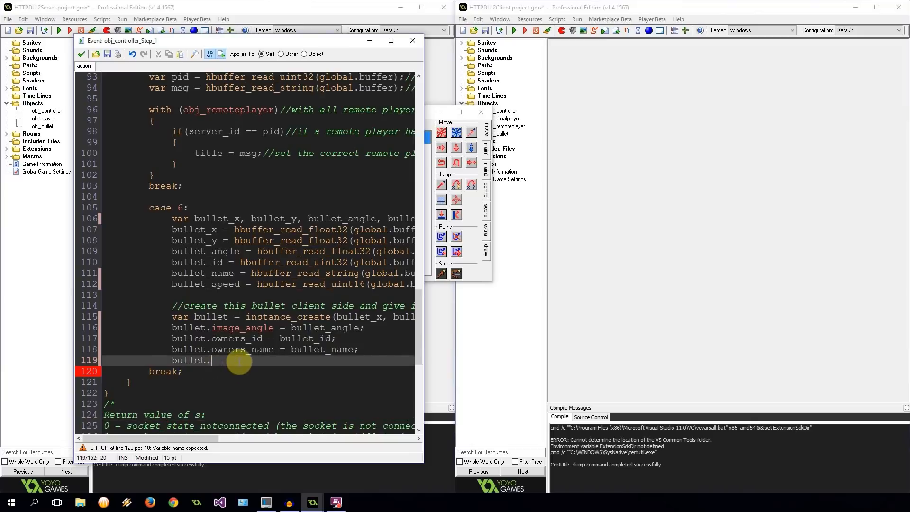
- Add bullet.bullet_speed = bullet_speed; after the owners_name line
text(bullet_speed =)
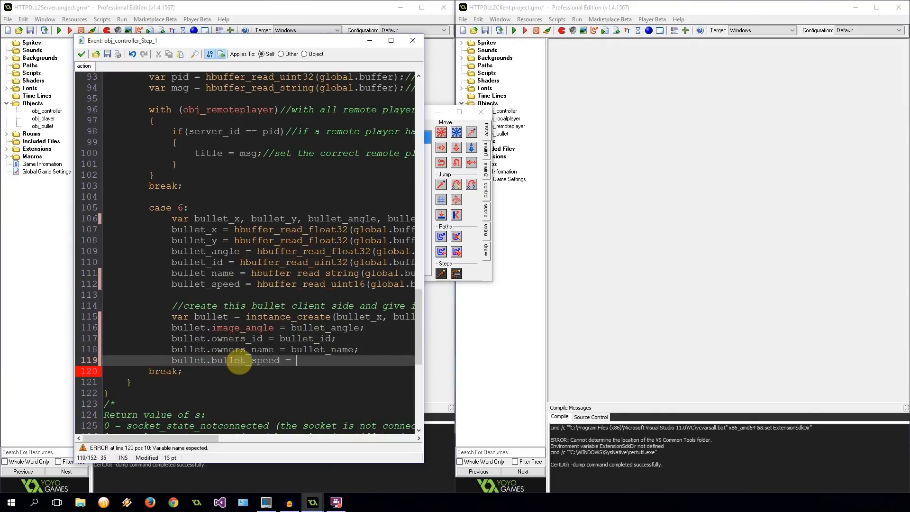
text(bullet_speed;)
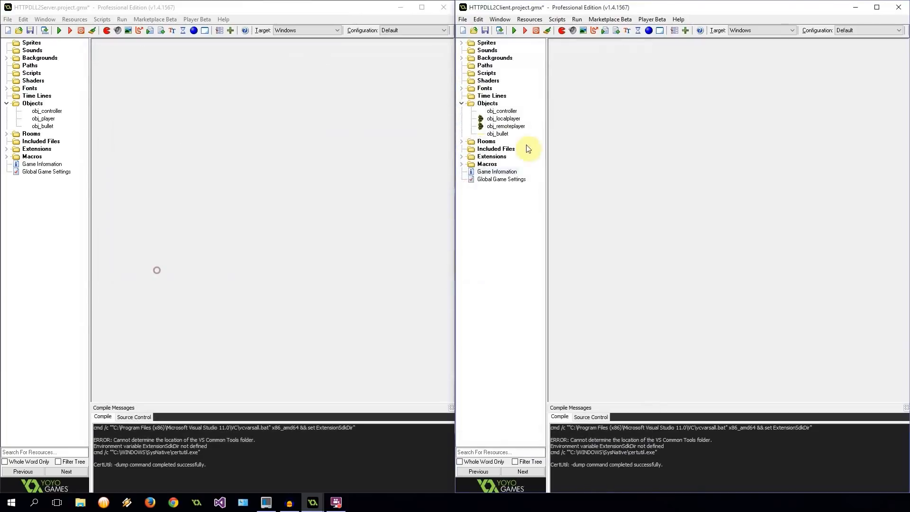
- Verify obj_bullet's Create code sets bullet_speed = 0
double_click(42, 126)
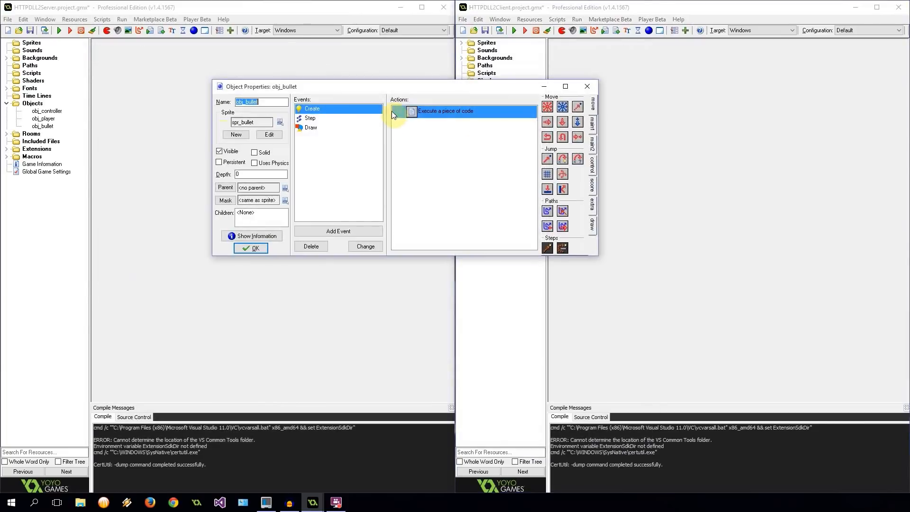
double_click(444, 111)
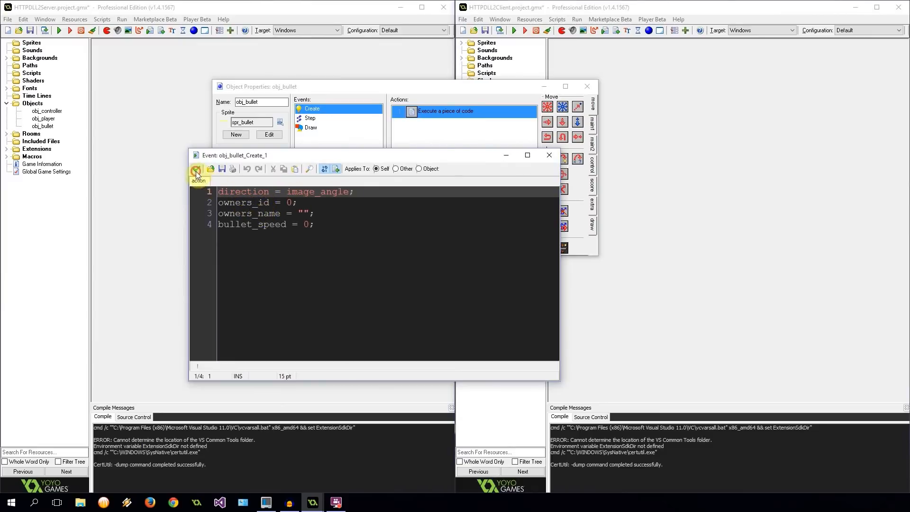
click(311, 118)
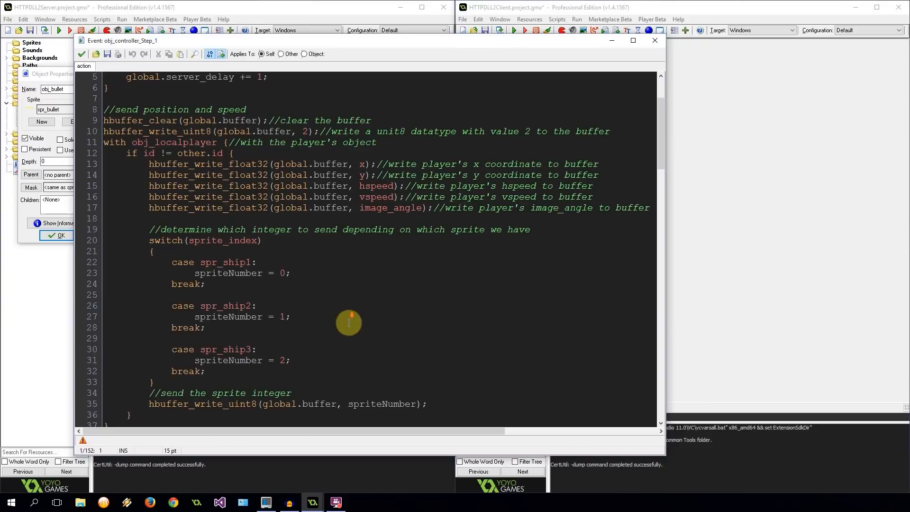
- Change bullet.image_angle to bullet.bullet_angle in obj_controller's Step code
scroll(down, 3)
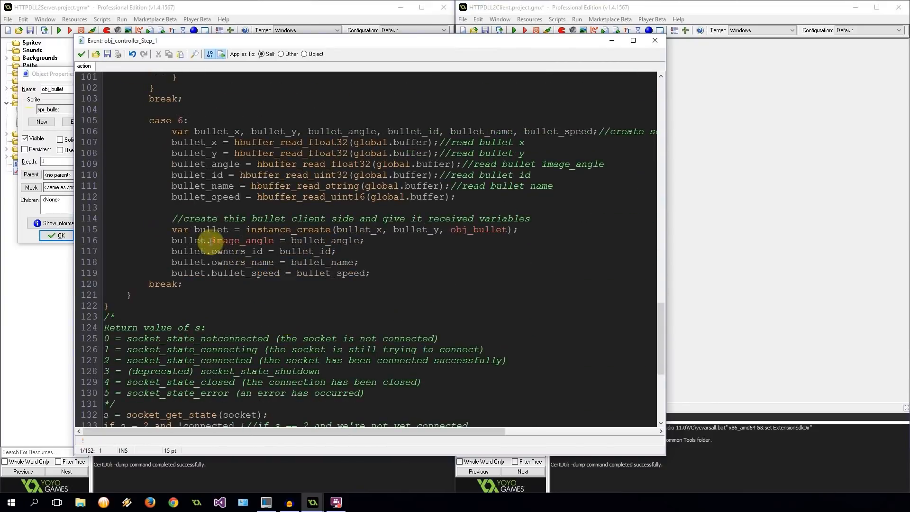
double_click(240, 240)
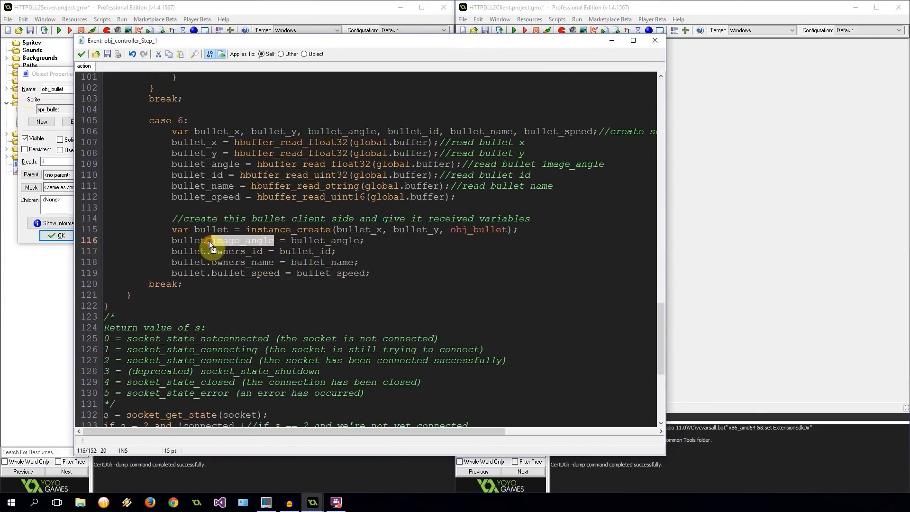
text(bullet)
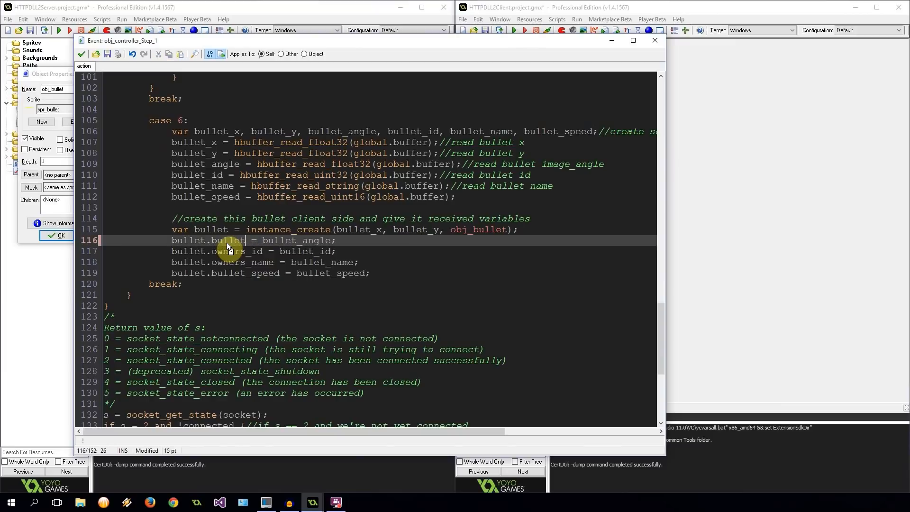
double_click(250, 241)
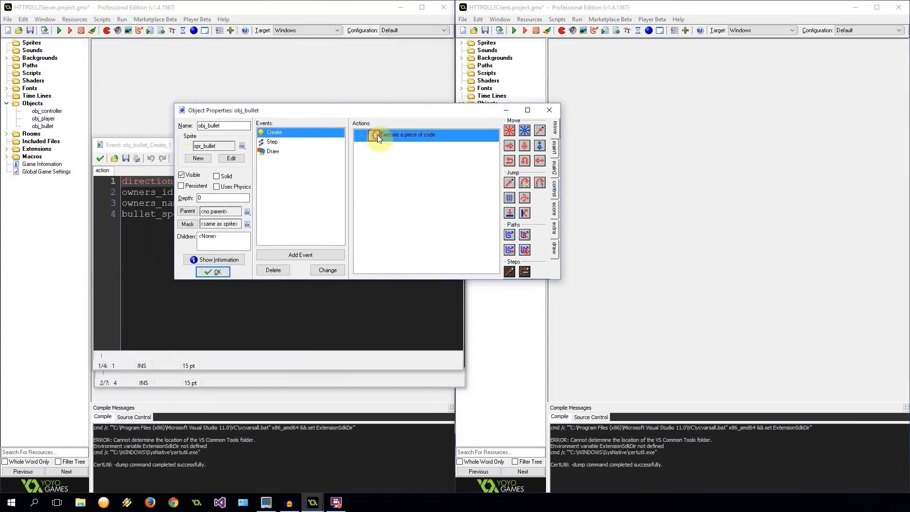
- Check obj_bullet's Create code and add image_angle = bullet_angle to its Step code
double_click(408, 135)
text(bullet_angle = 0;)
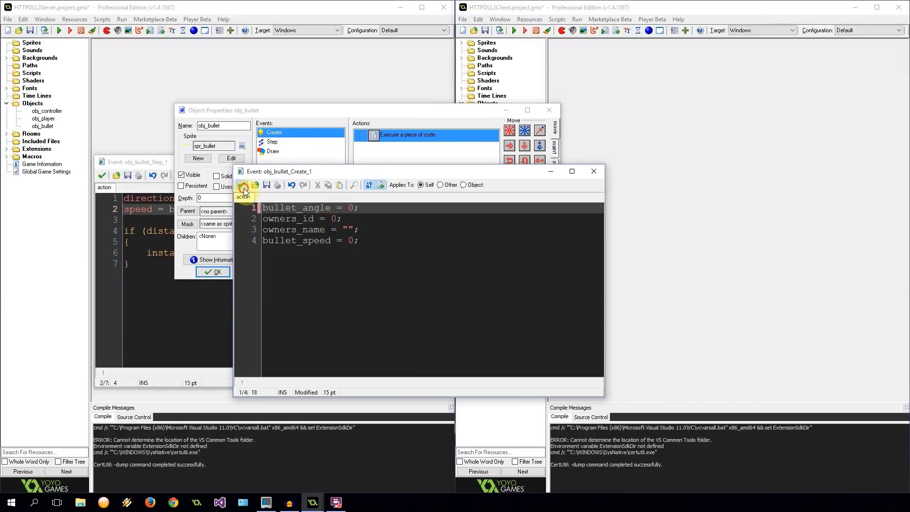
click(272, 141)
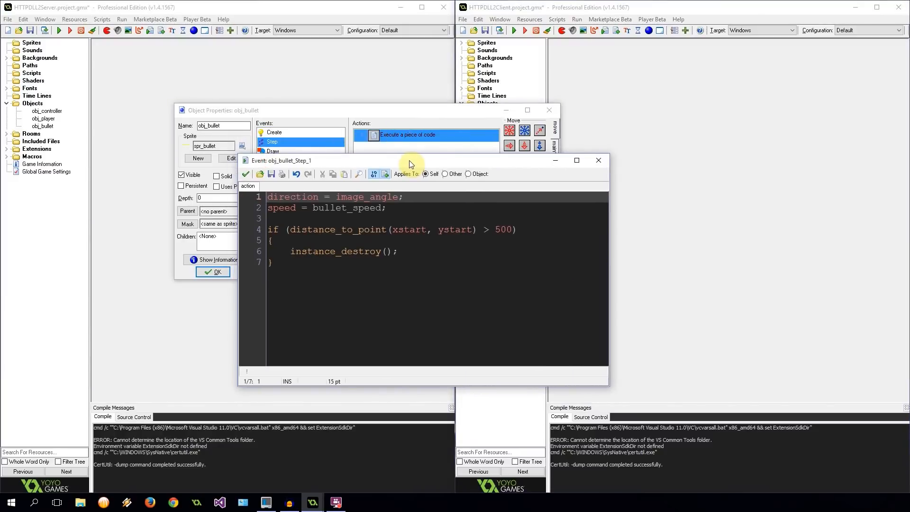
text(bullet_angle)
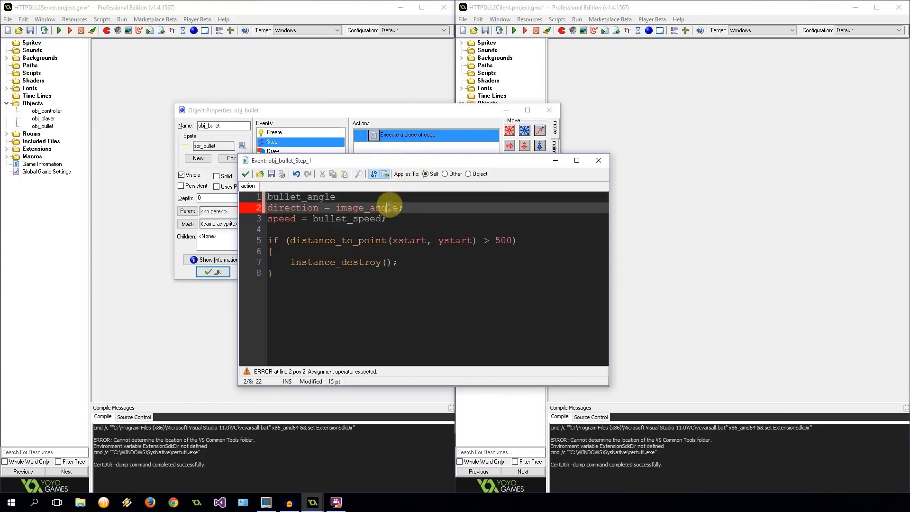
text(image_angle =)
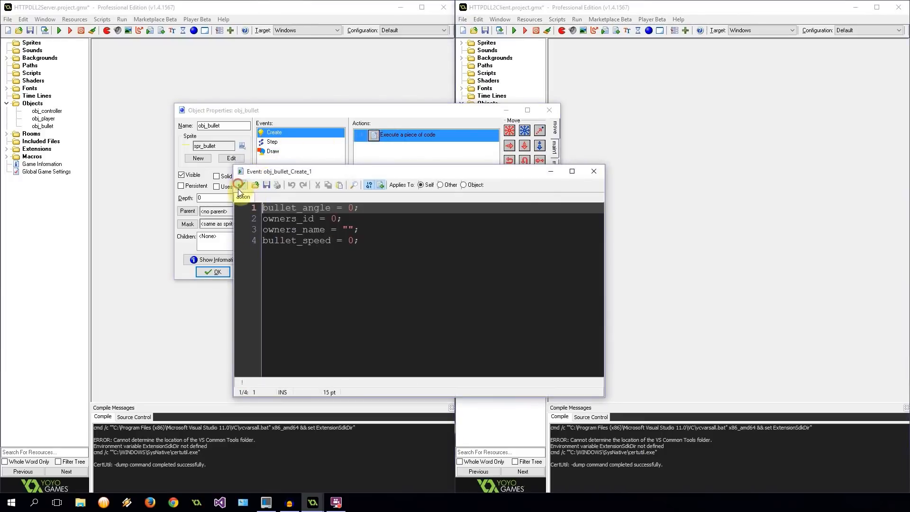
click(484, 31)
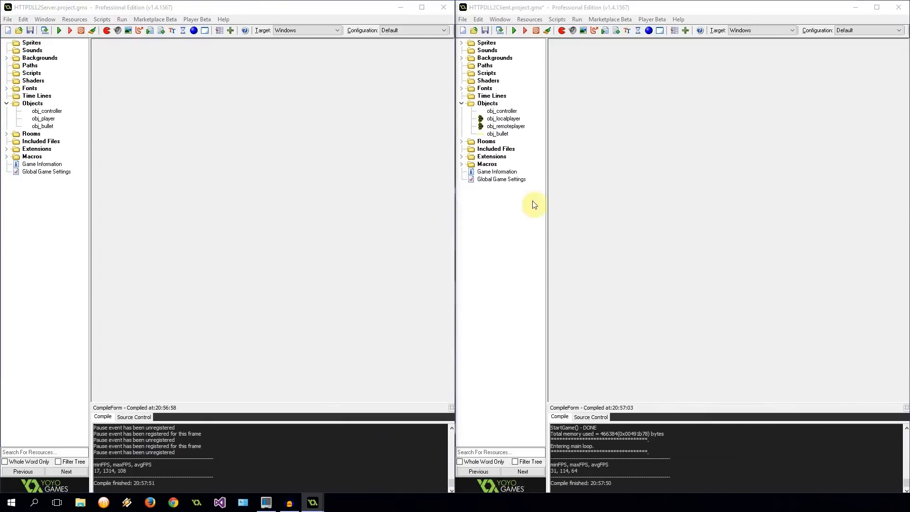
- Review and close obj_localplayer's Glob Left Button shooting code and its properties
double_click(502, 119)
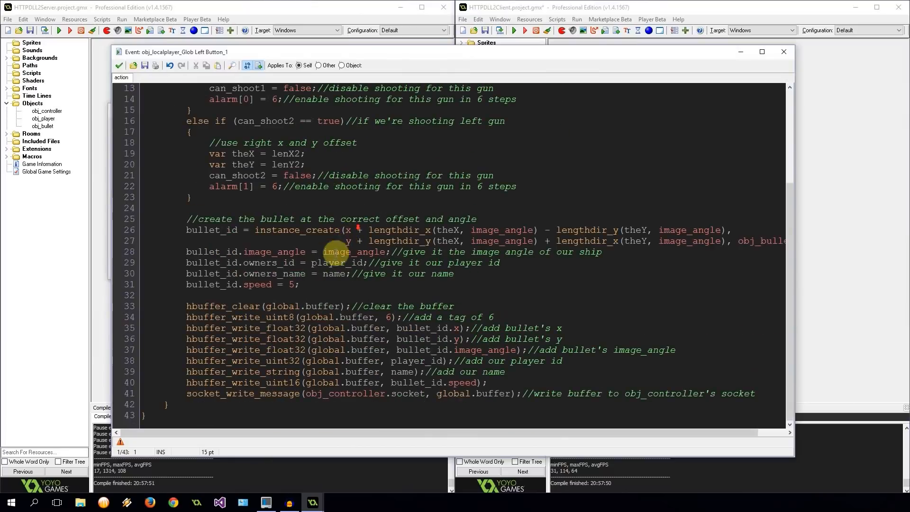
click(281, 284)
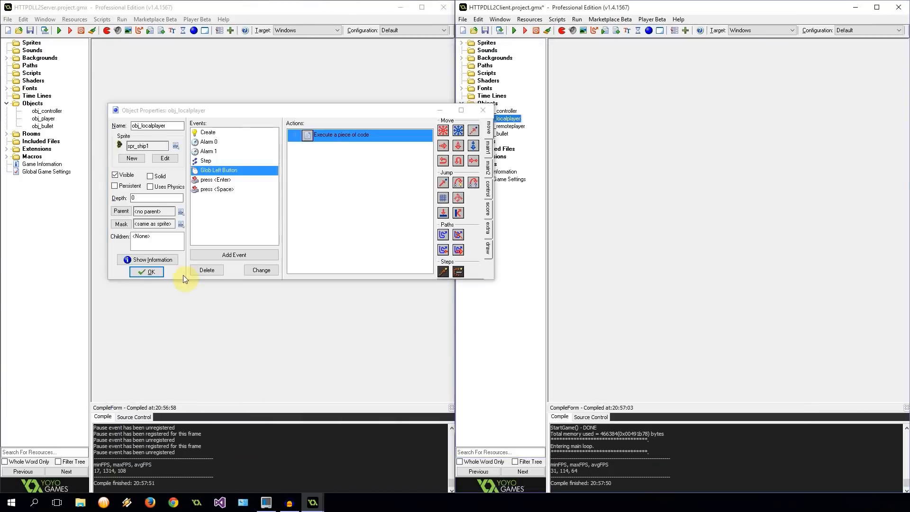
click(146, 271)
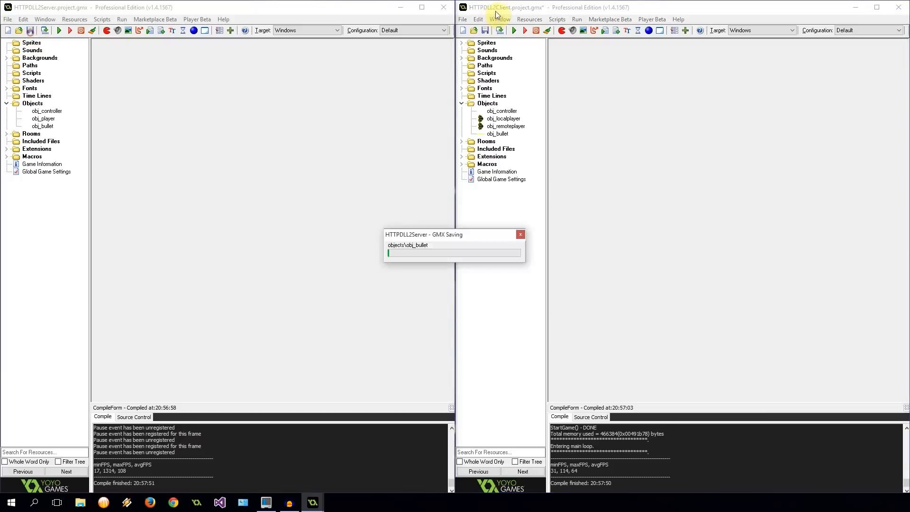
- Switch to the client project and close the running client game window
click(68, 31)
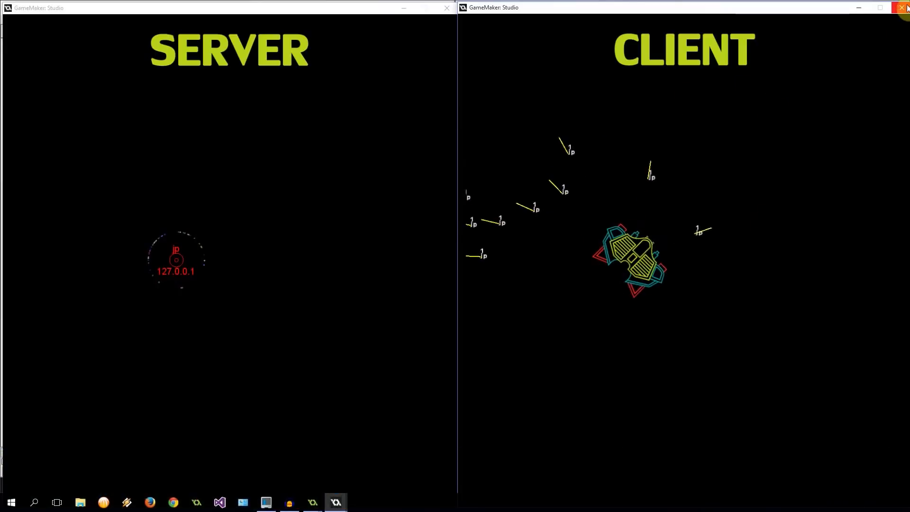
click(903, 7)
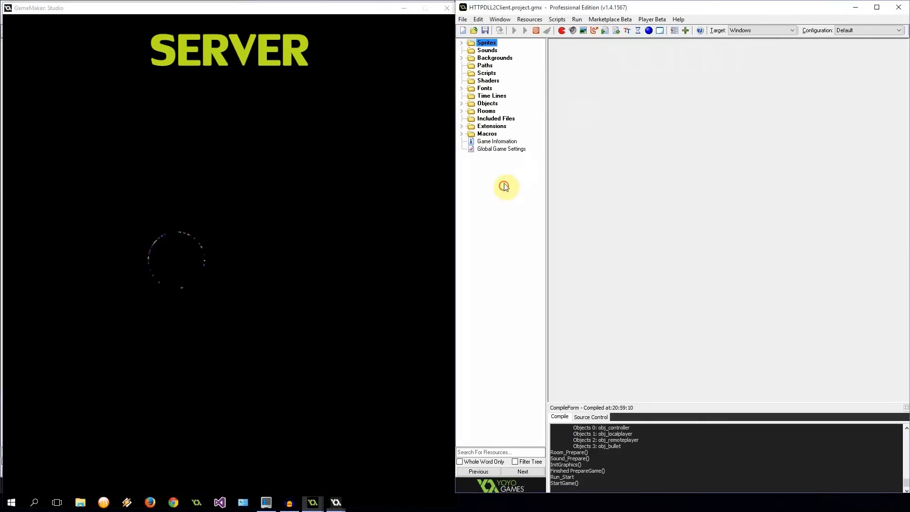
- Open obj_localplayer's Glob Left Button event to edit the bullet's angle and speed code
click(460, 103)
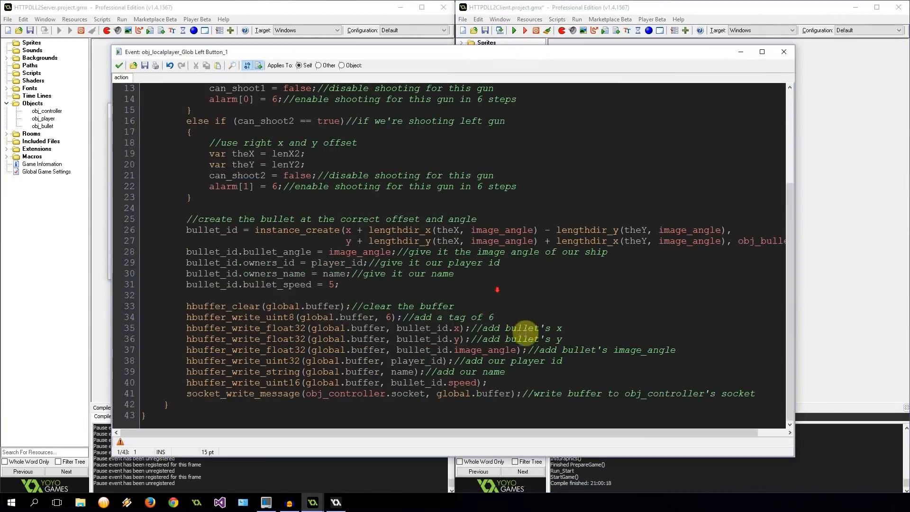
double_click(276, 284)
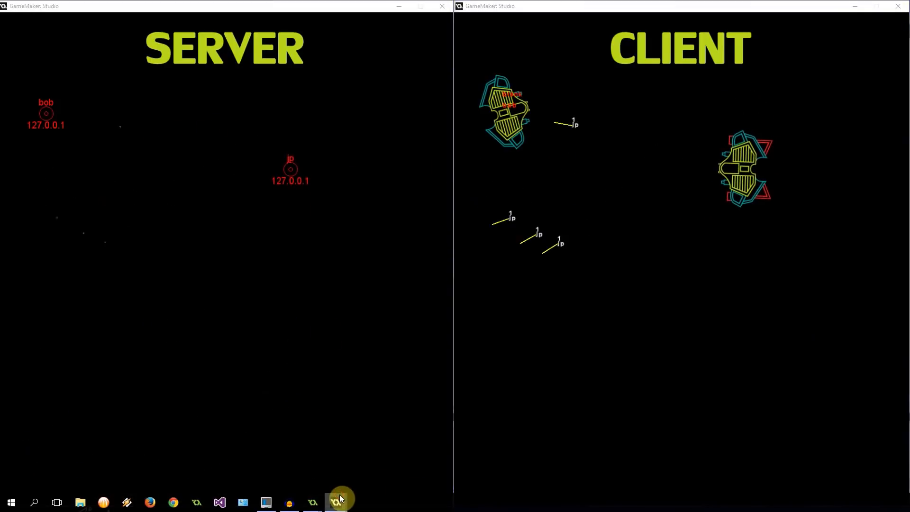
mouse_move(336, 501)
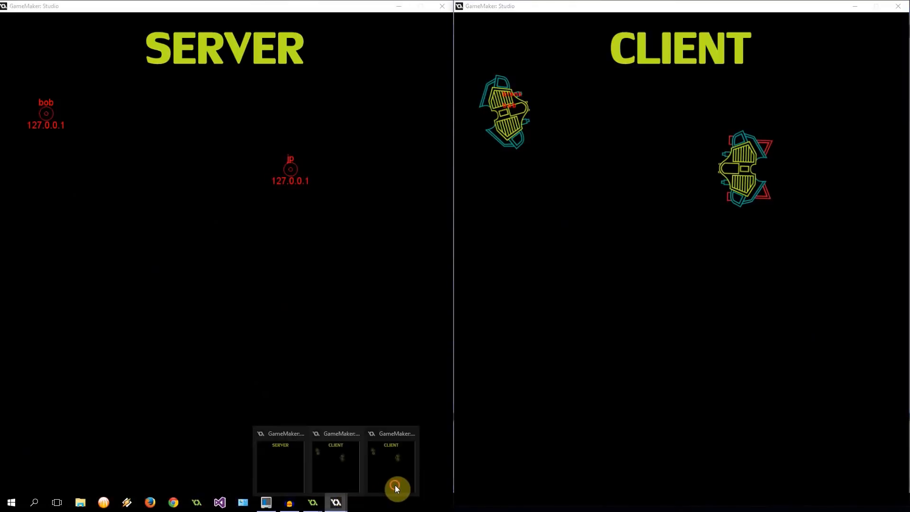
- Bring the second running client game window forward beside the server and first client
click(396, 487)
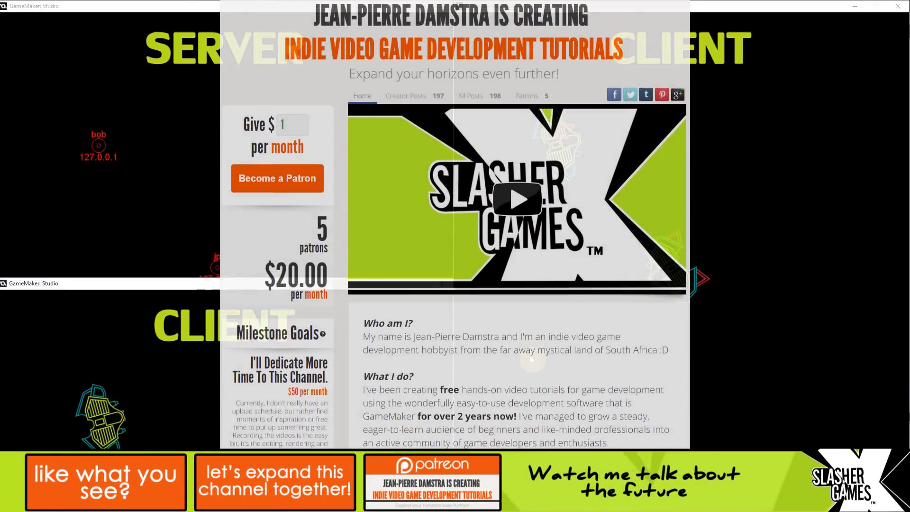
- Scroll the Patreon page past the description and milestone goals to the pledge tiers
scroll(down, 3)
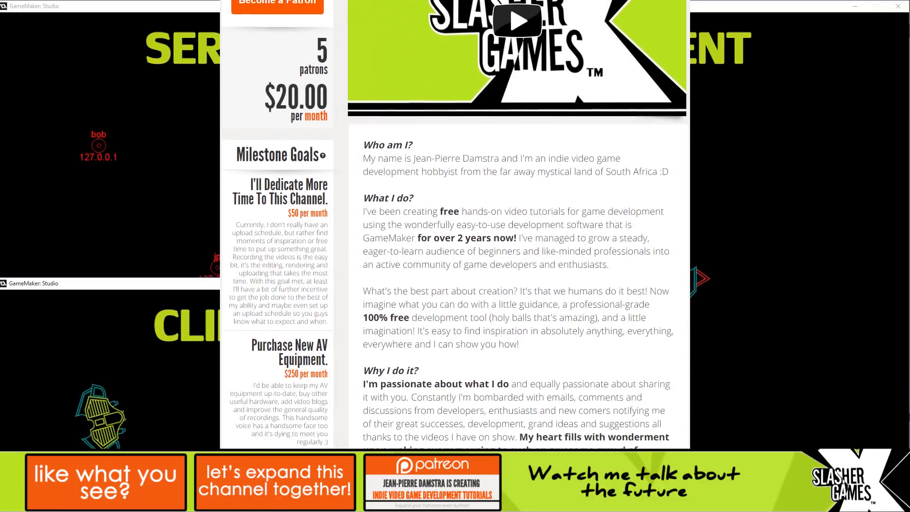
scroll(down, 3)
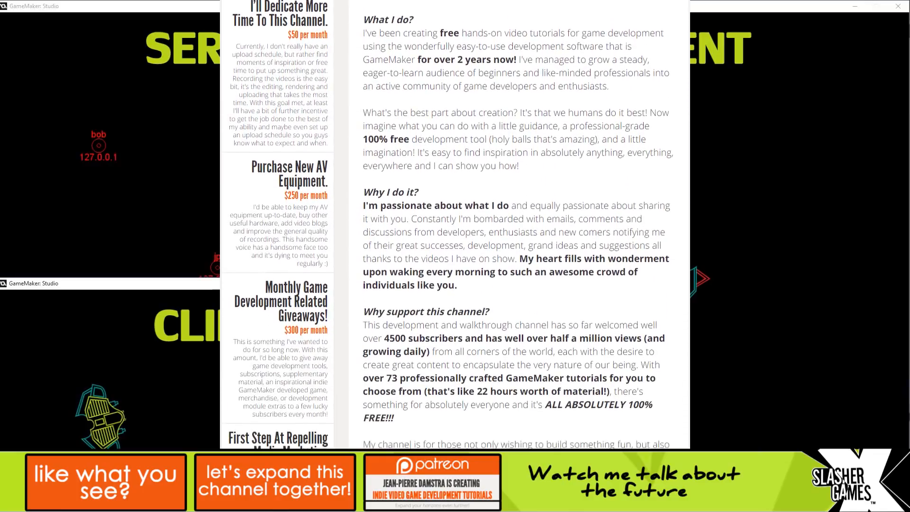
scroll(down, 3)
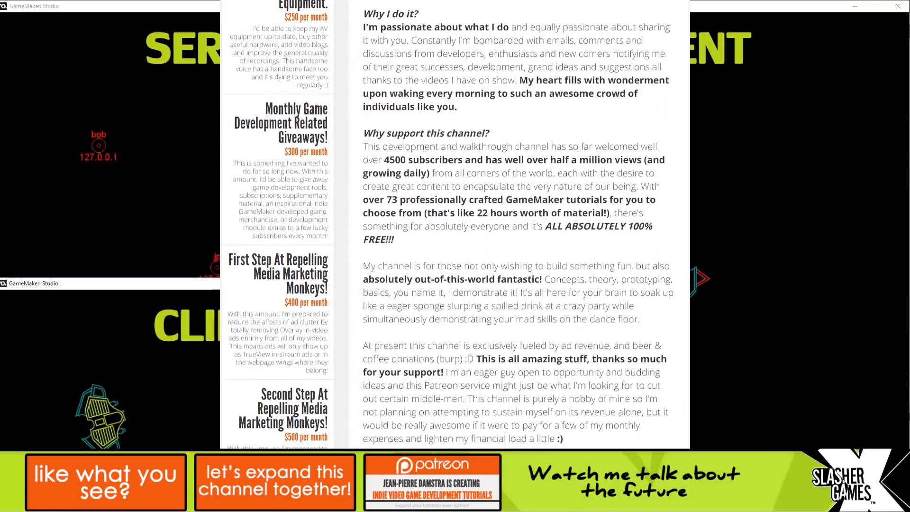
scroll(down, 3)
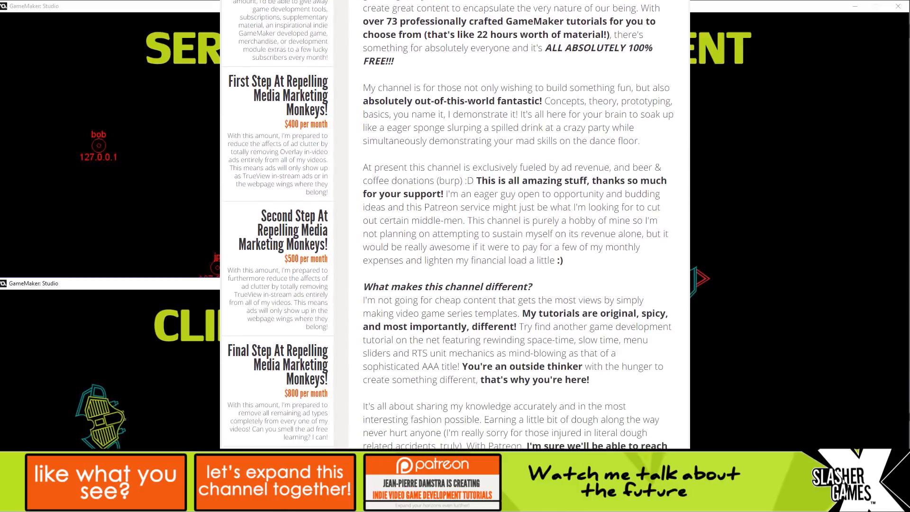
scroll(down, 3)
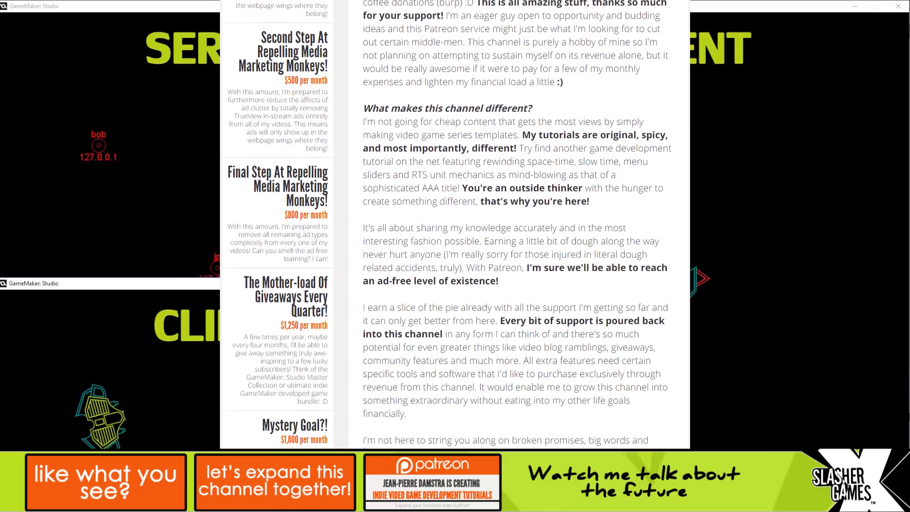
scroll(down, 3)
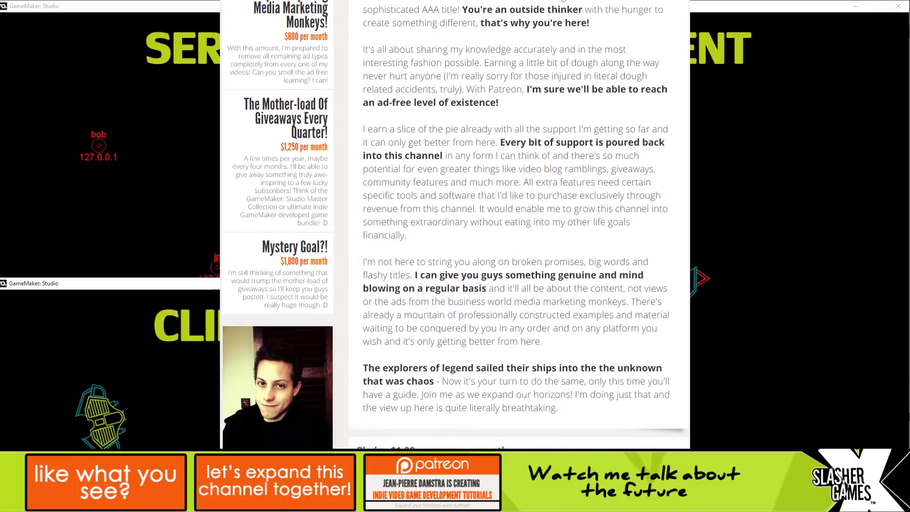
scroll(down, 3)
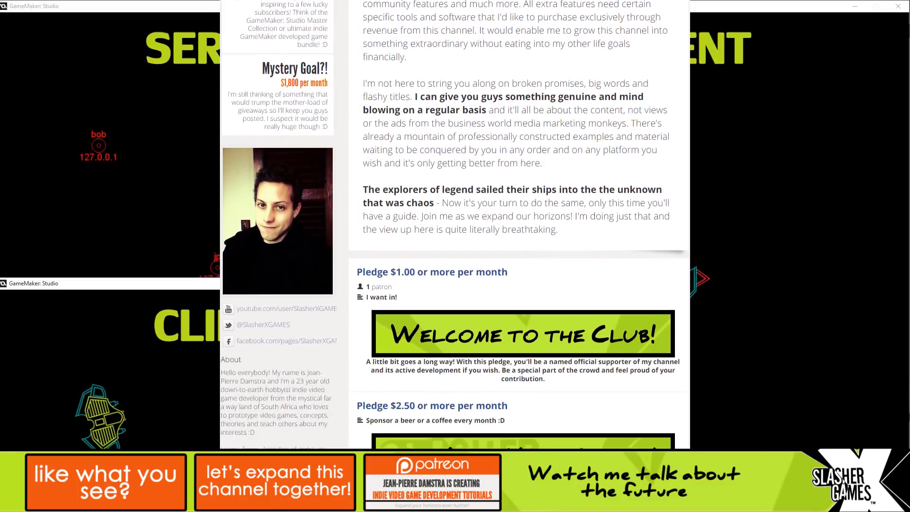
scroll(down, 3)
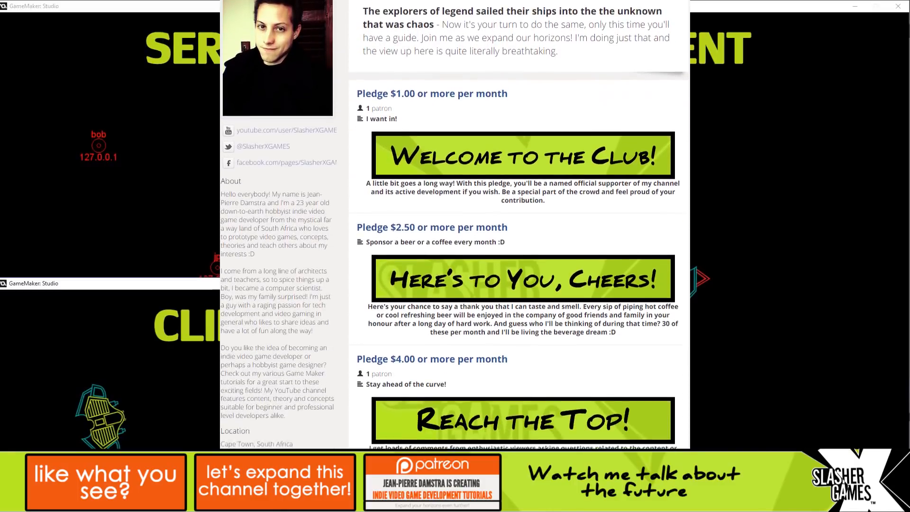
scroll(down, 3)
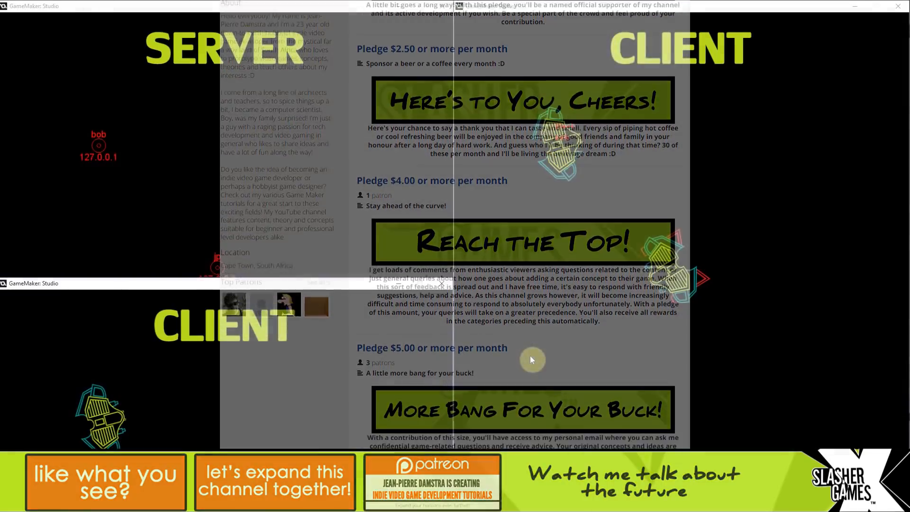